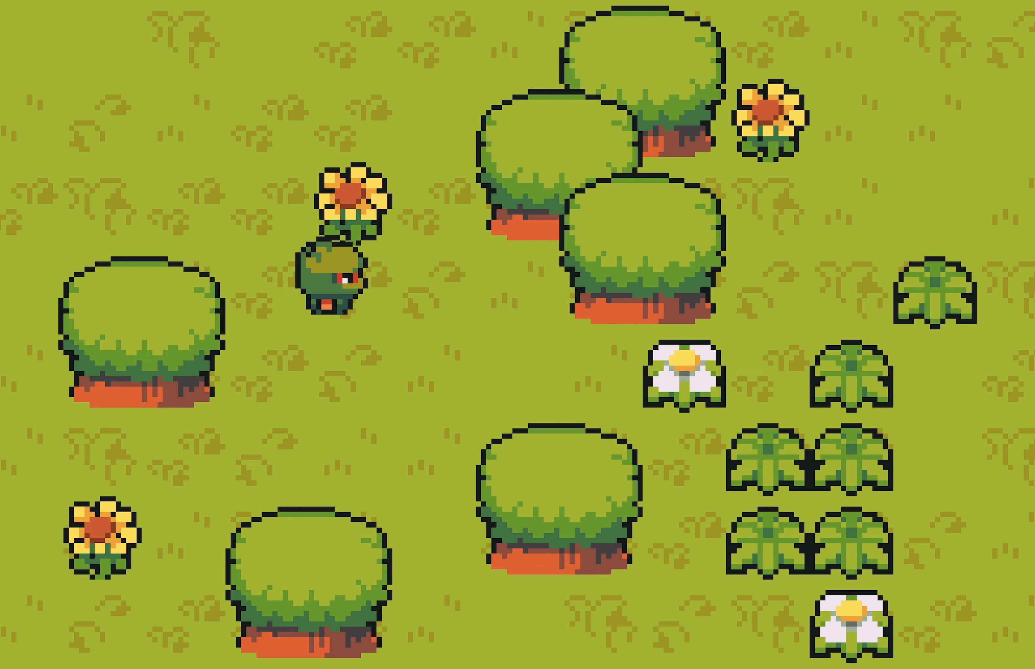
Step: Move the character around the grassy map, then launch the Godot Project Manager from the Dock
{"action": "key", "text": "up"}
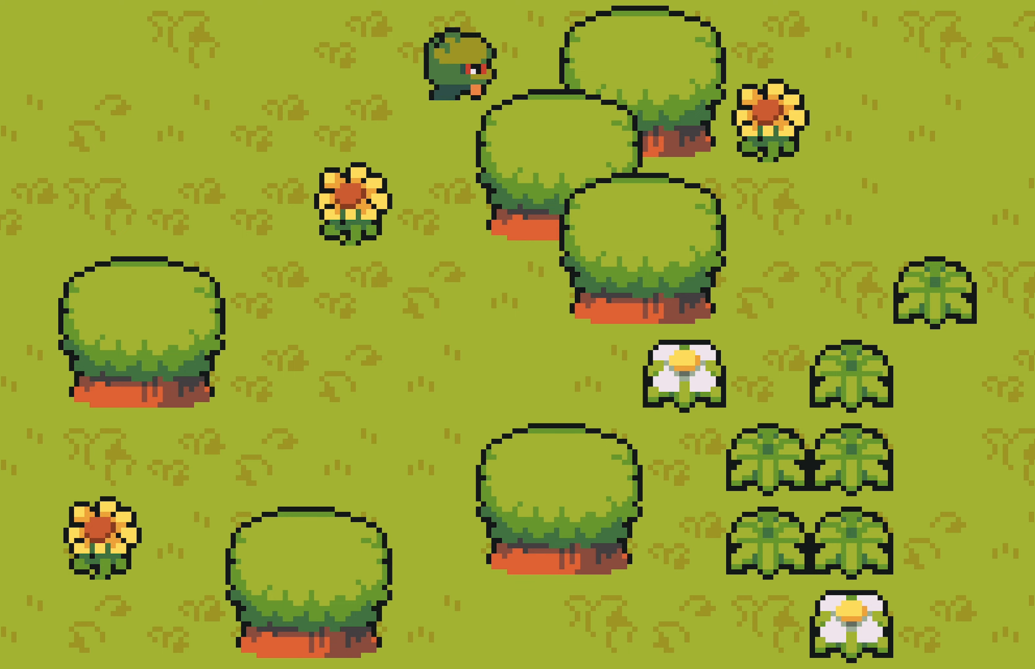
{"action": "key", "text": "Right"}
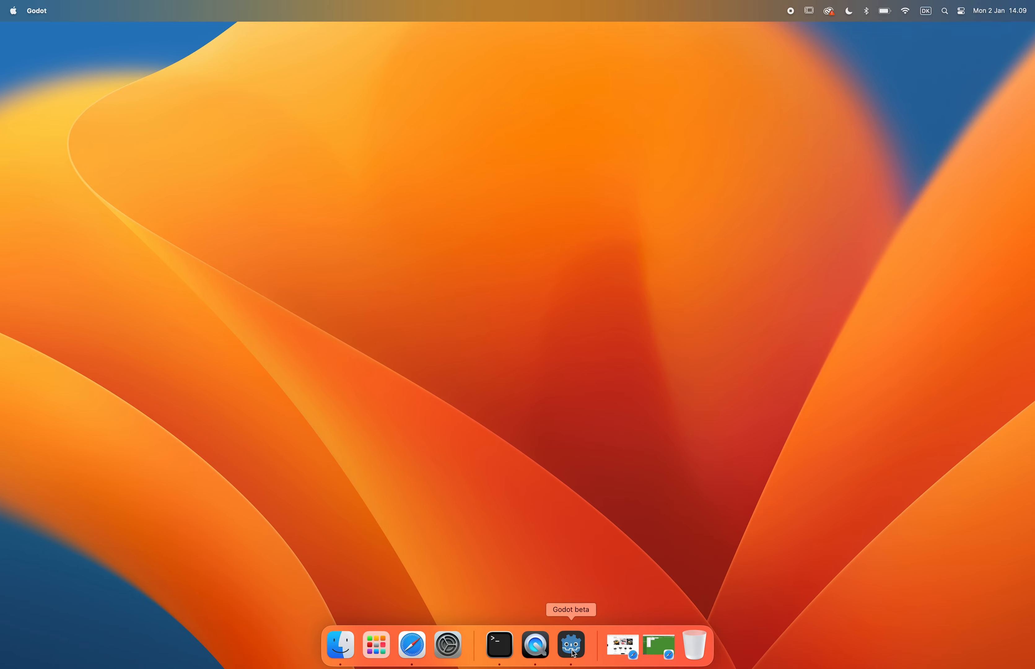
{"action": "left_click", "coordinate": [570, 645]}
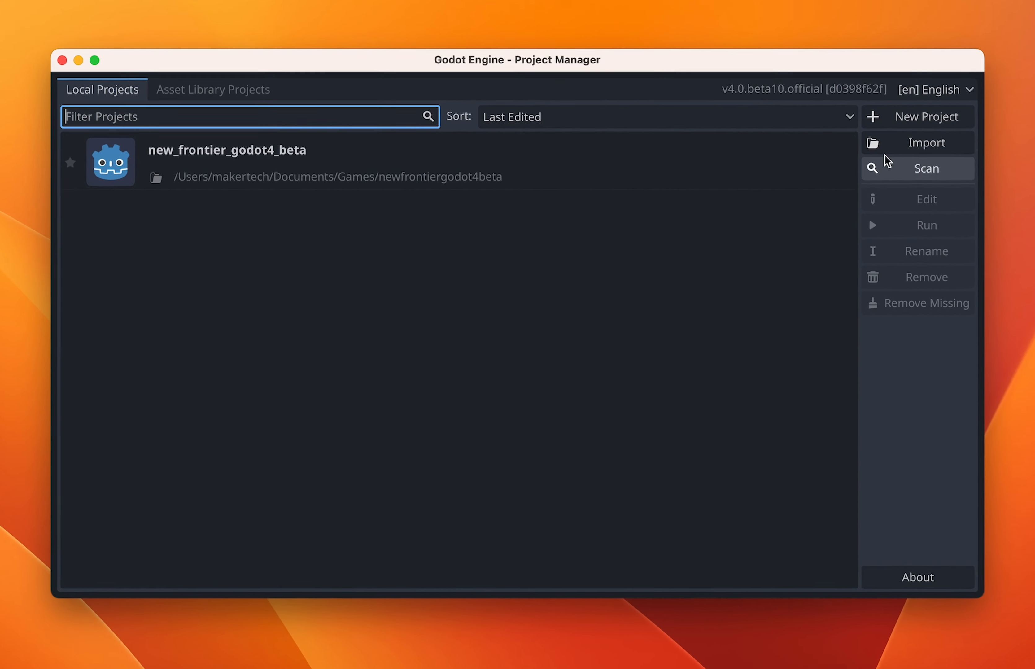
Step: Start a new project named 'ARPG Godot 4 beta 10 tutorial'
{"action": "left_click", "coordinate": [918, 116]}
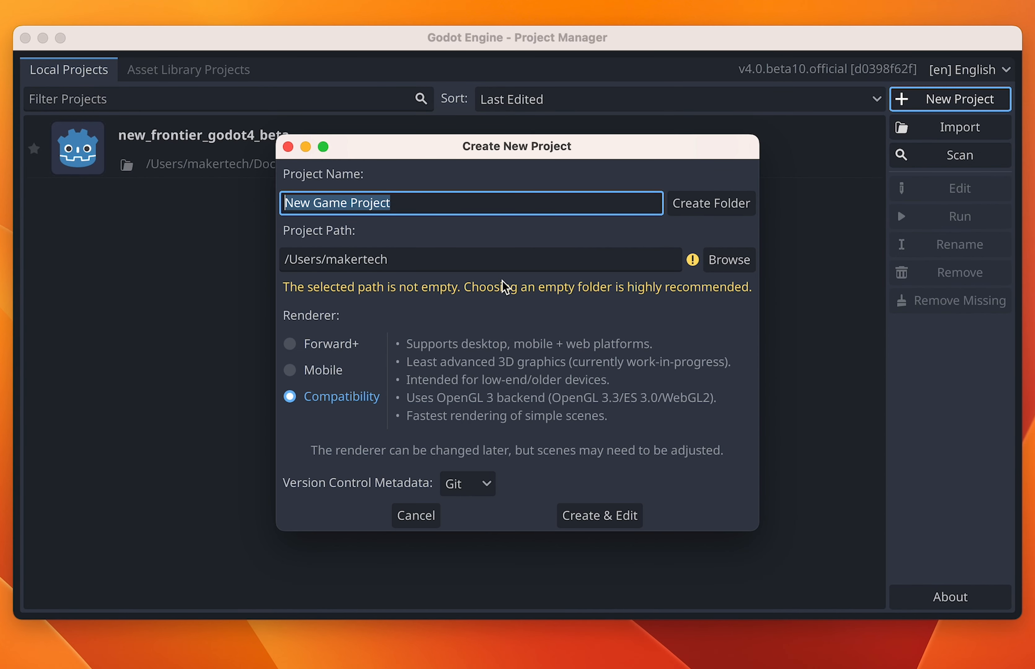
{"action": "type", "text": "ARPG"}
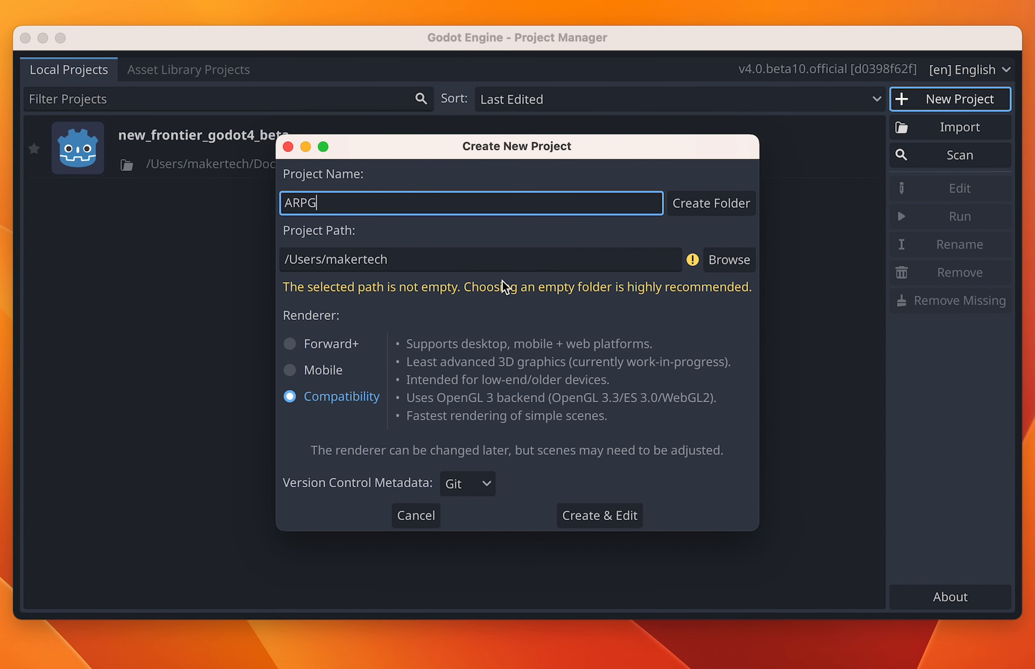
{"action": "type", "text": "Godot"}
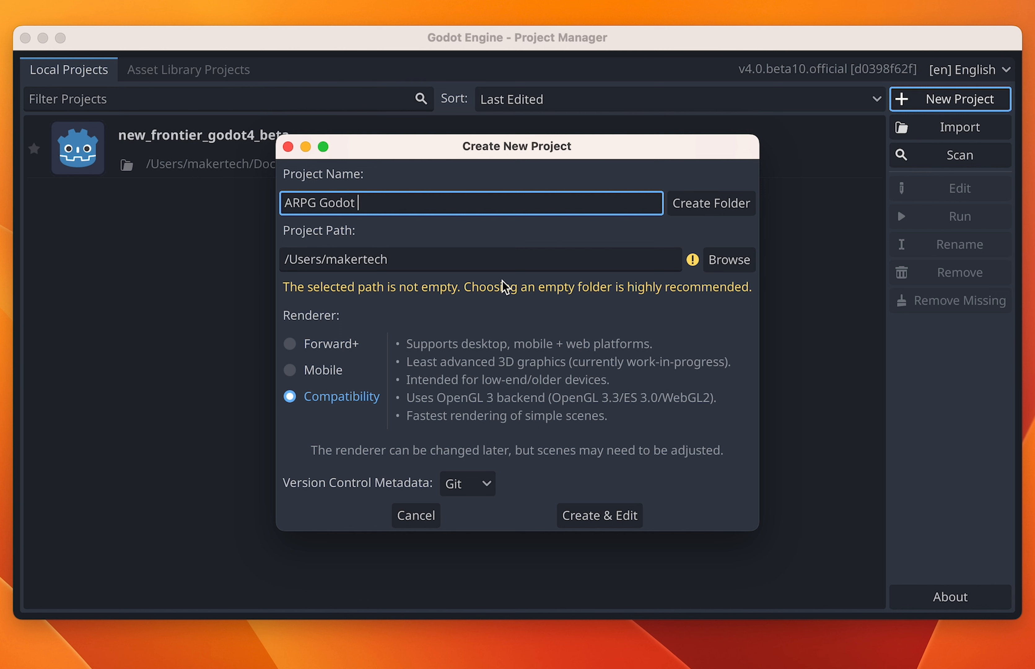
{"action": "type", "text": "4 bet"}
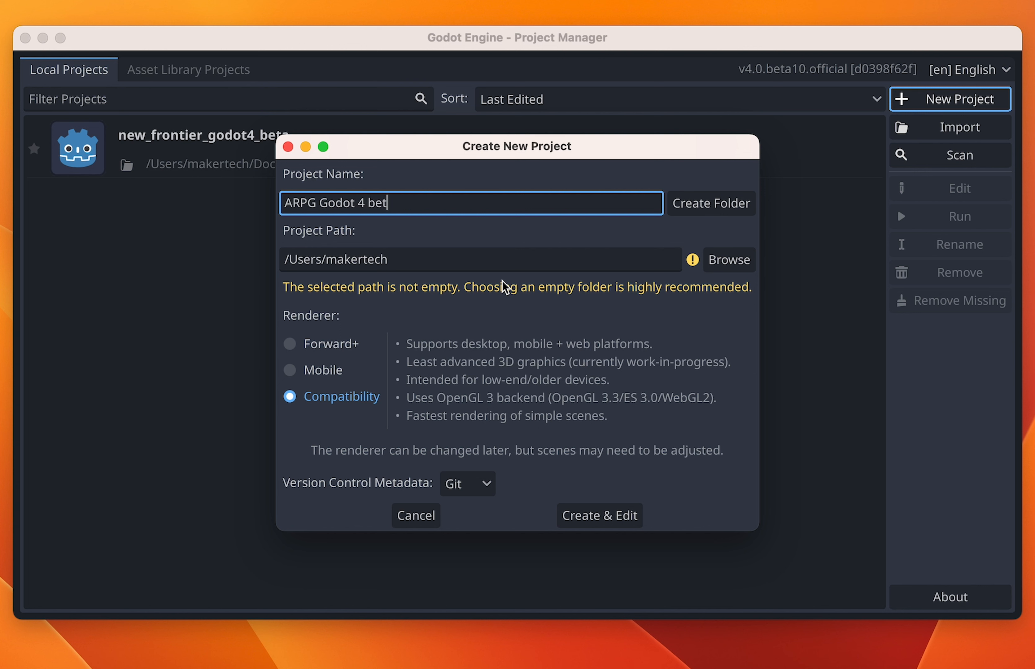
{"action": "type", "text": "a 10"}
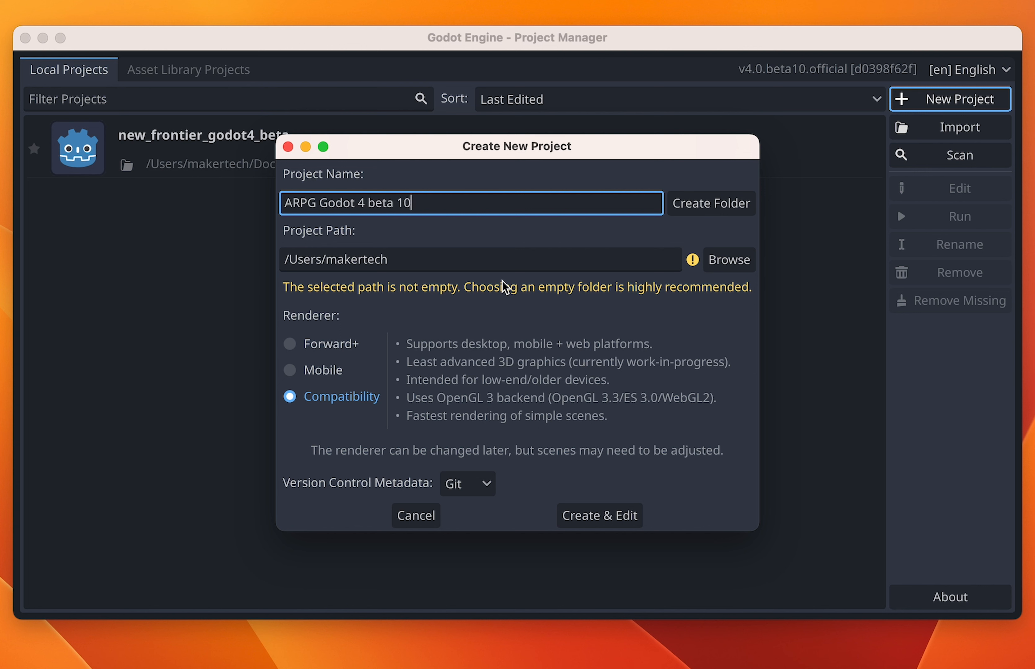
{"action": "type", "text": "tut"}
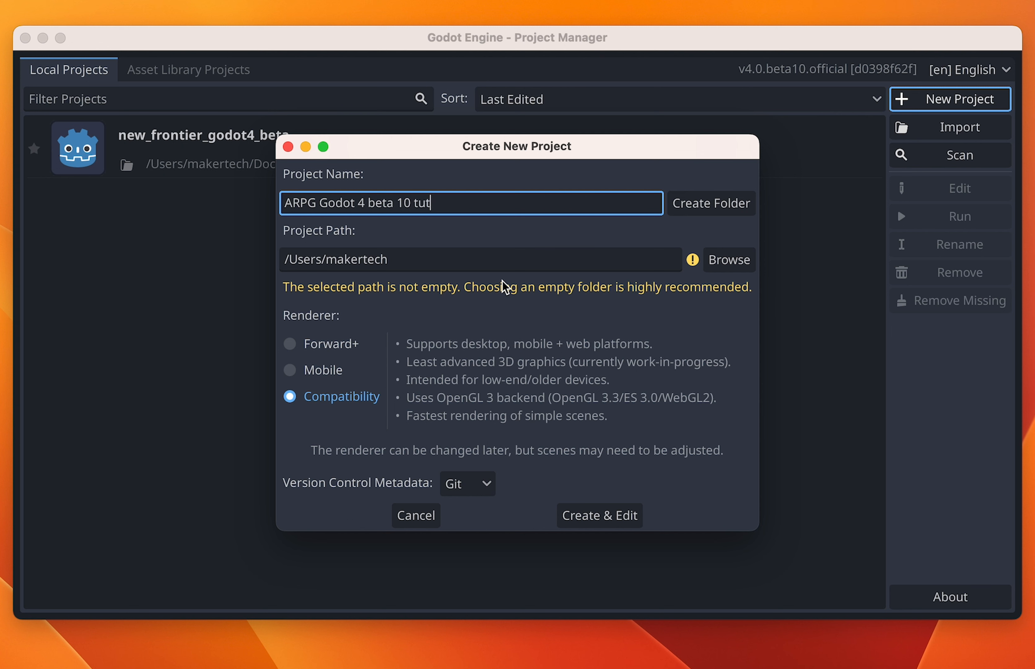
{"action": "type", "text": "orial"}
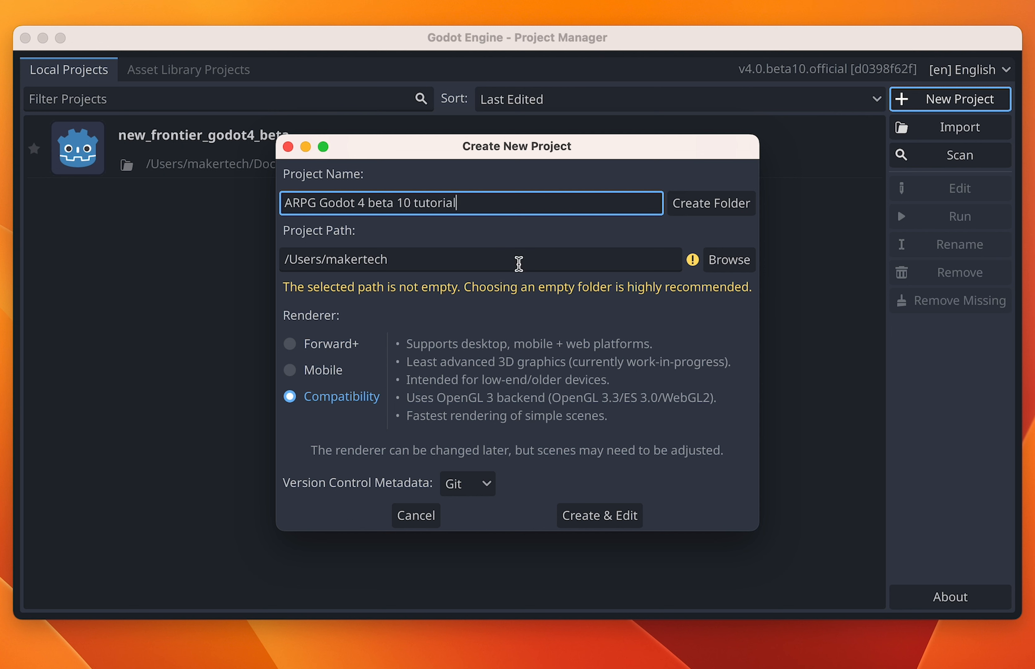
Step: Place the project in Documents/Games inside a dedicated folder named after it
{"action": "left_click", "coordinate": [727, 259]}
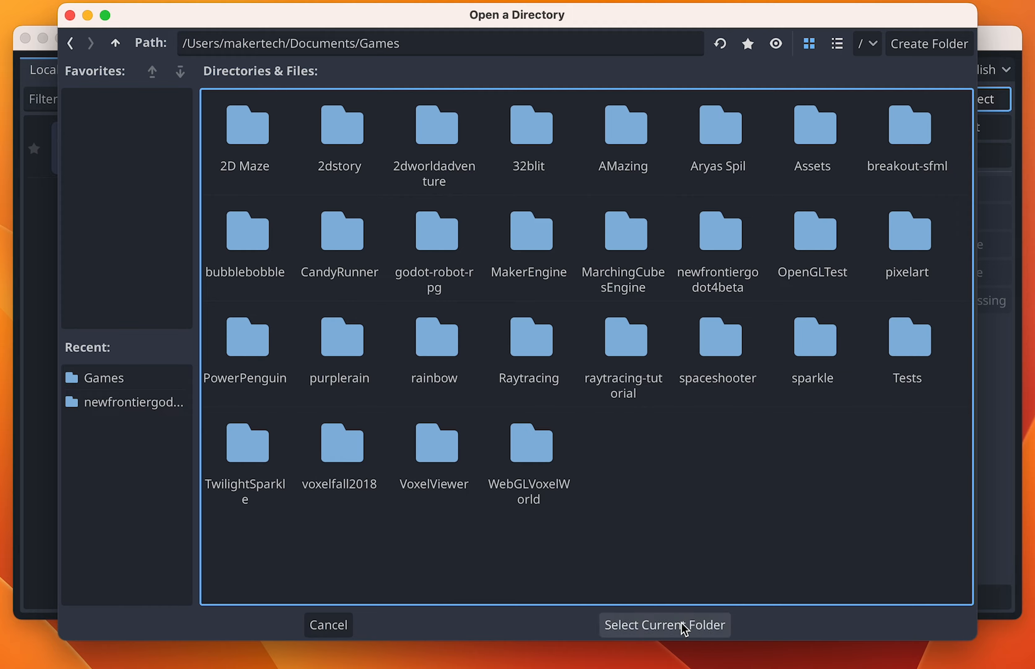
{"action": "left_click", "coordinate": [664, 625]}
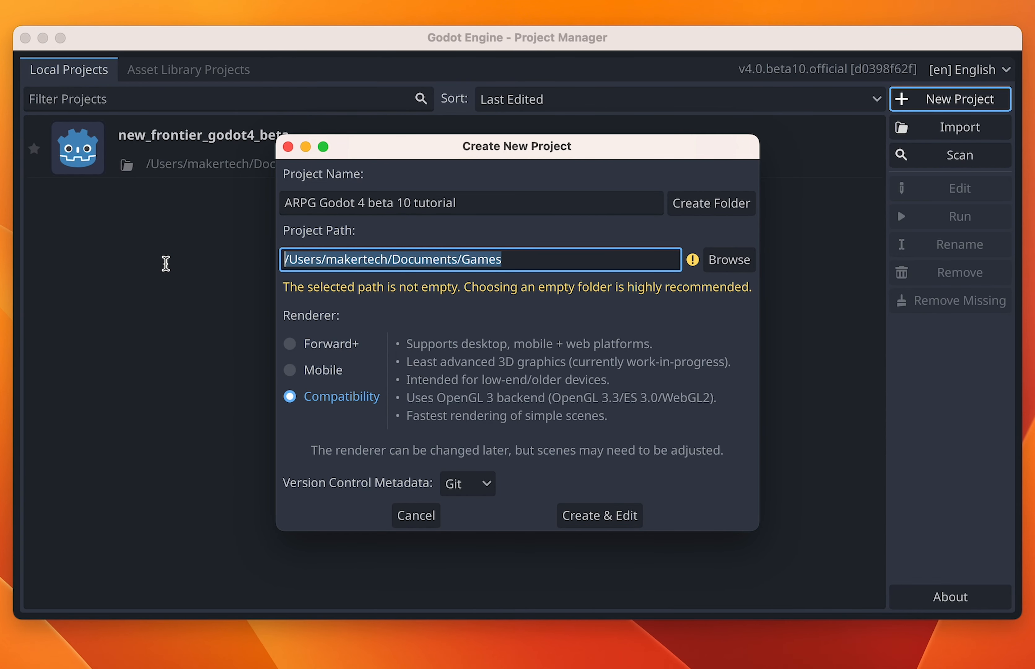
{"action": "mouse_move", "coordinate": [173, 267]}
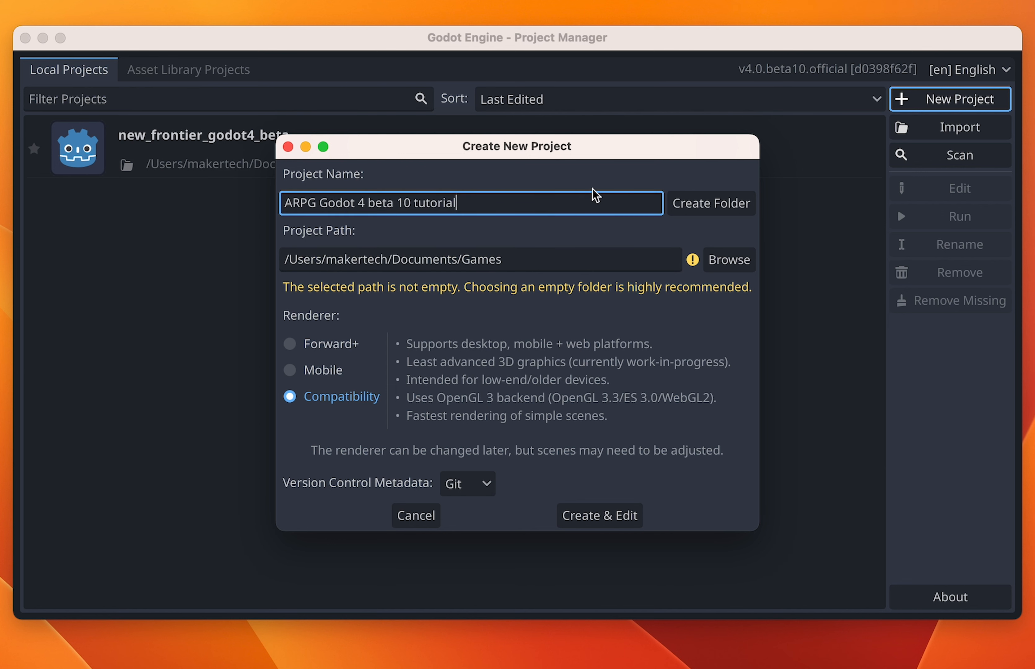
{"action": "left_click", "coordinate": [711, 203]}
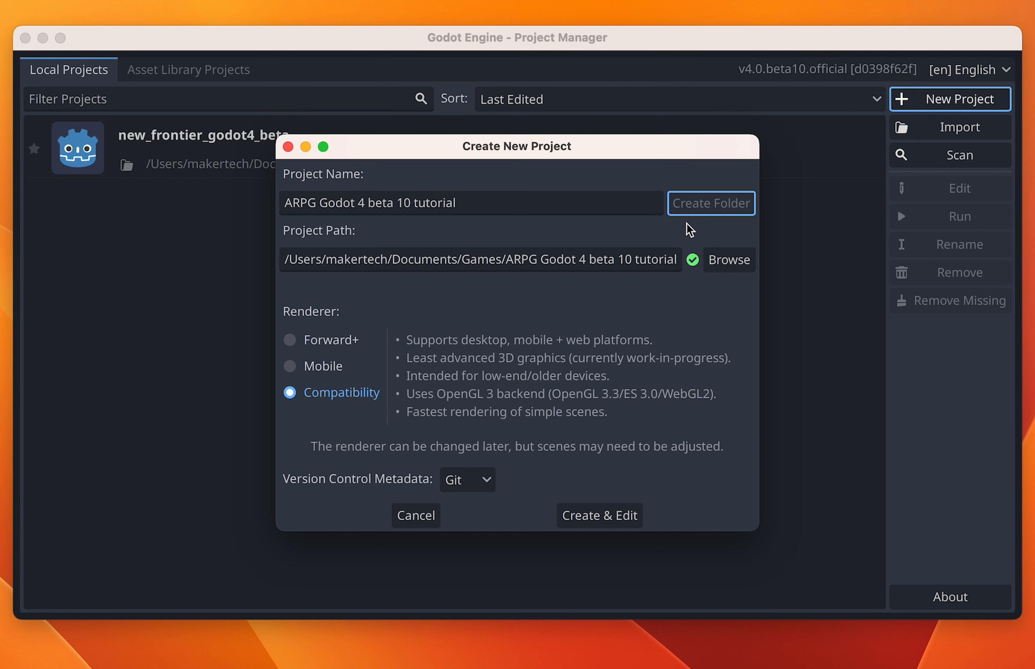
{"action": "mouse_move", "coordinate": [512, 262]}
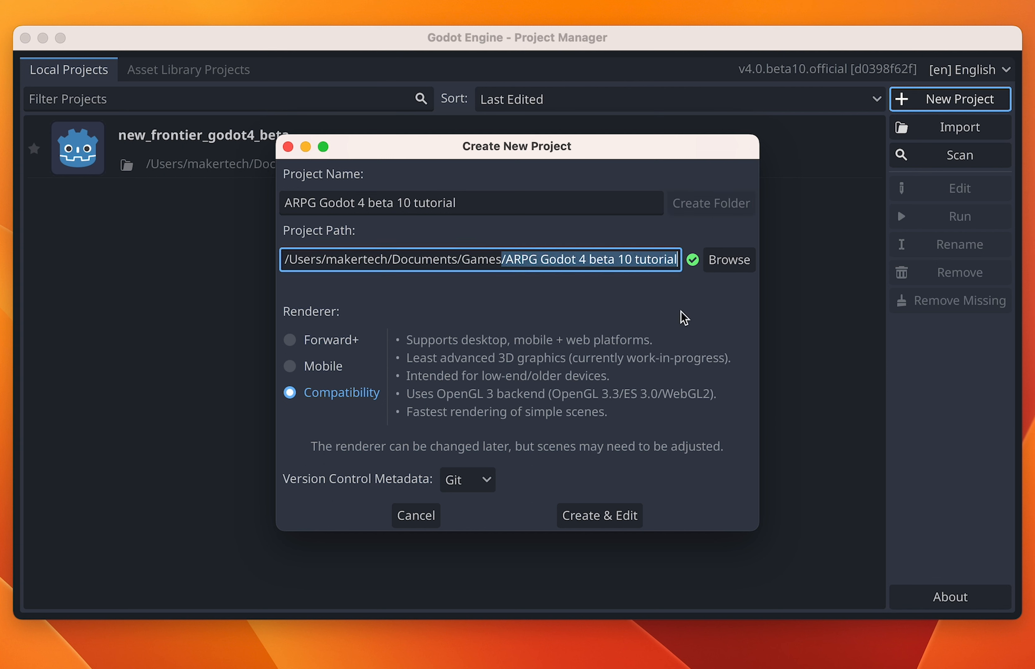
{"action": "left_click", "coordinate": [289, 340]}
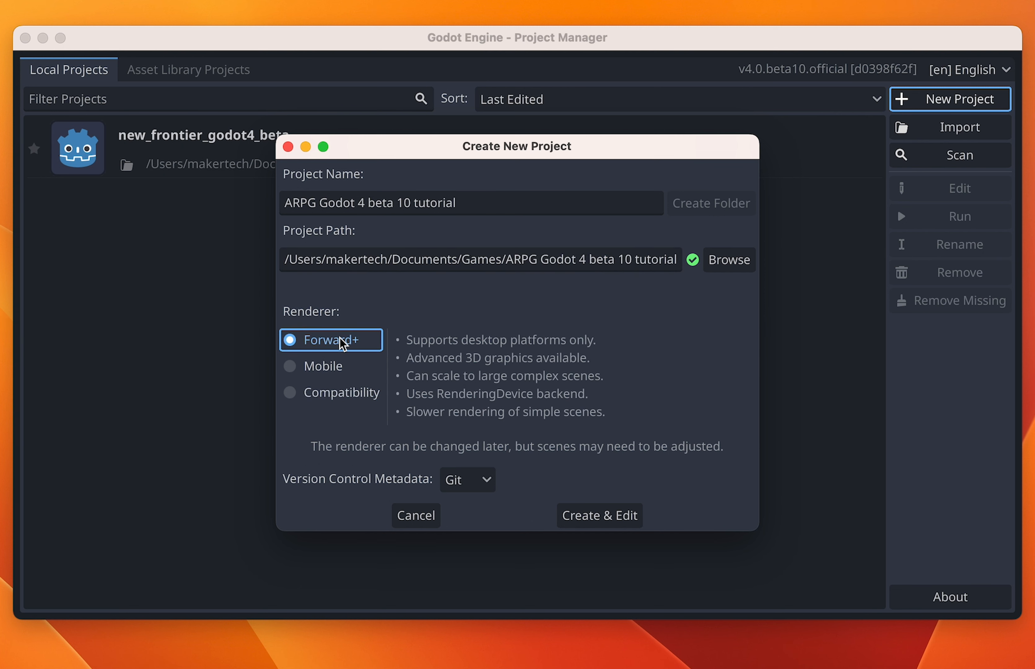
{"action": "left_click", "coordinate": [324, 366]}
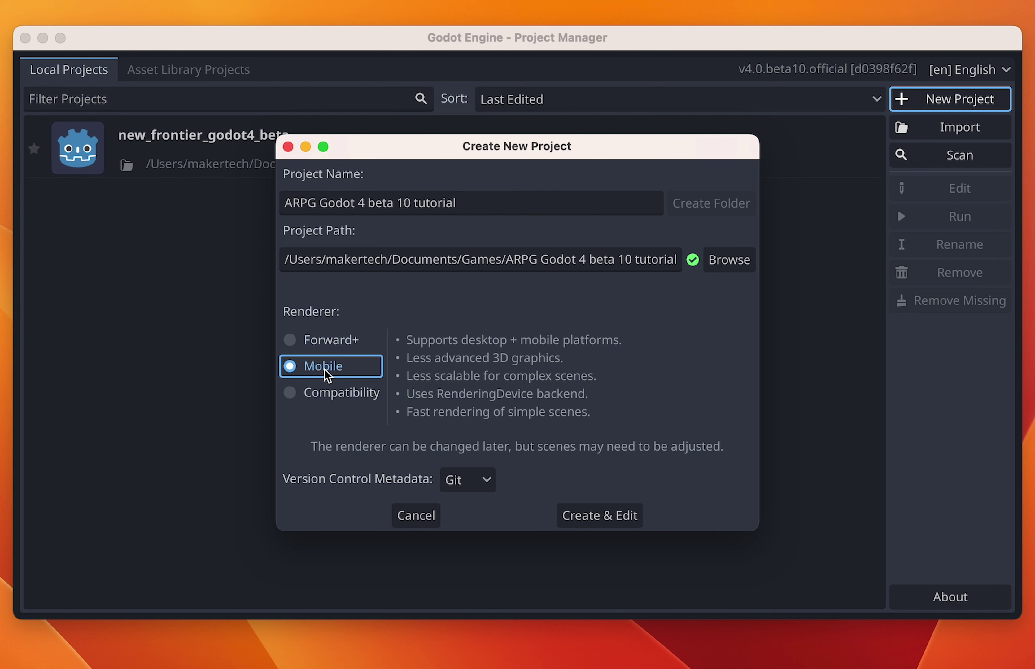
{"action": "left_click", "coordinate": [330, 392]}
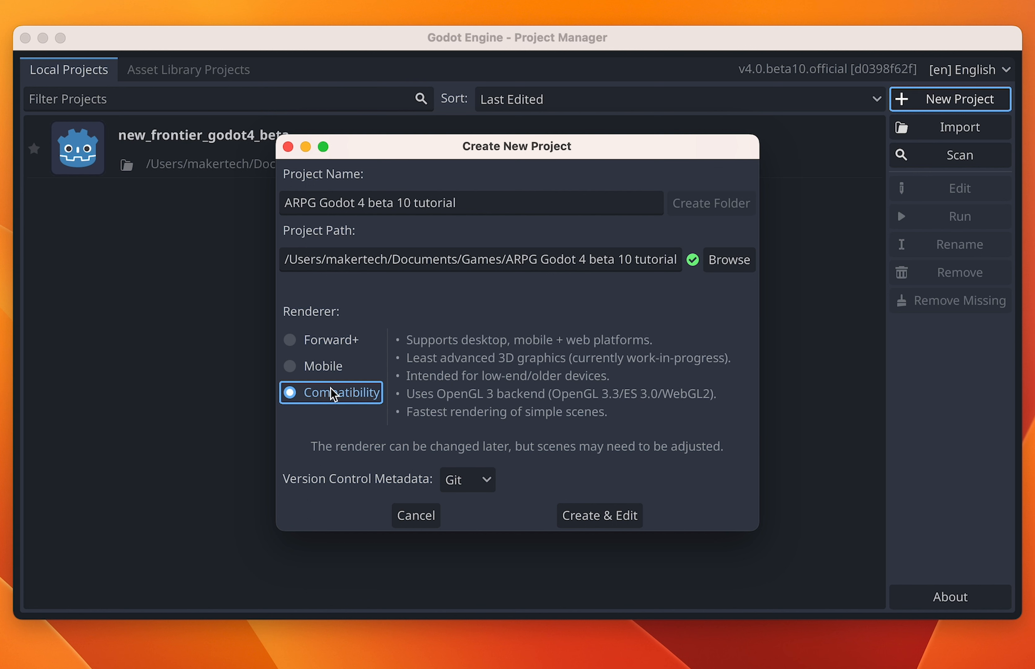
{"action": "mouse_move", "coordinate": [359, 398]}
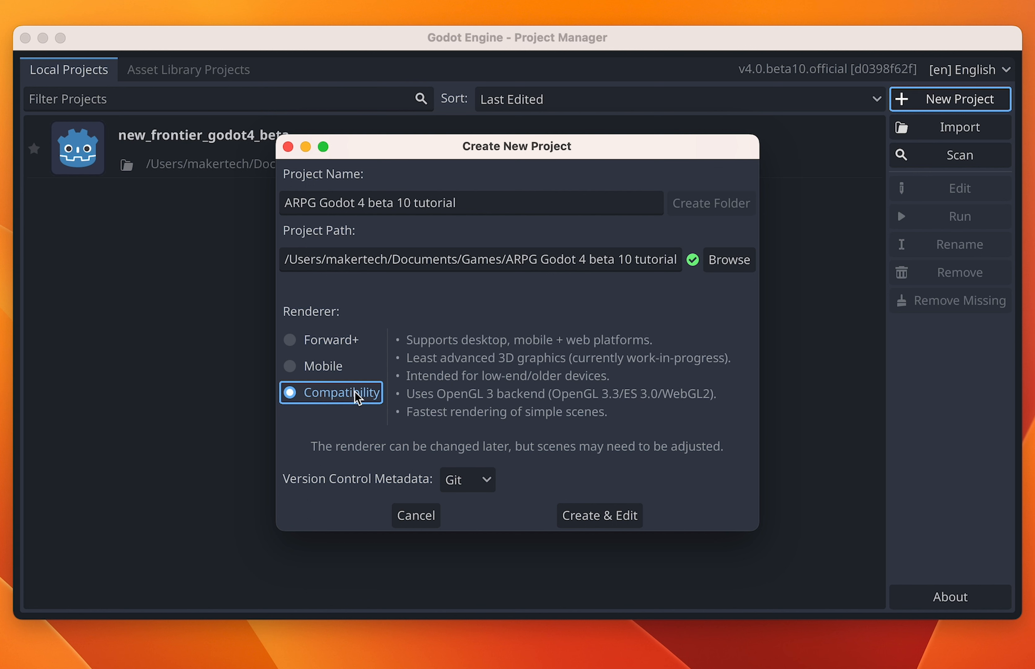
{"action": "mouse_move", "coordinate": [623, 488]}
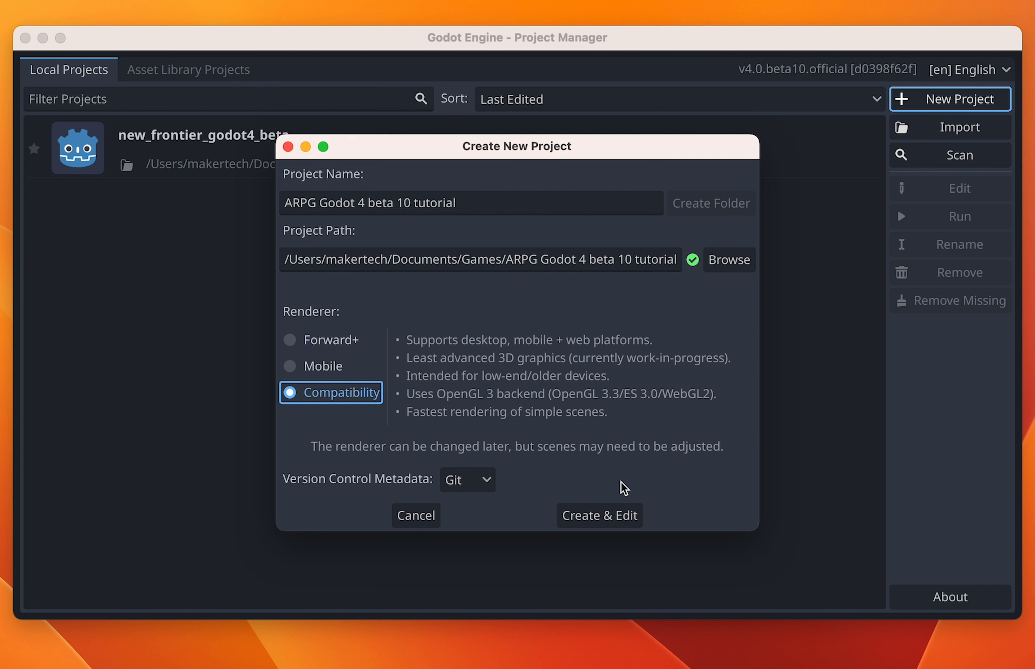
{"action": "mouse_move", "coordinate": [600, 515]}
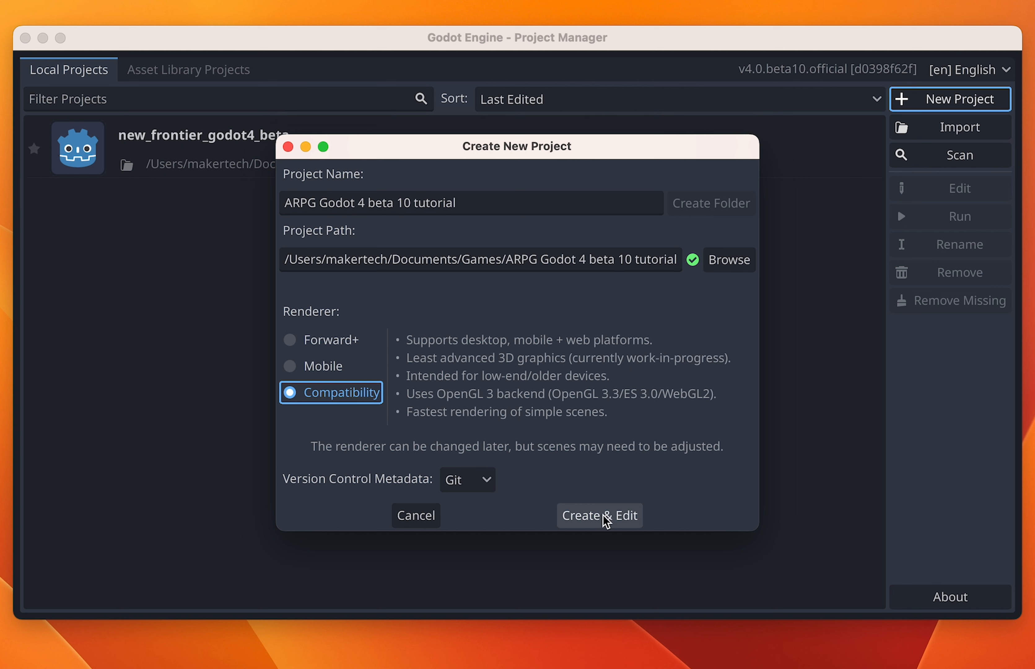
{"action": "mouse_move", "coordinate": [722, 451]}
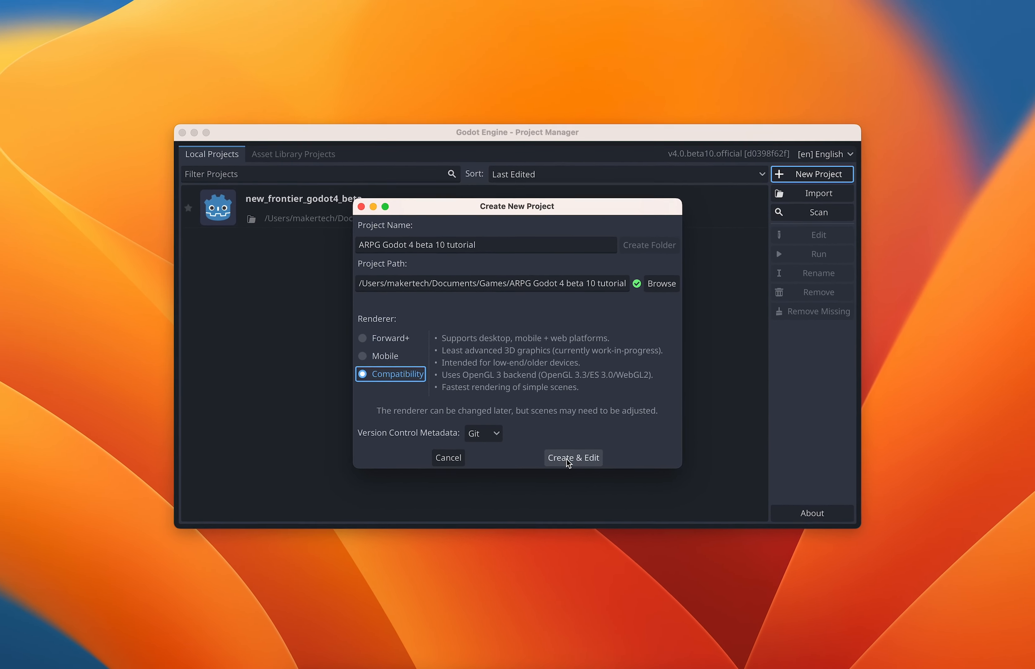
Step: Create the project and open it in the editor with an empty scene
{"action": "left_click", "coordinate": [573, 458]}
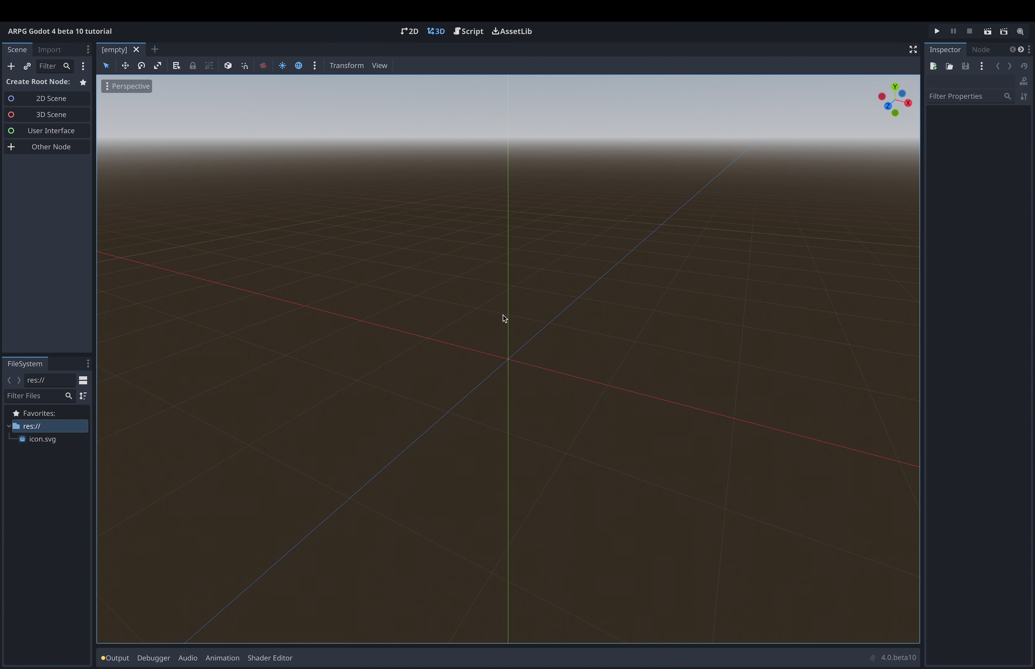
{"action": "mouse_move", "coordinate": [489, 210]}
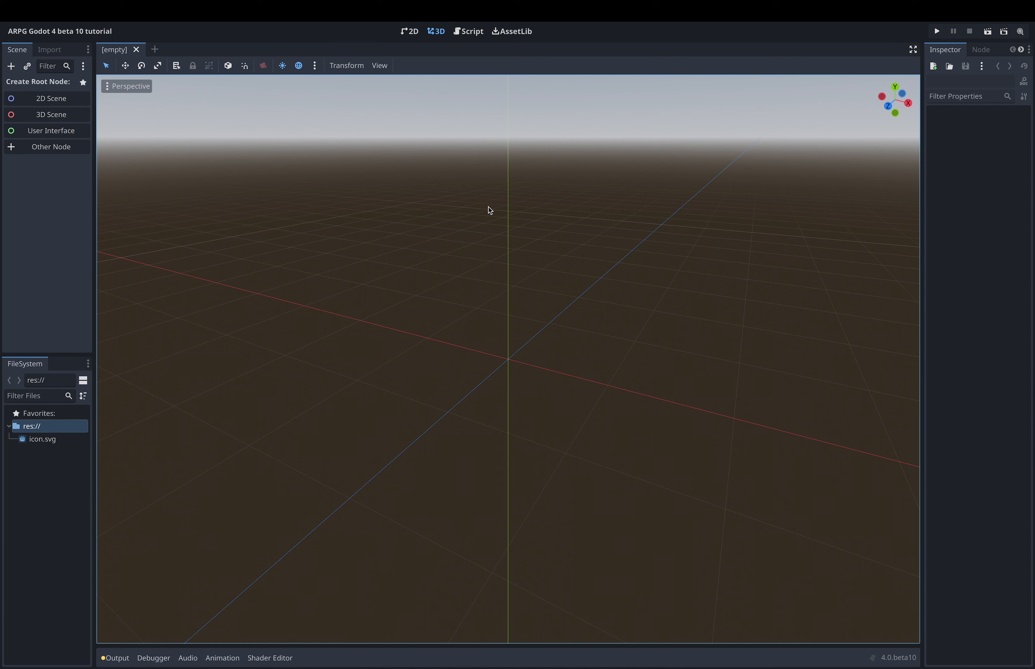
{"action": "mouse_move", "coordinate": [393, 41]}
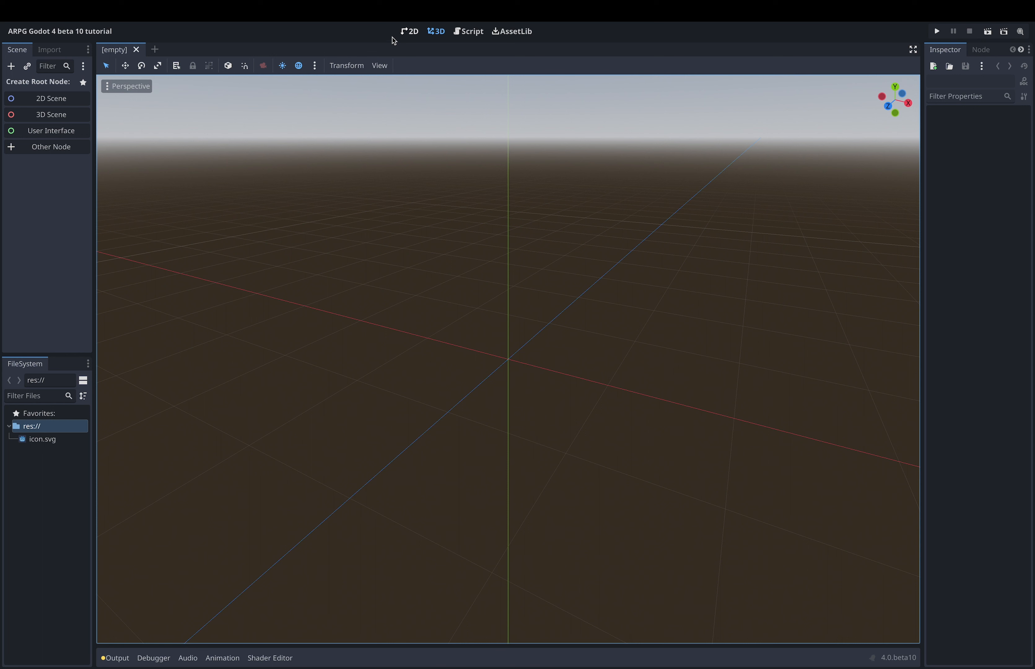
{"action": "mouse_move", "coordinate": [474, 31]}
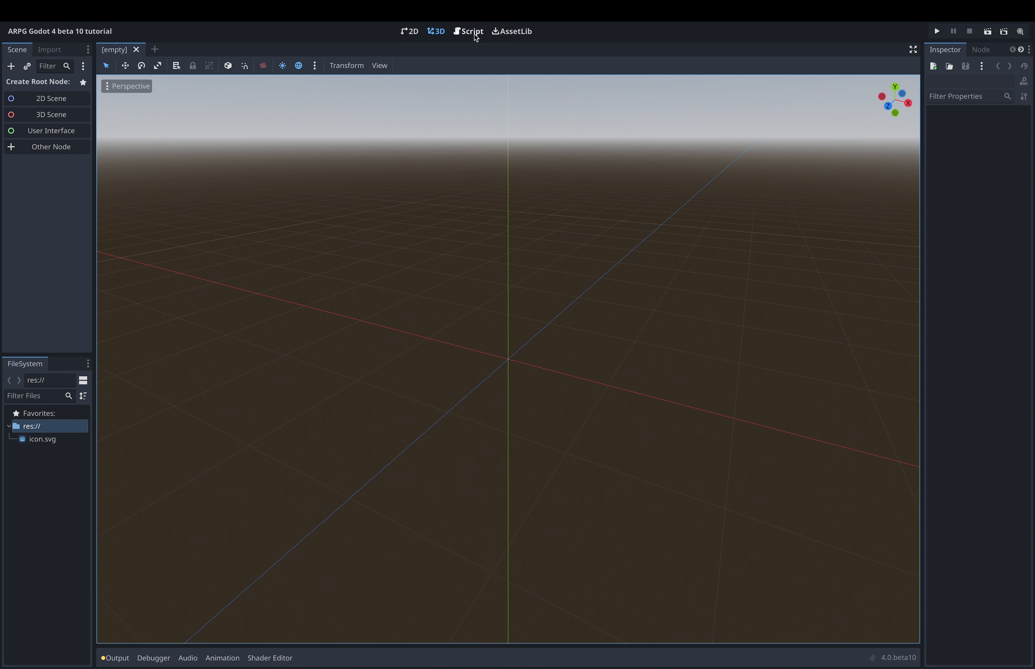
{"action": "mouse_move", "coordinate": [436, 39]}
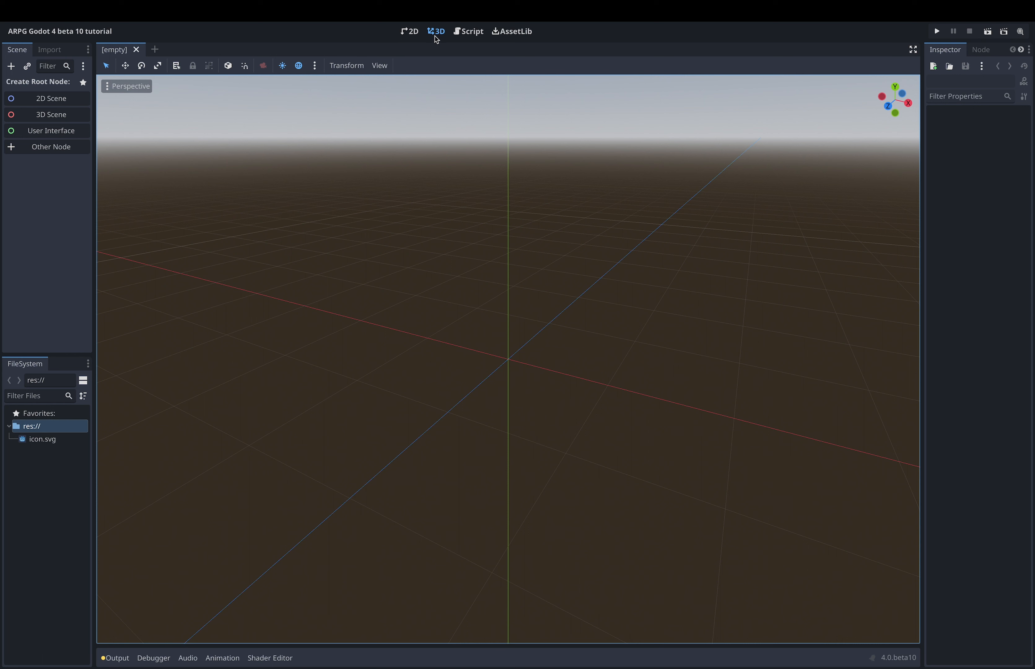
{"action": "mouse_move", "coordinate": [470, 31]}
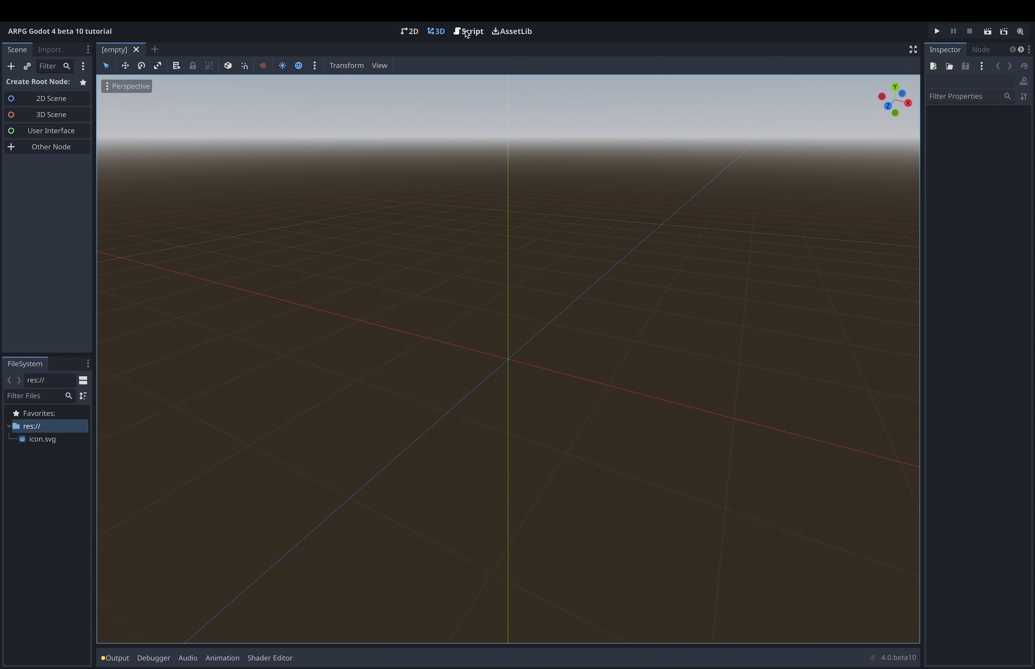
Step: Browse the Script and AssetLib workspaces, then settle on the 2D workspace
{"action": "left_click", "coordinate": [471, 31]}
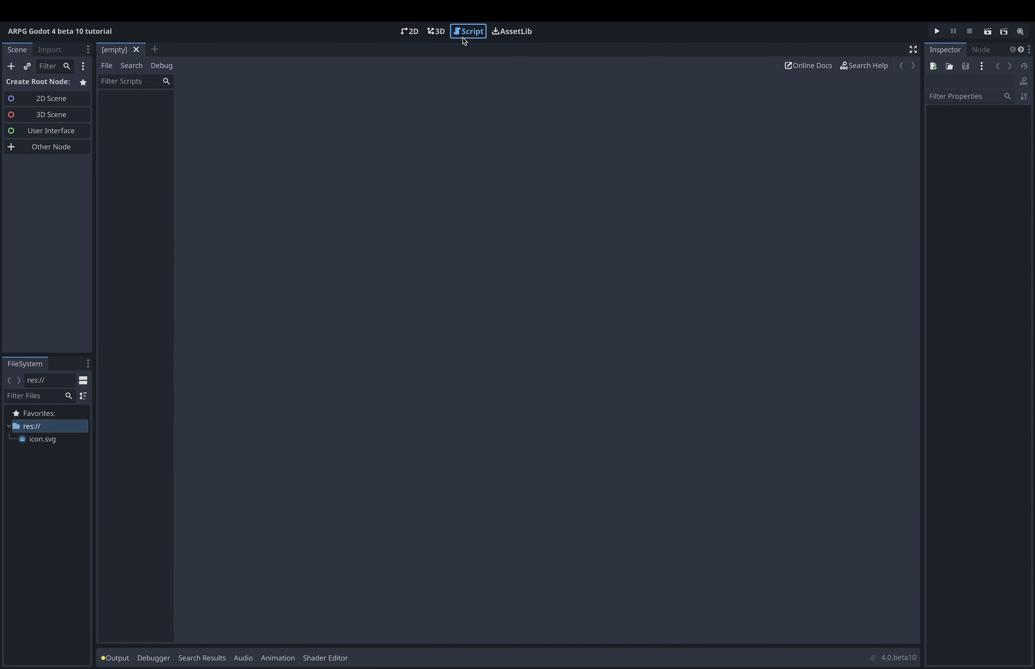
{"action": "left_click", "coordinate": [512, 31]}
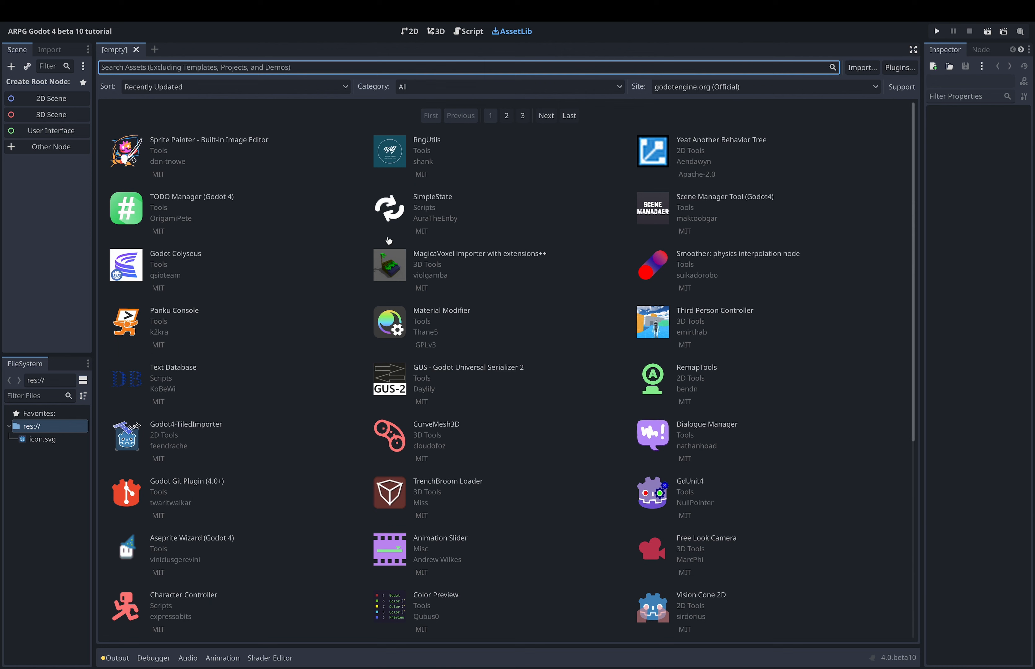
{"action": "mouse_move", "coordinate": [401, 277]}
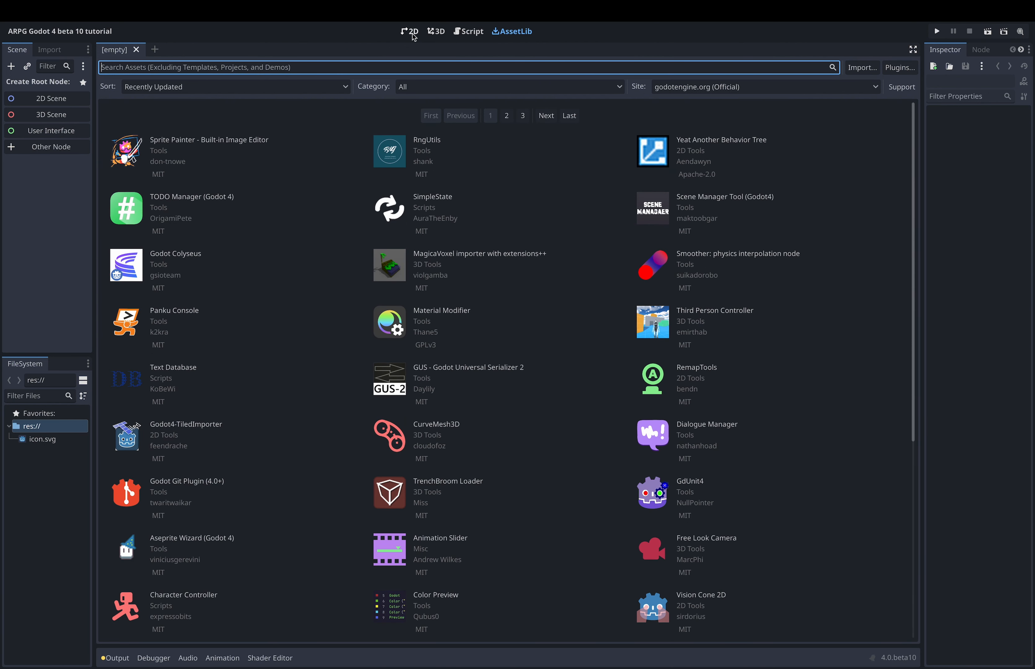
{"action": "left_click", "coordinate": [410, 31]}
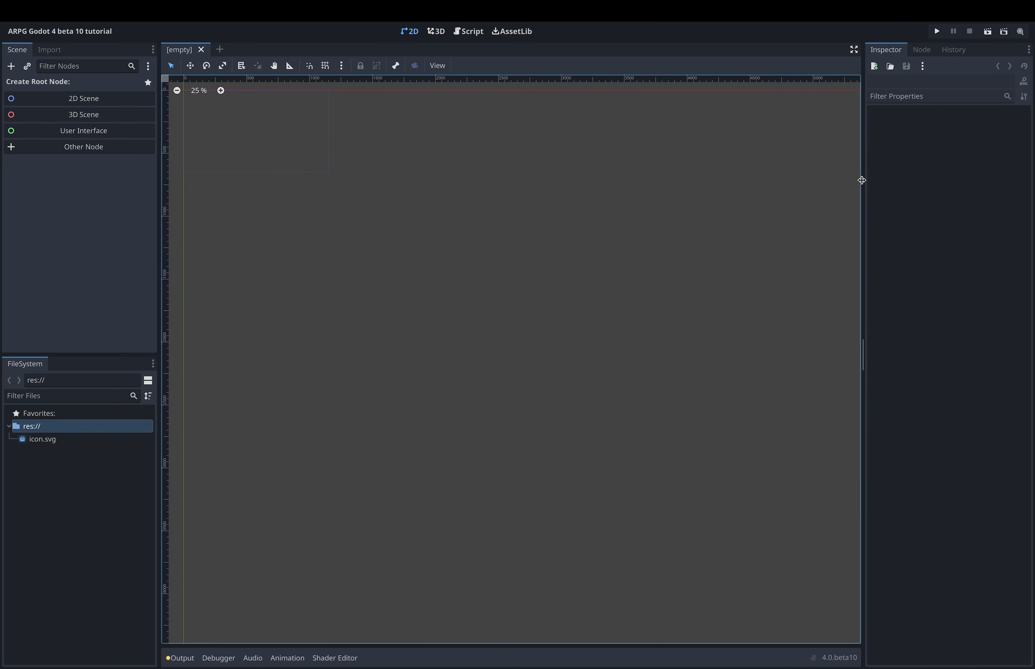
{"action": "left_click", "coordinate": [921, 49]}
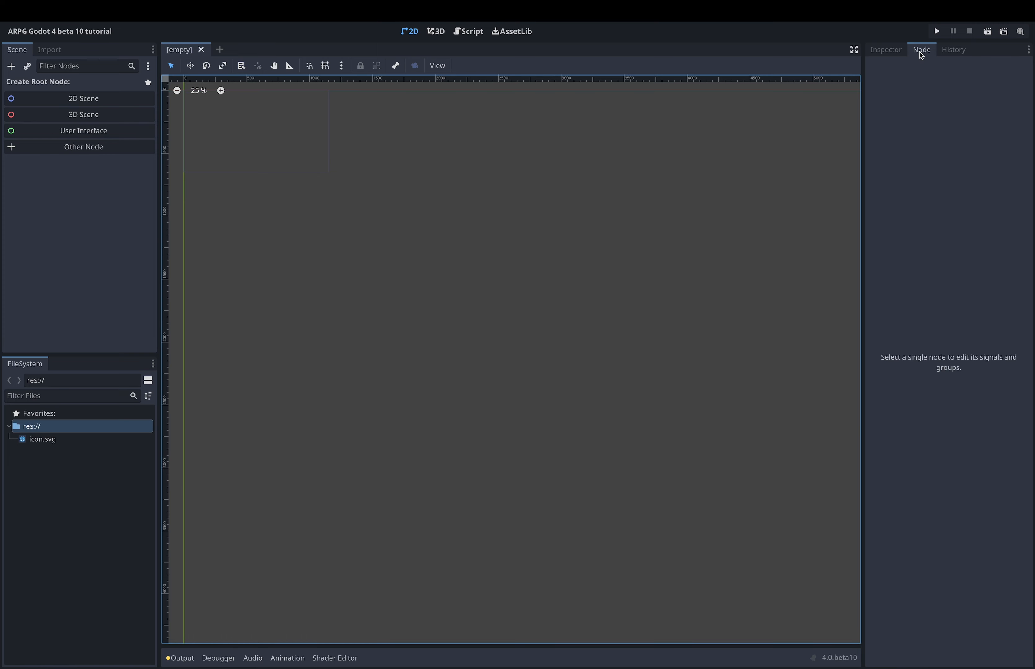
{"action": "left_click", "coordinate": [885, 50]}
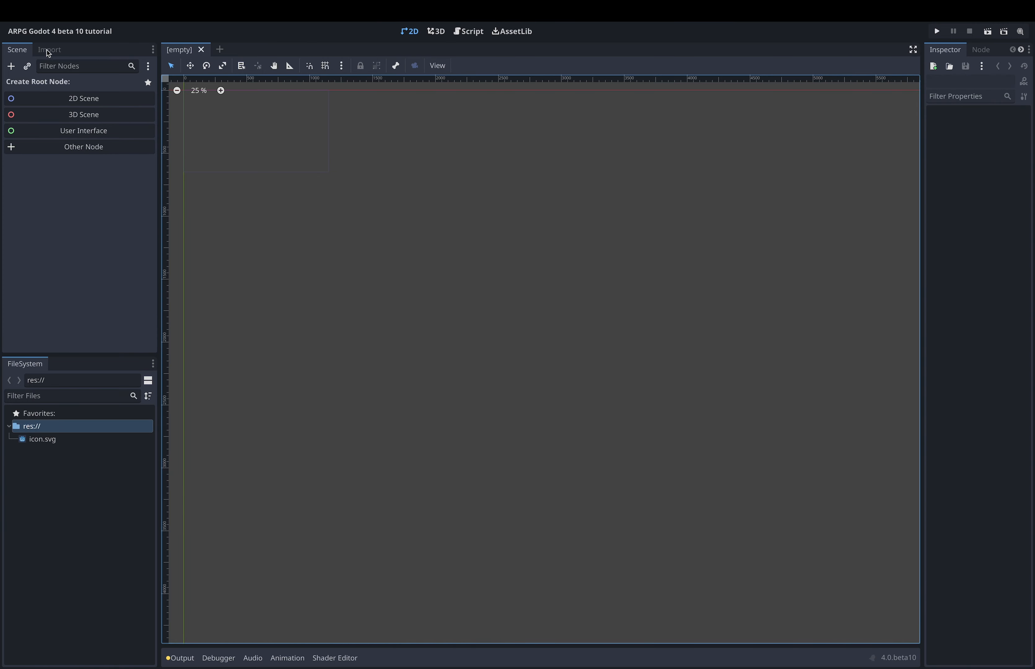
{"action": "mouse_move", "coordinate": [96, 70]}
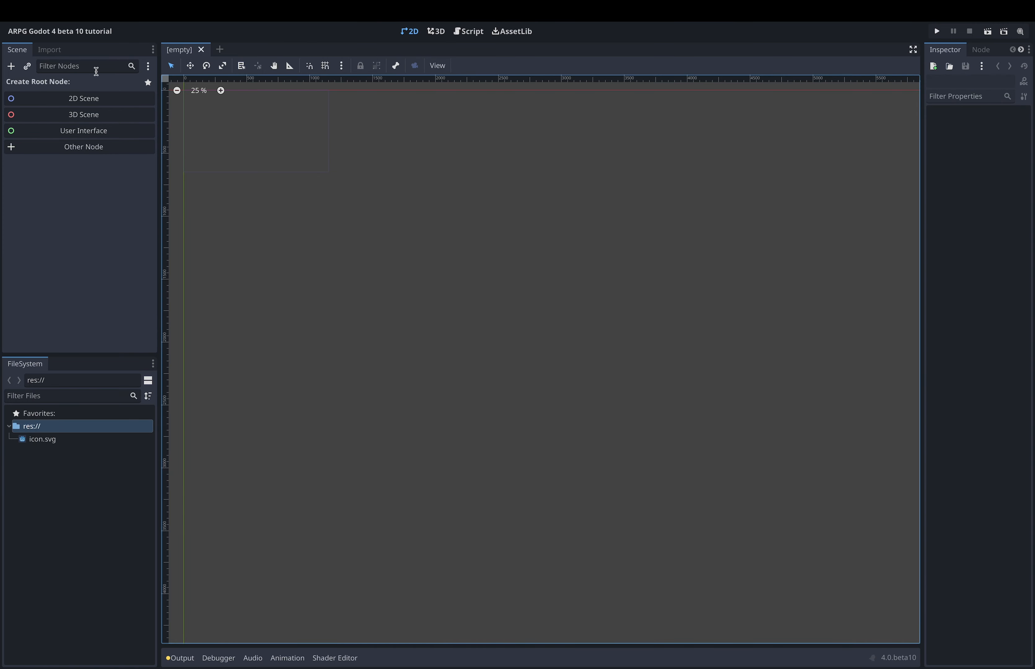
{"action": "mouse_move", "coordinate": [49, 579]}
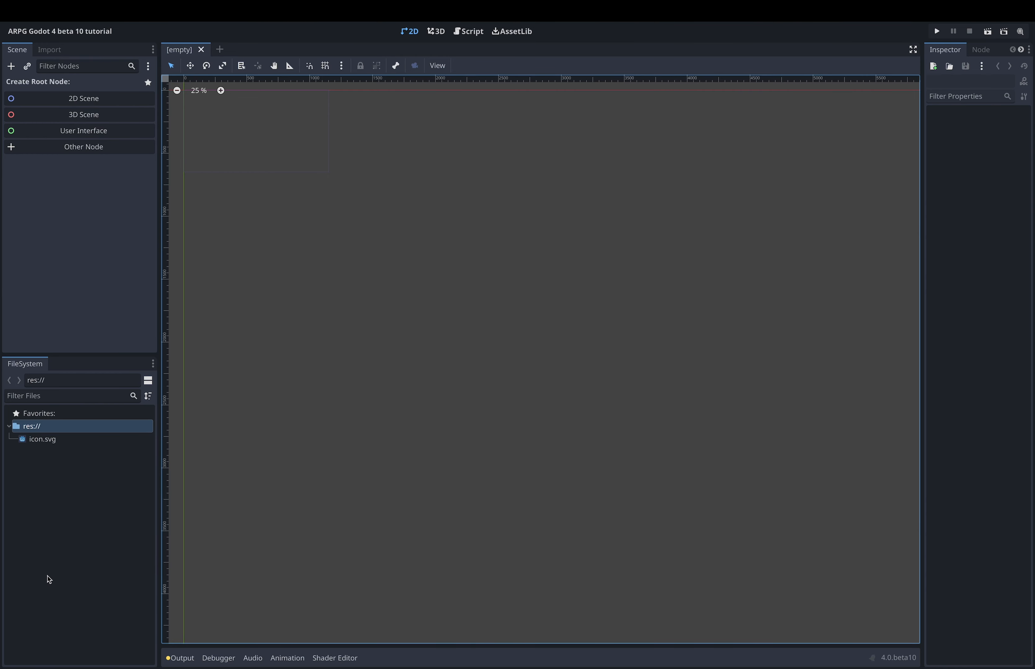
{"action": "mouse_move", "coordinate": [956, 180]}
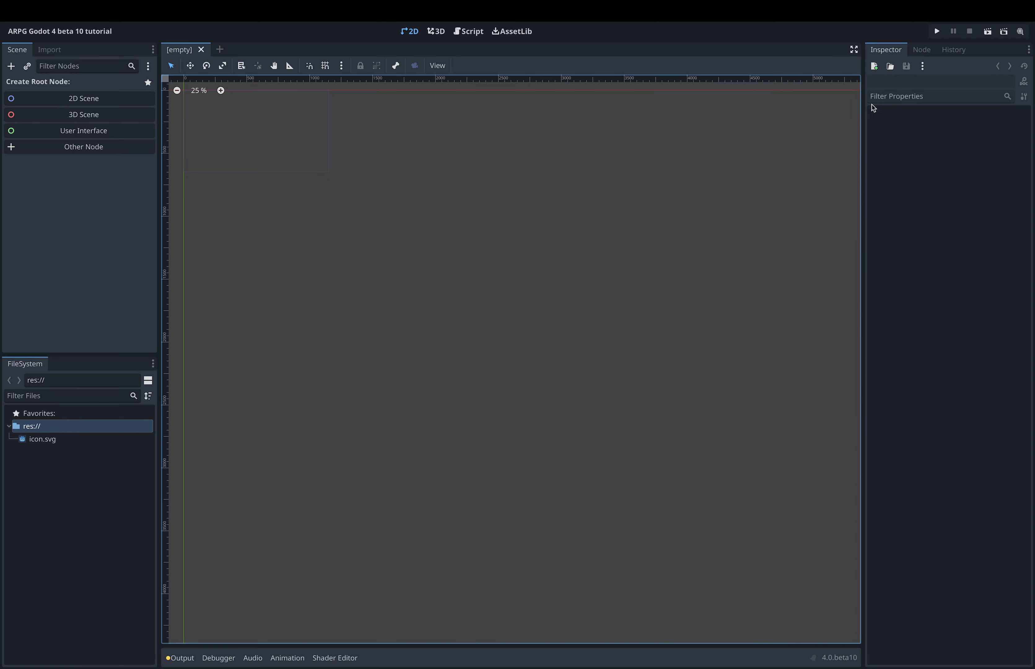
{"action": "mouse_move", "coordinate": [314, 379]}
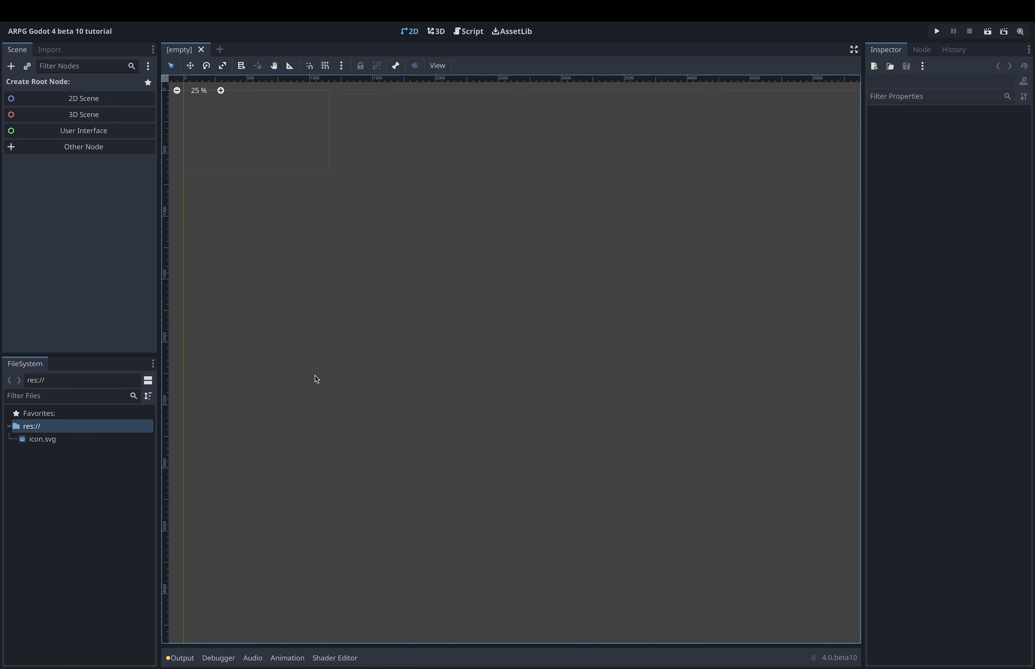
{"action": "mouse_move", "coordinate": [243, 390]}
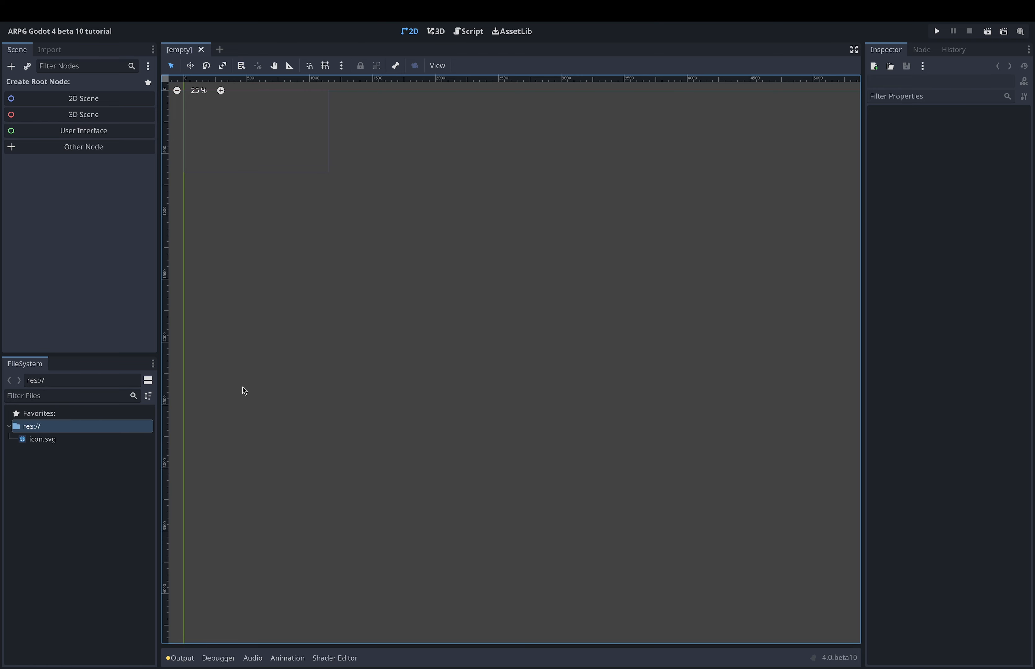
{"action": "mouse_move", "coordinate": [236, 367]}
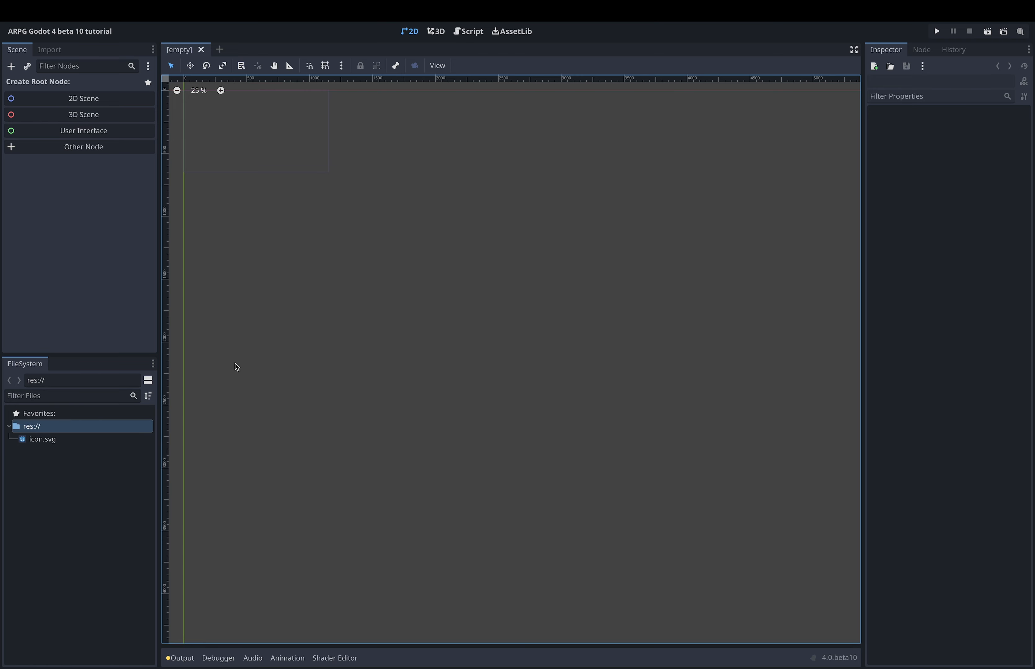
{"action": "mouse_move", "coordinate": [208, 319]}
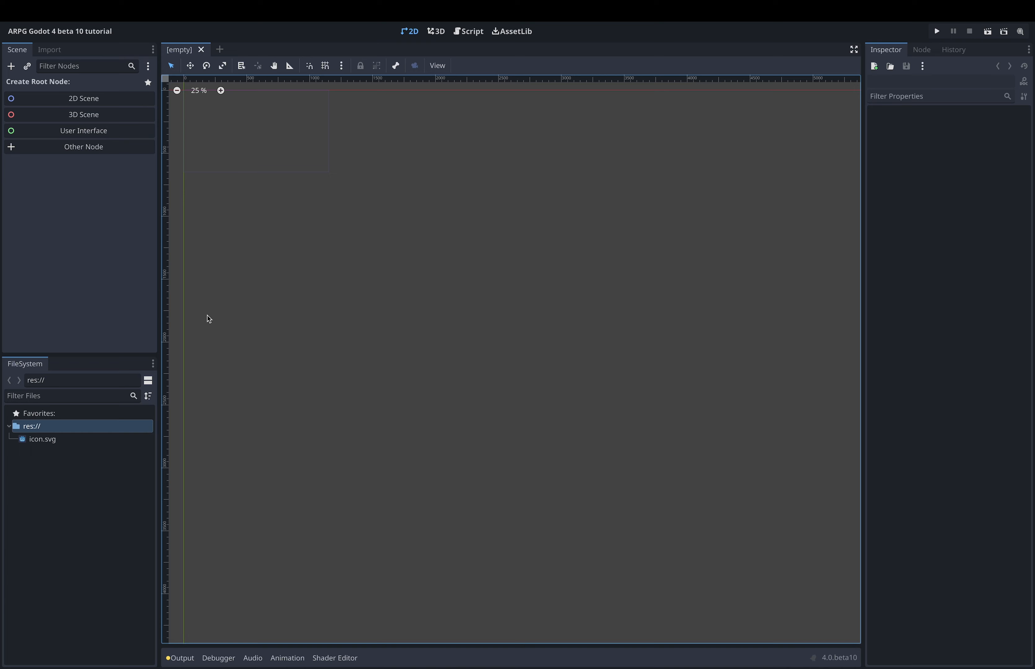
{"action": "mouse_move", "coordinate": [146, 256]}
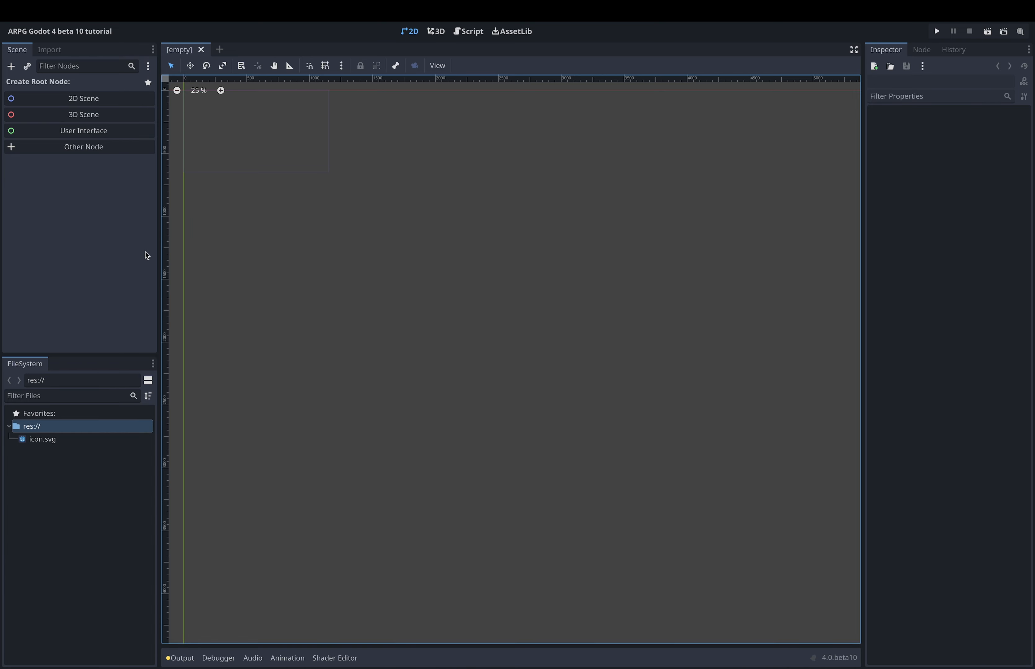
{"action": "mouse_move", "coordinate": [140, 252]}
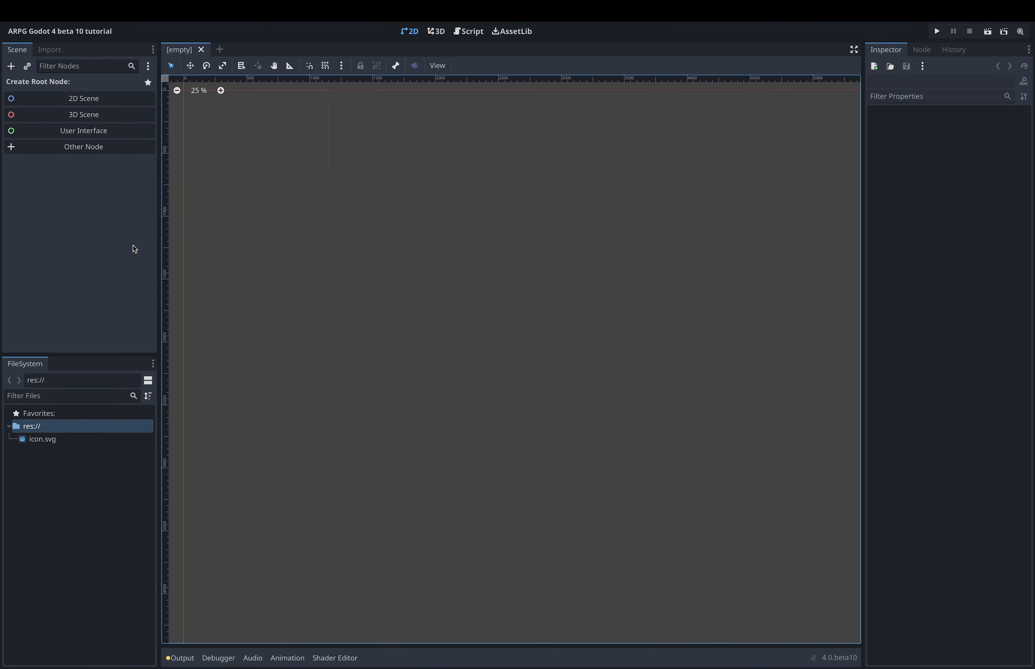
{"action": "mouse_move", "coordinate": [89, 204]}
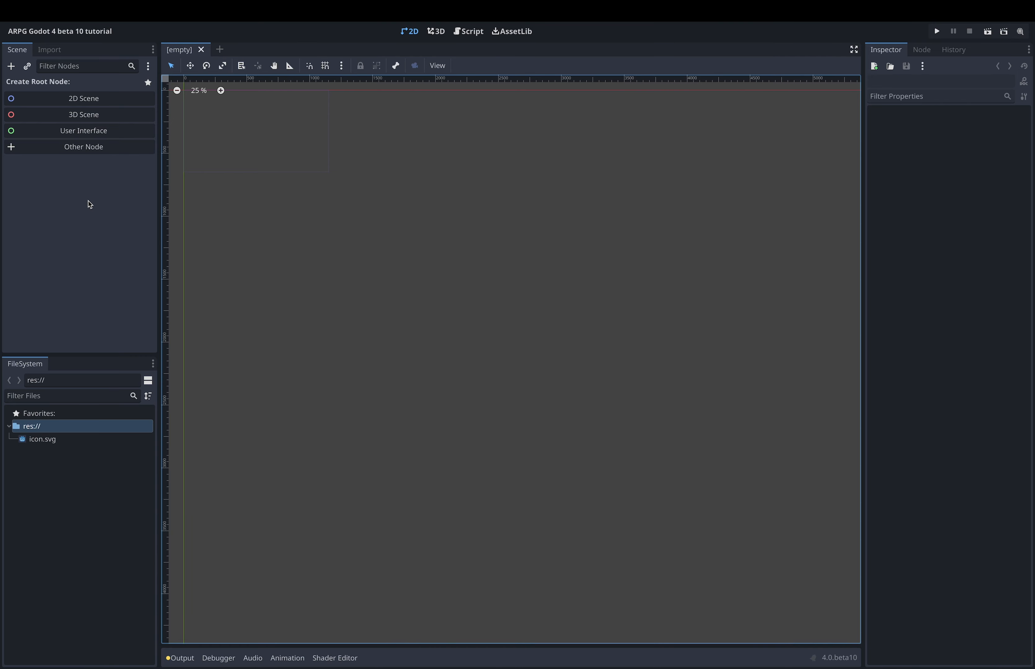
{"action": "mouse_move", "coordinate": [78, 178]}
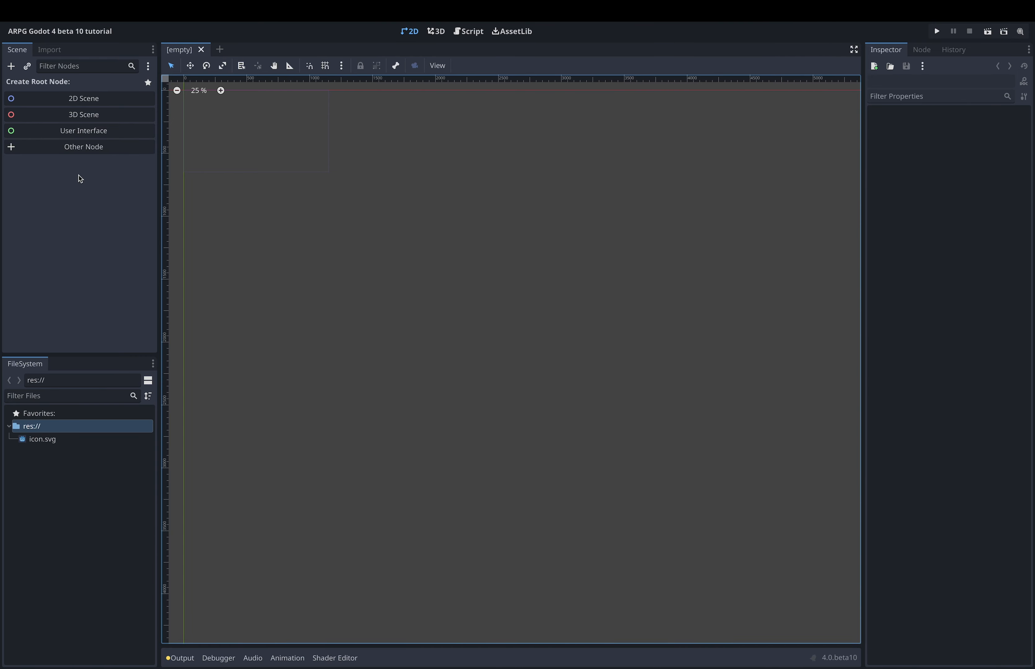
{"action": "mouse_move", "coordinate": [79, 130]}
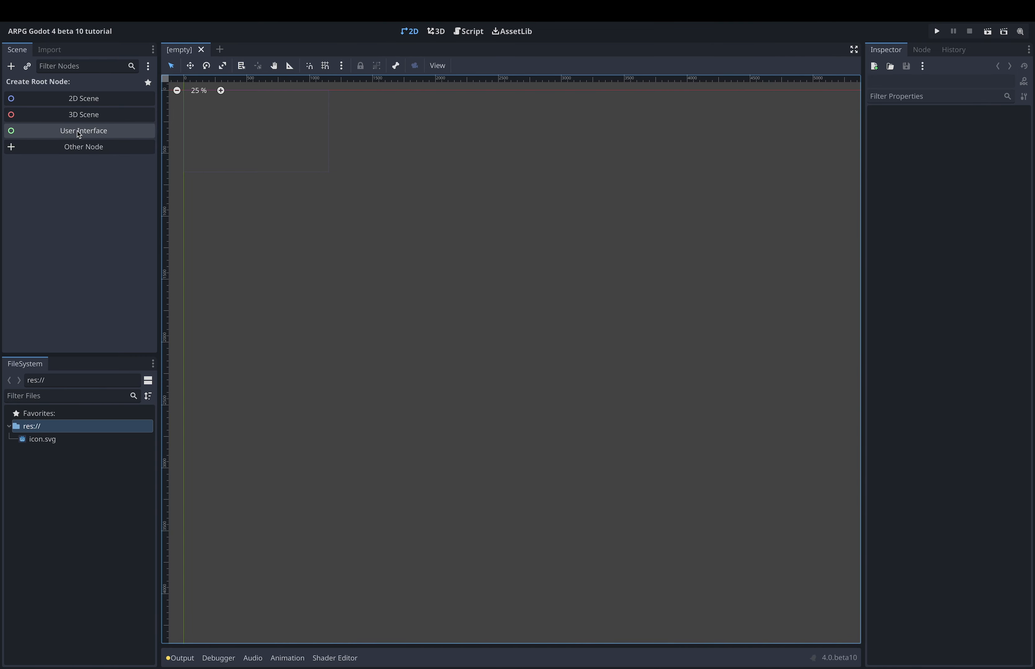
{"action": "mouse_move", "coordinate": [82, 98]}
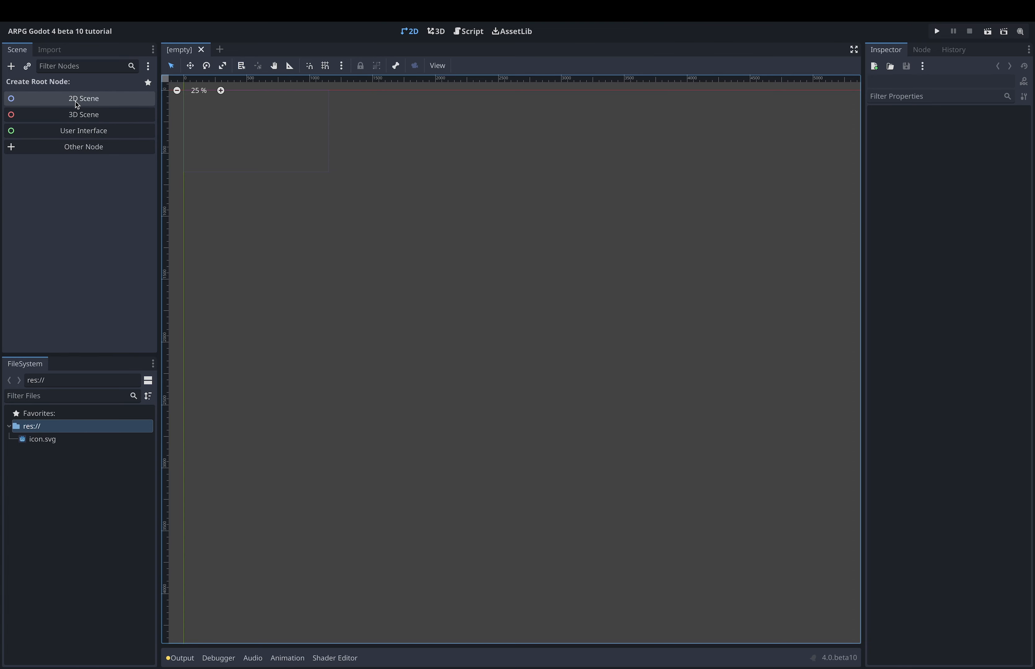
{"action": "mouse_move", "coordinate": [83, 114]}
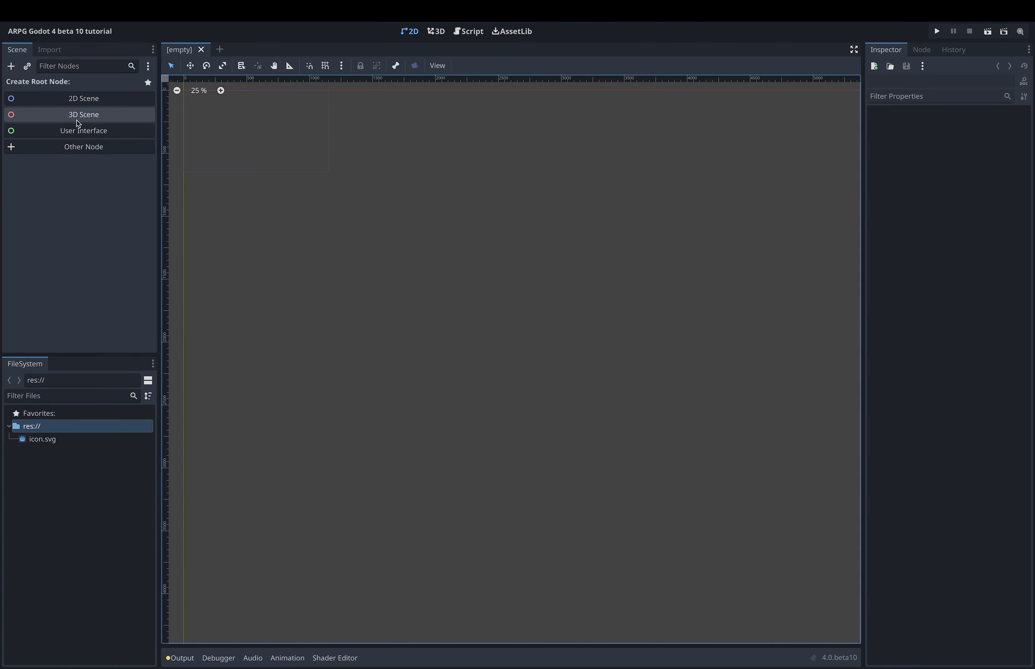
{"action": "mouse_move", "coordinate": [83, 130]}
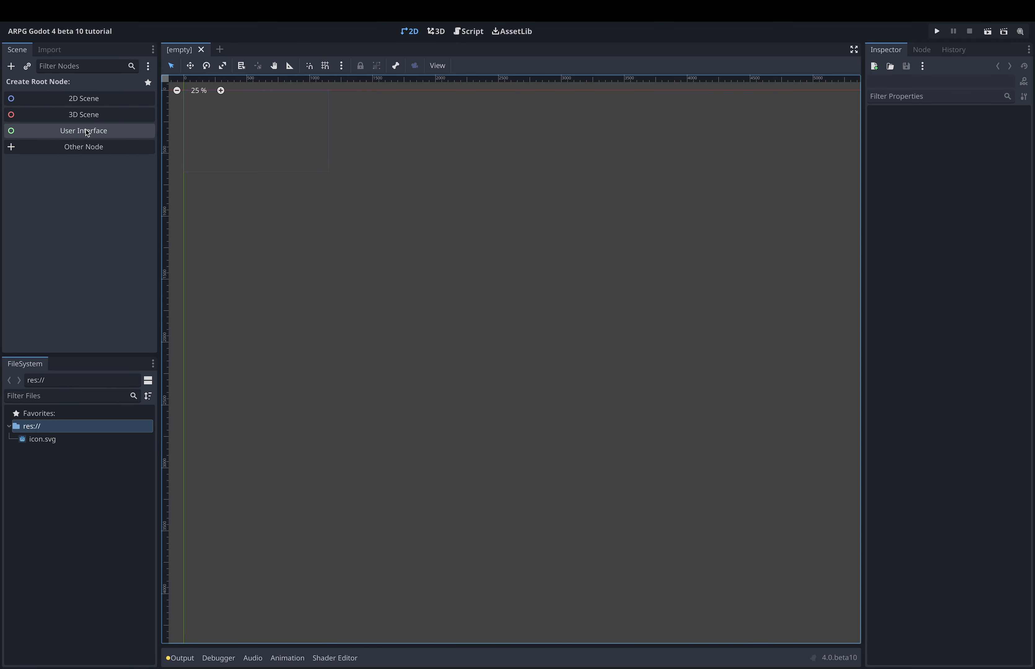
{"action": "mouse_move", "coordinate": [83, 147]}
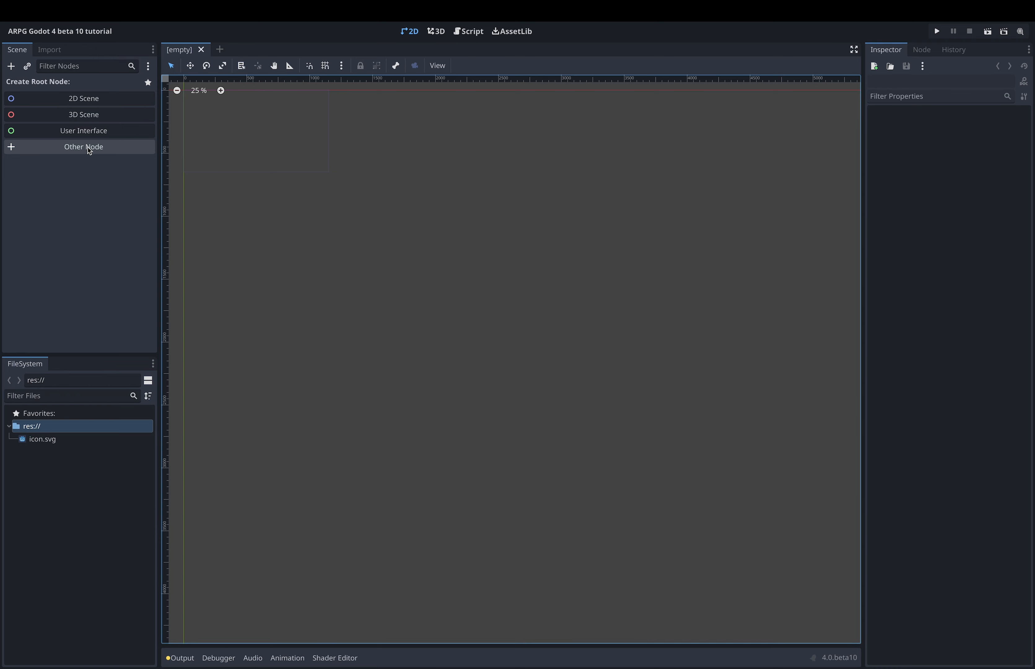
{"action": "mouse_move", "coordinate": [87, 148]}
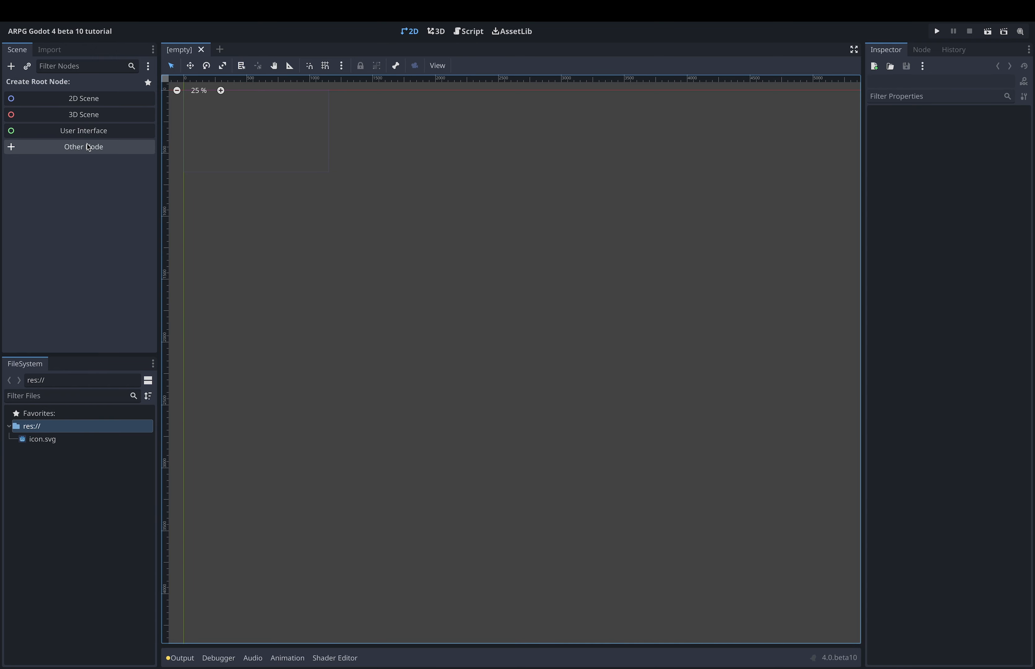
{"action": "mouse_move", "coordinate": [81, 114]}
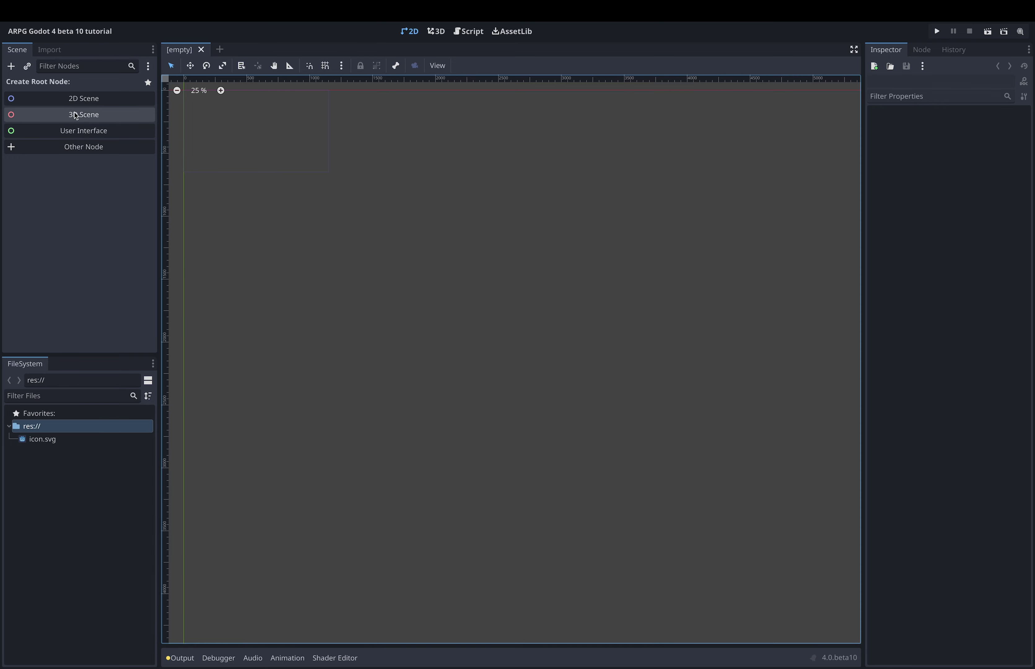
{"action": "mouse_move", "coordinate": [91, 111]}
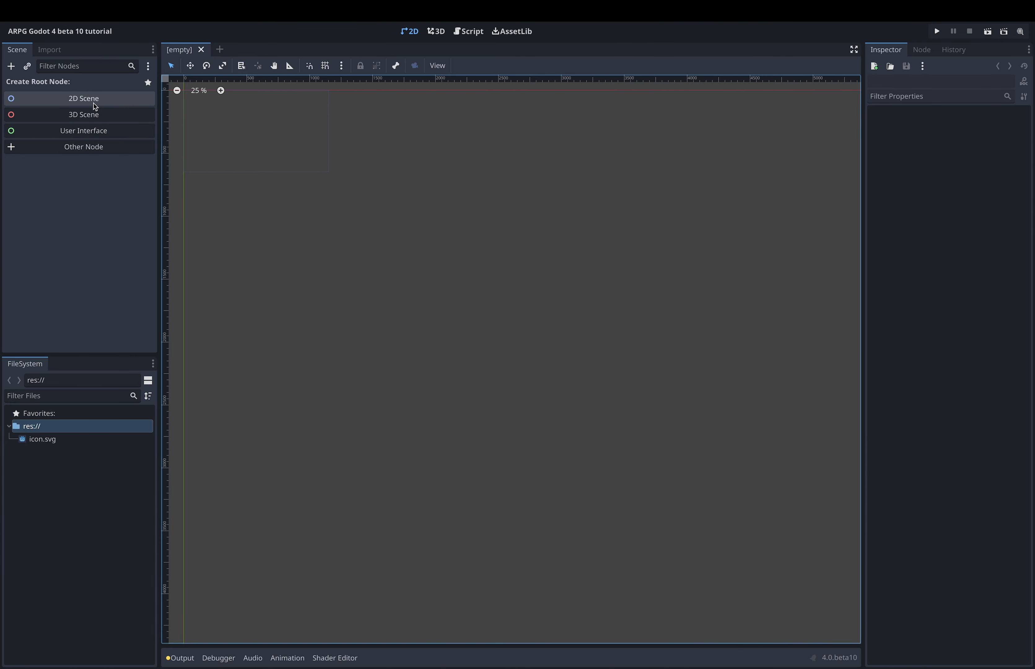
{"action": "mouse_move", "coordinate": [83, 146]}
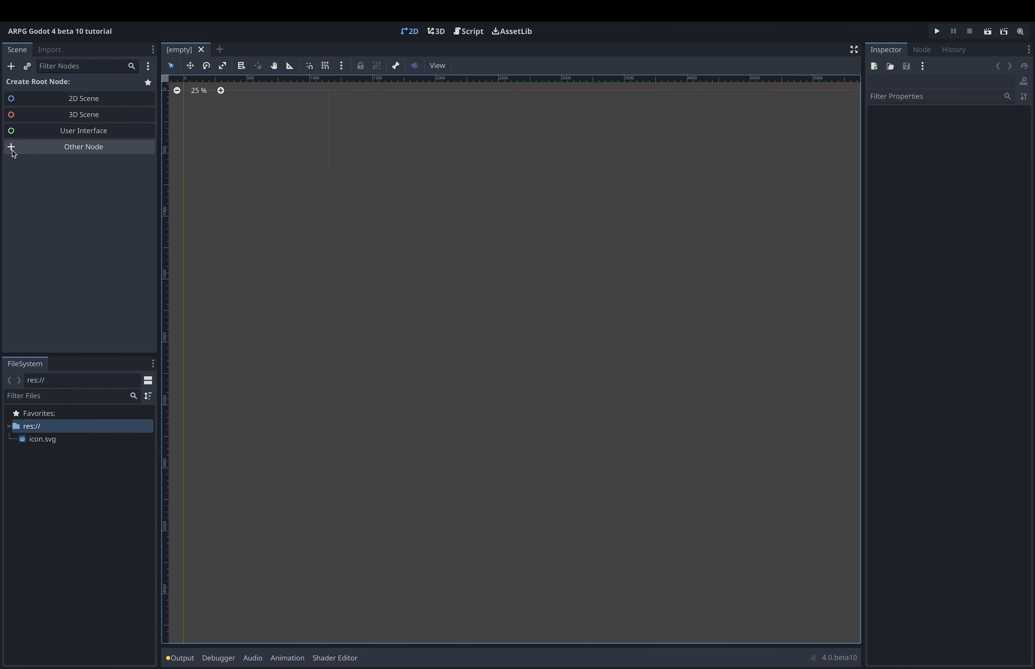
{"action": "mouse_move", "coordinate": [83, 154]}
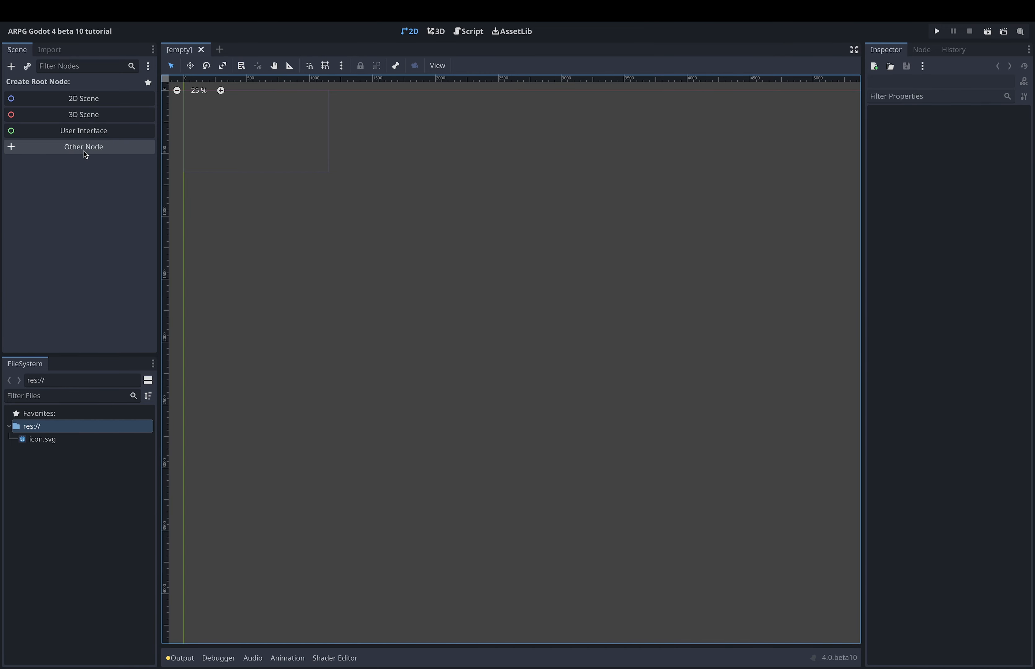
Step: Search 'character' under Other Node to highlight CharacterBody2D as the root type
{"action": "left_click", "coordinate": [84, 146]}
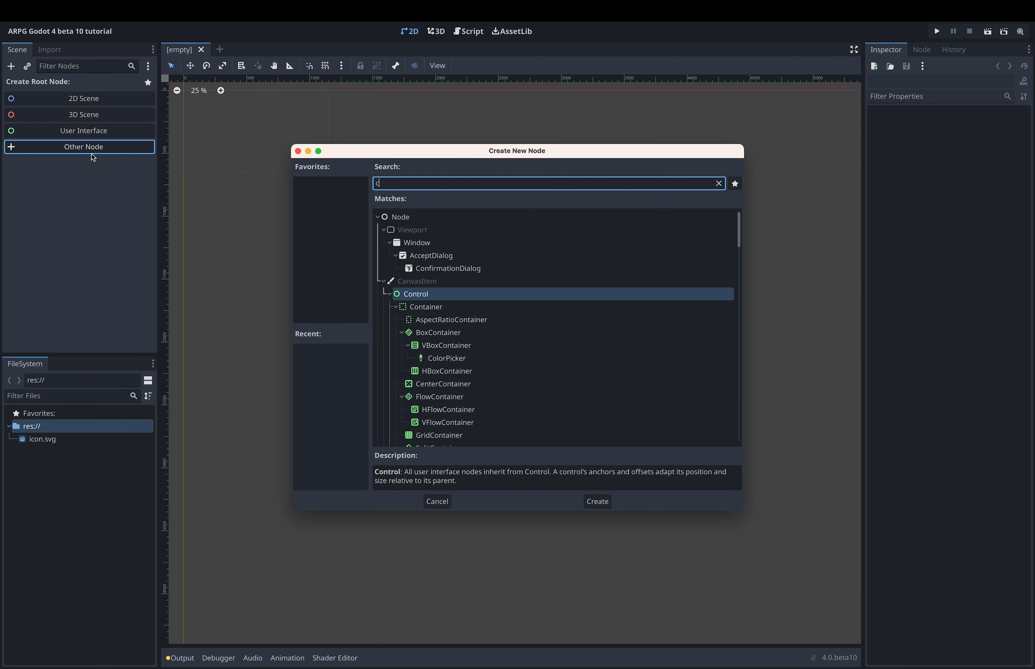
{"action": "type", "text": "harac"}
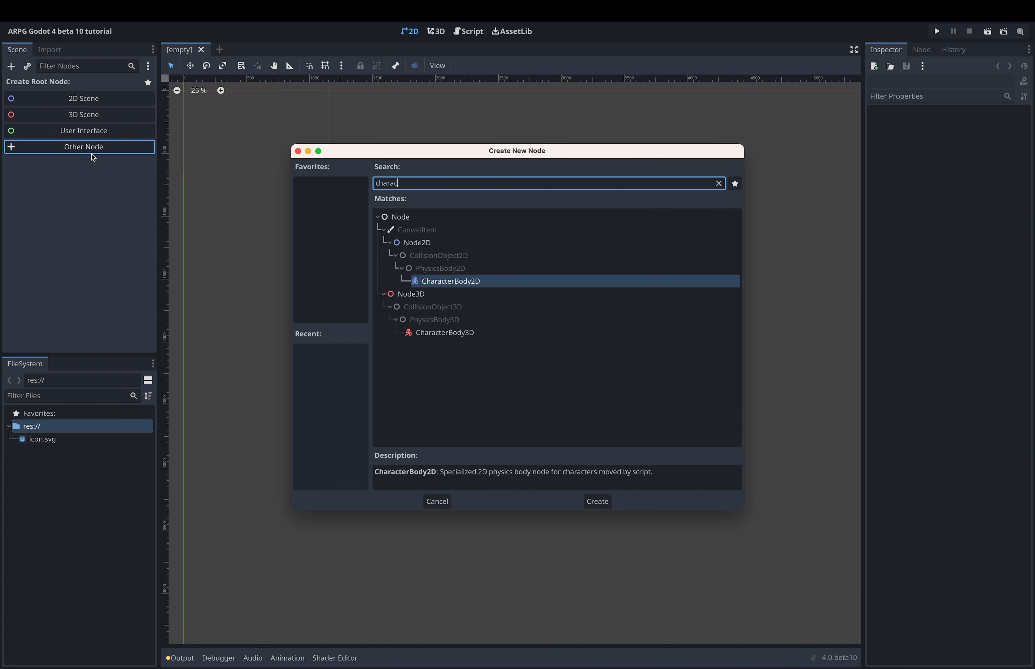
{"action": "type", "text": "ter"}
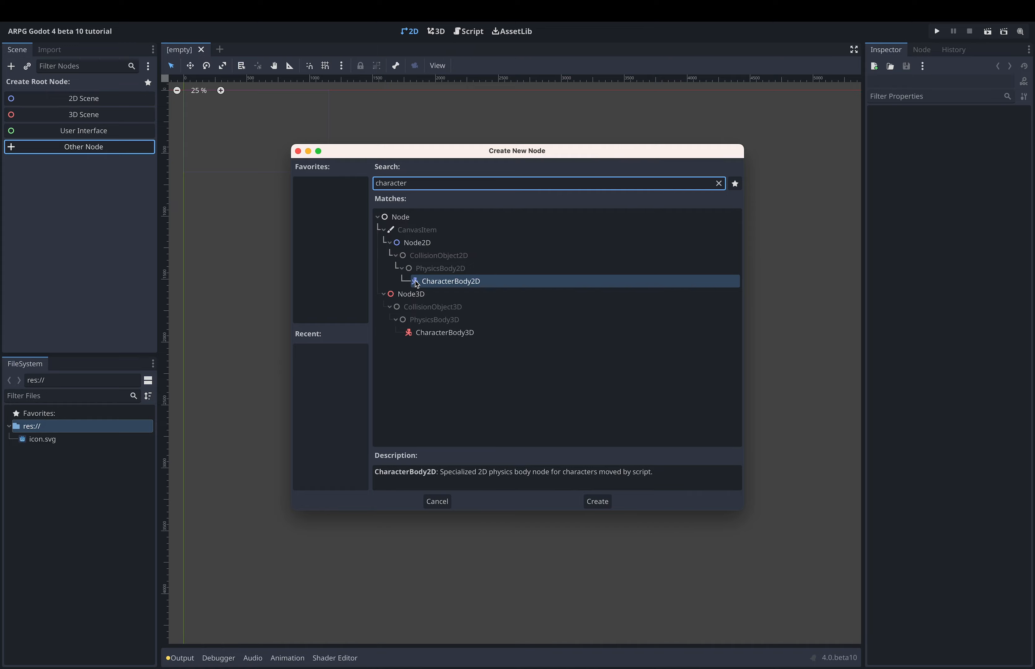
{"action": "mouse_move", "coordinate": [487, 287]}
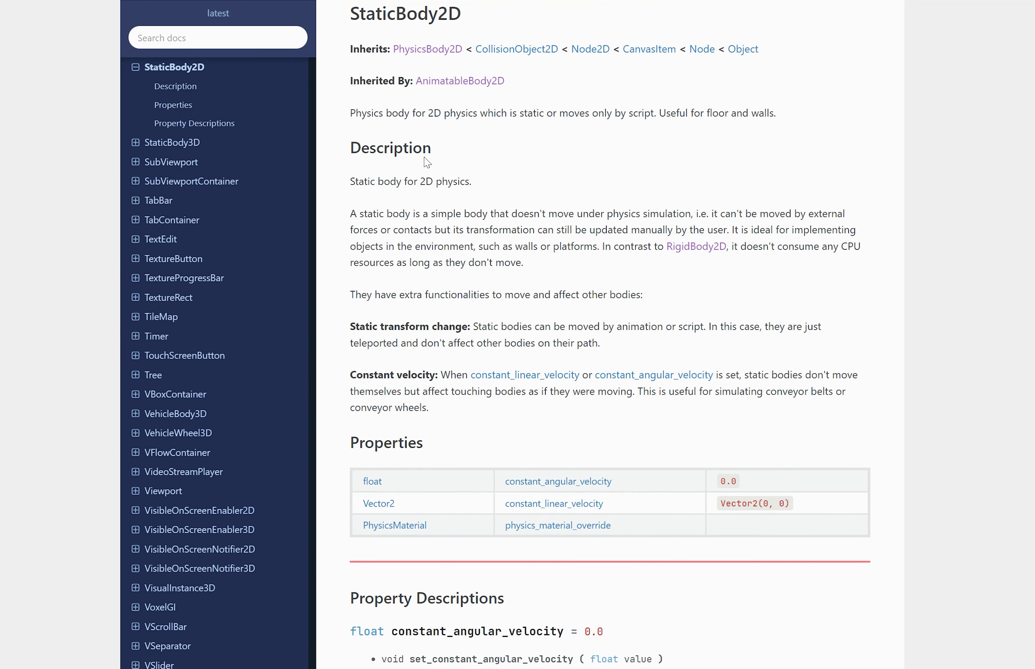
Step: Read the Physics introduction's Collision objects section comparing the four body types
{"action": "left_click", "coordinate": [460, 81]}
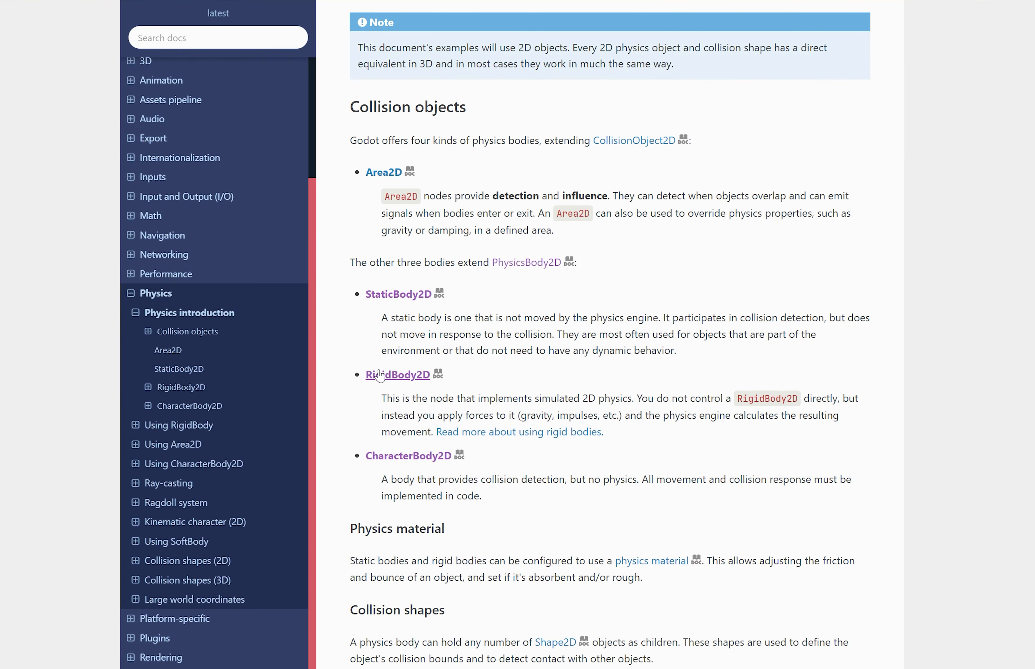
{"action": "left_click", "coordinate": [396, 375]}
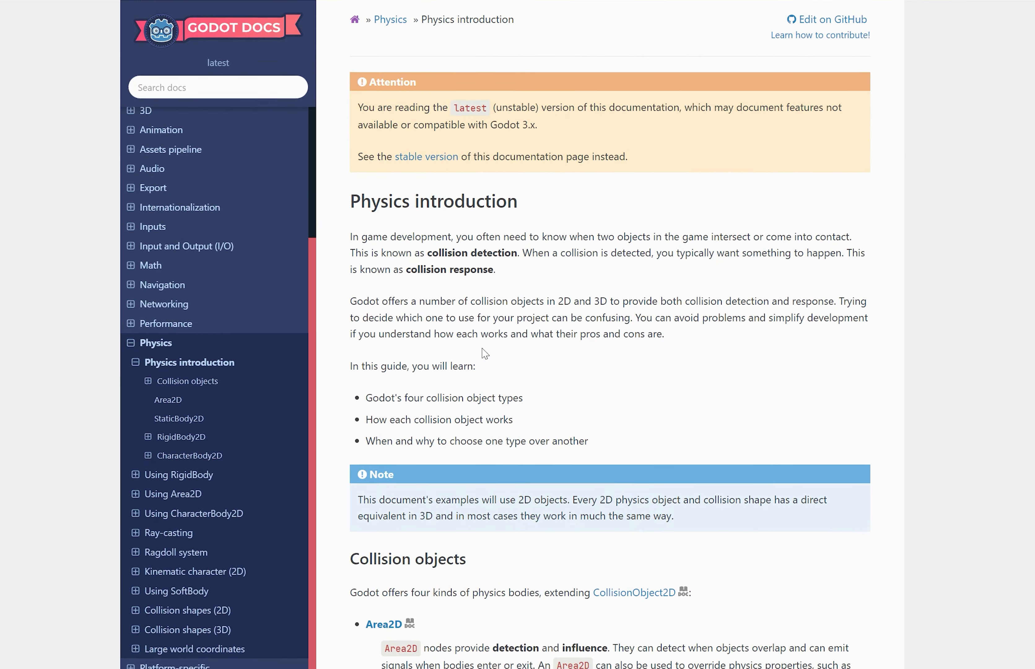
{"action": "scroll", "scroll_direction": "down", "scroll_amount": 3}
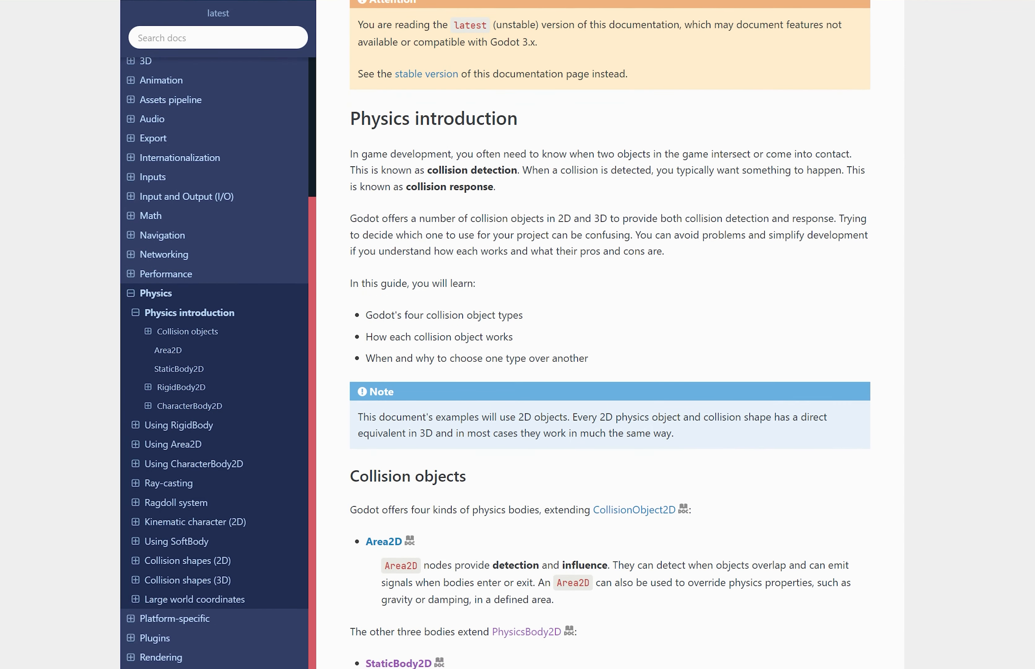
{"action": "scroll", "scroll_direction": "down", "scroll_amount": 3}
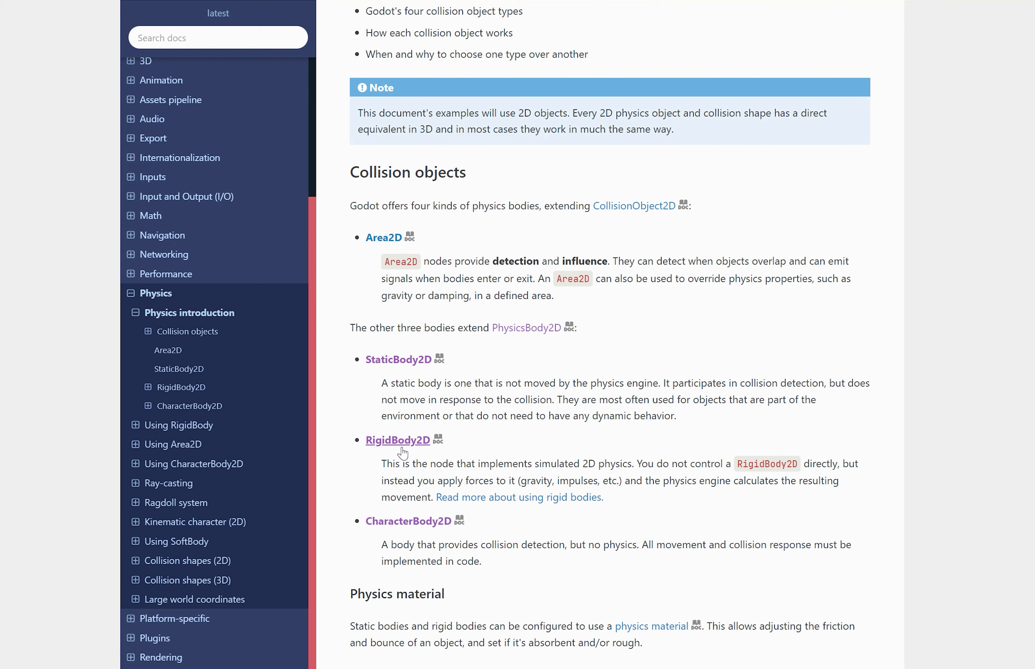
{"action": "mouse_move", "coordinate": [323, 442]}
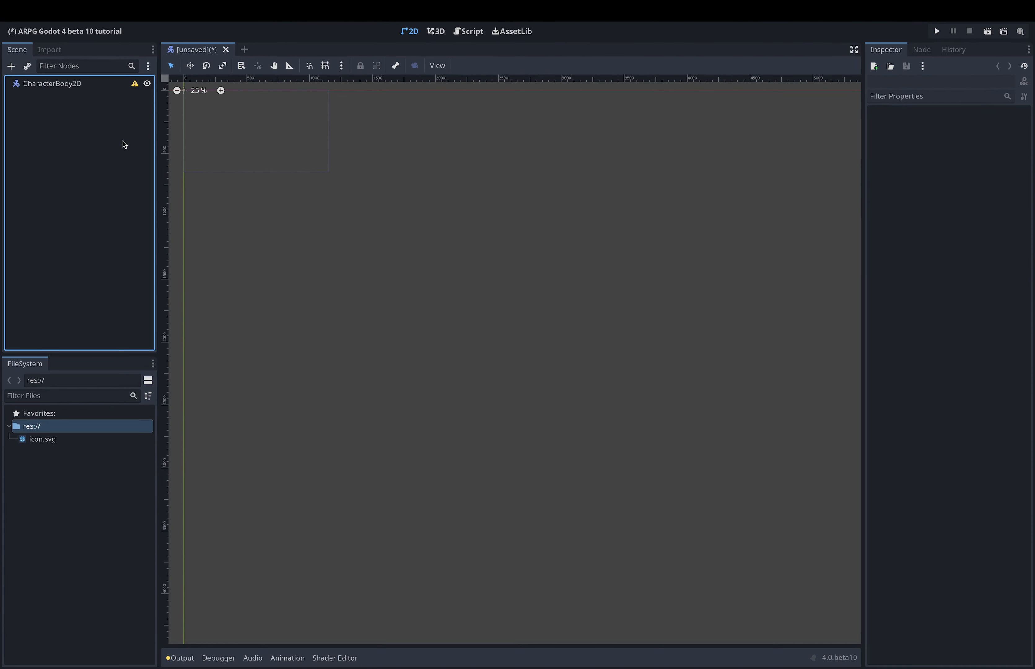
Step: Rename the CharacterBody2D root node to Player
{"action": "left_click", "coordinate": [52, 83]}
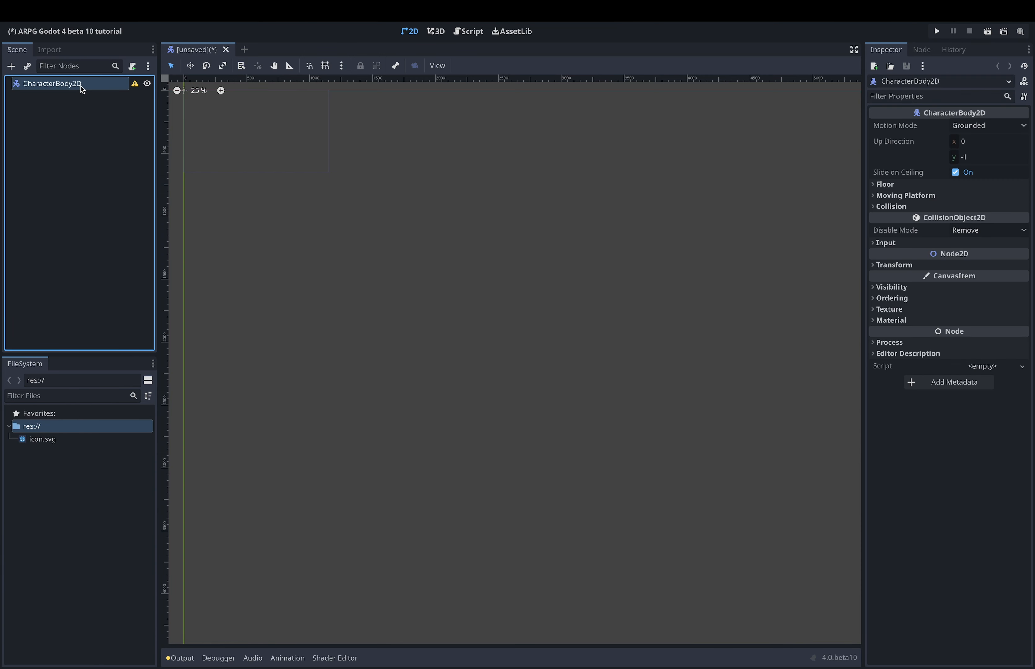
{"action": "right_click", "coordinate": [52, 84]}
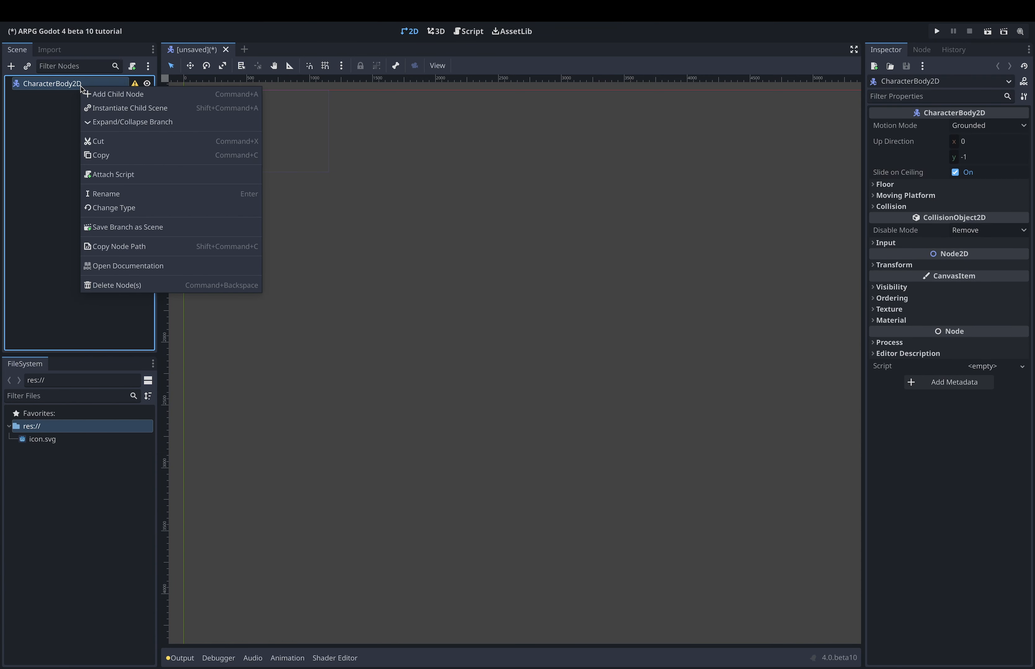
{"action": "left_click", "coordinate": [106, 193]}
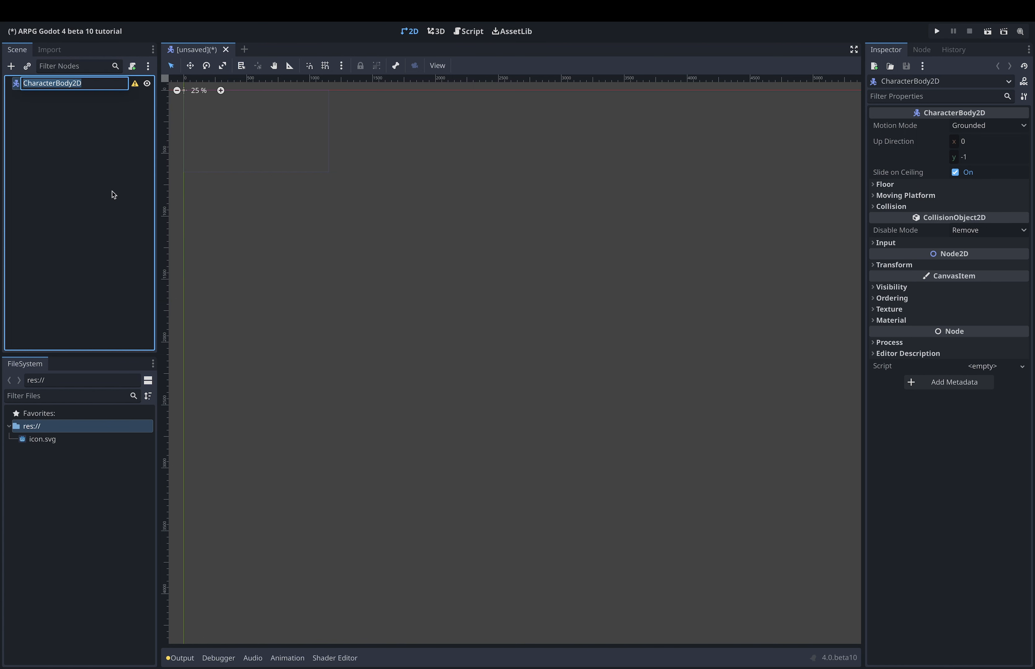
{"action": "type", "text": "Player"}
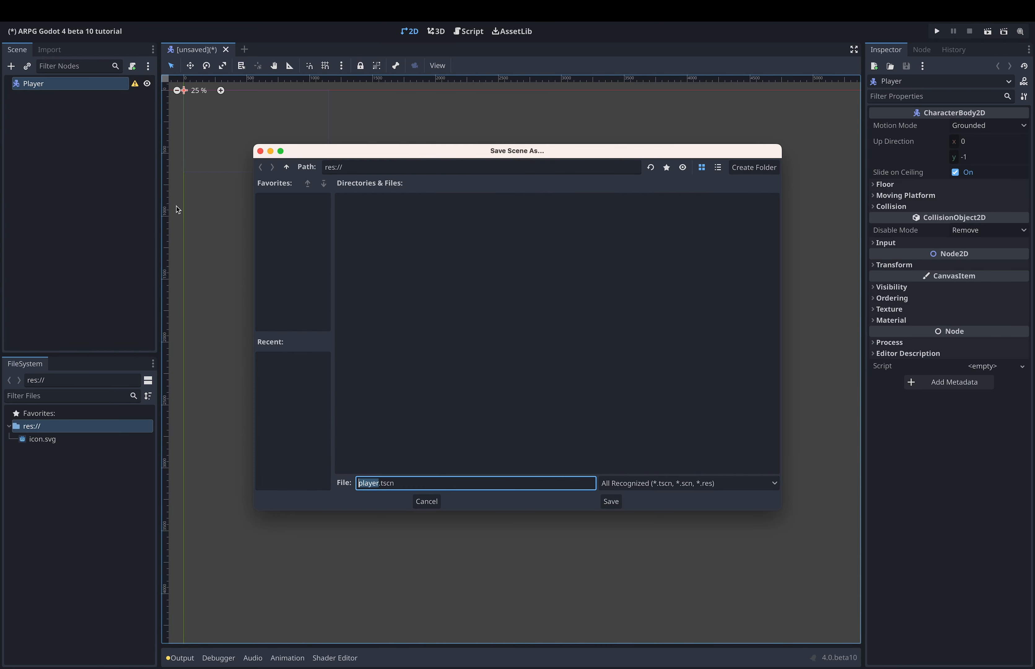
{"action": "mouse_move", "coordinate": [482, 288]}
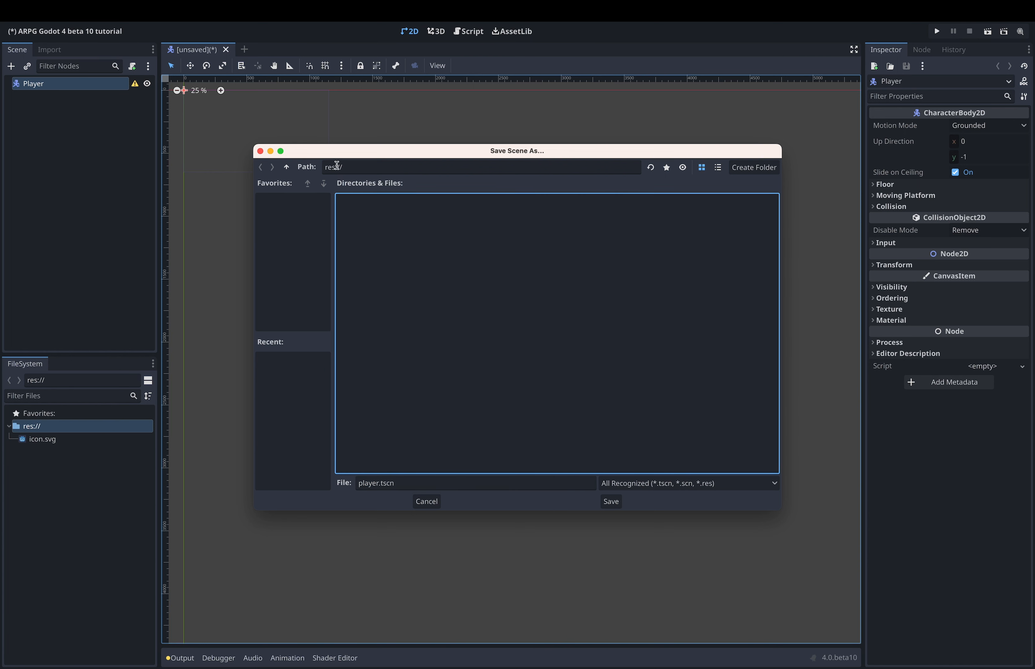
{"action": "mouse_move", "coordinate": [754, 172]}
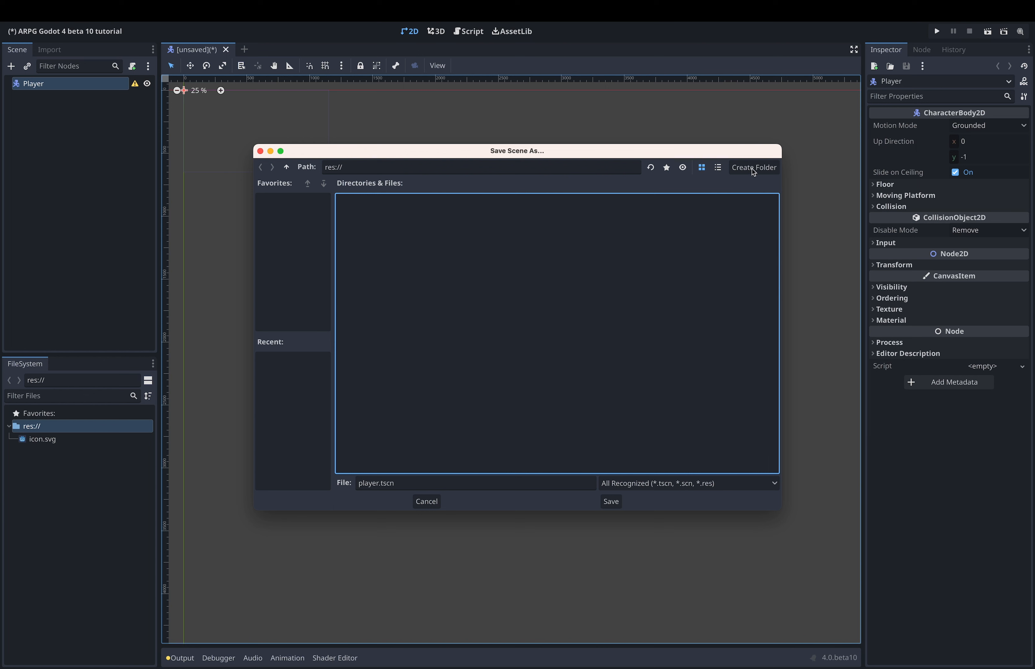
Step: Create a player folder and save the scene there as player.tscn
{"action": "left_click", "coordinate": [754, 168]}
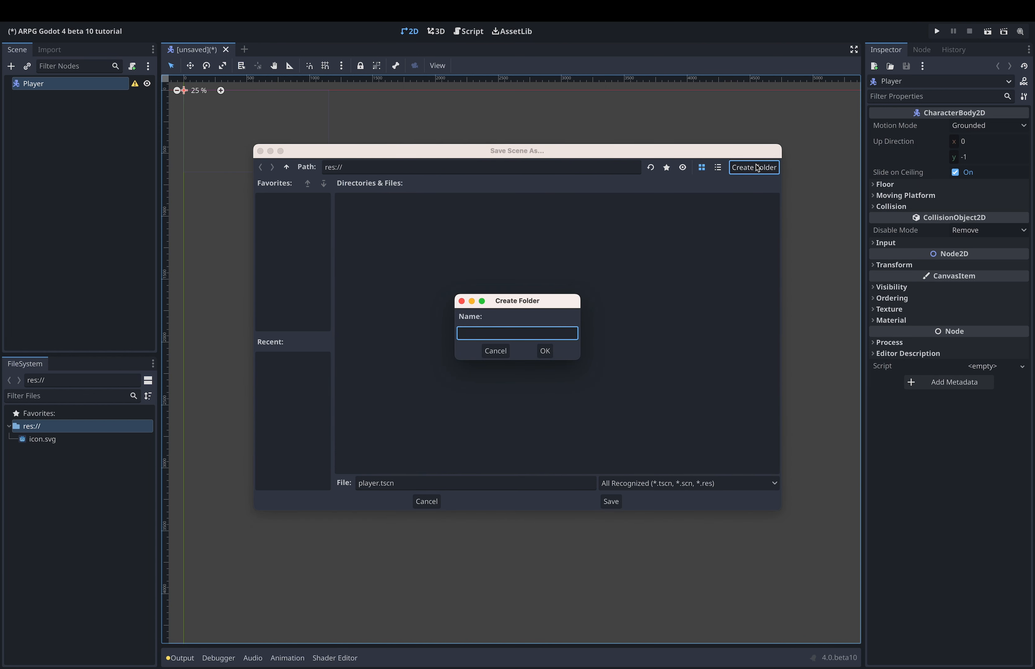
{"action": "left_click", "coordinate": [544, 351]}
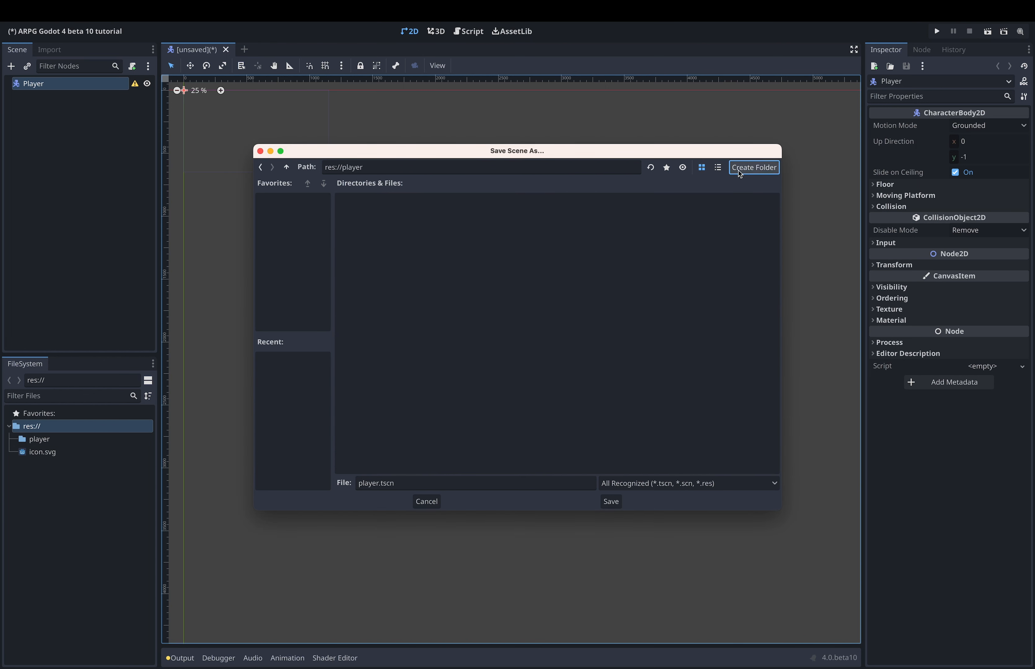
{"action": "mouse_move", "coordinate": [614, 512]}
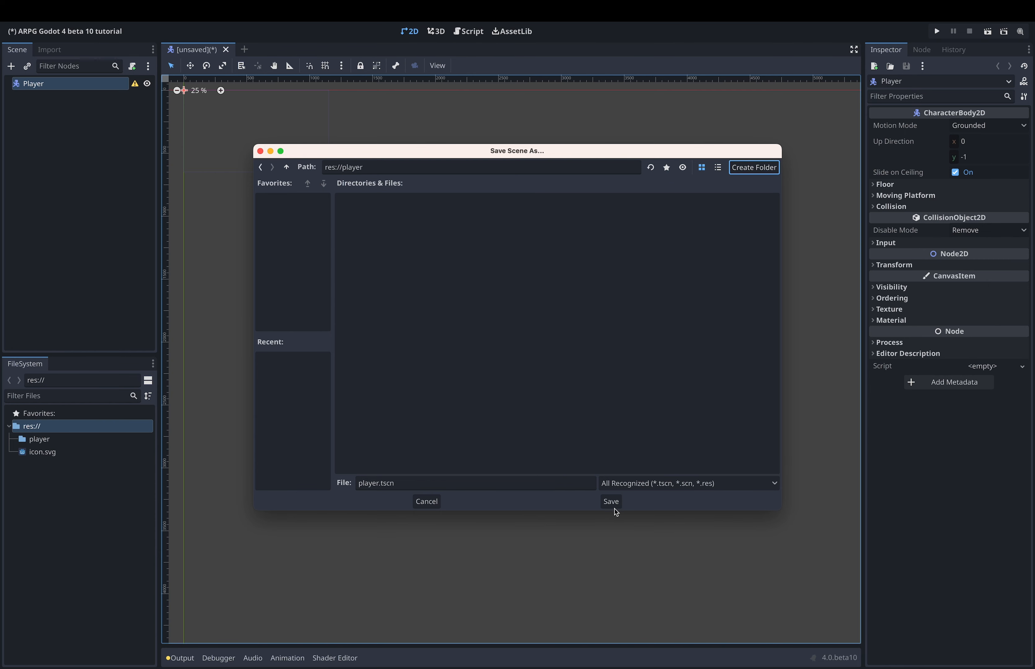
{"action": "mouse_move", "coordinate": [589, 512]}
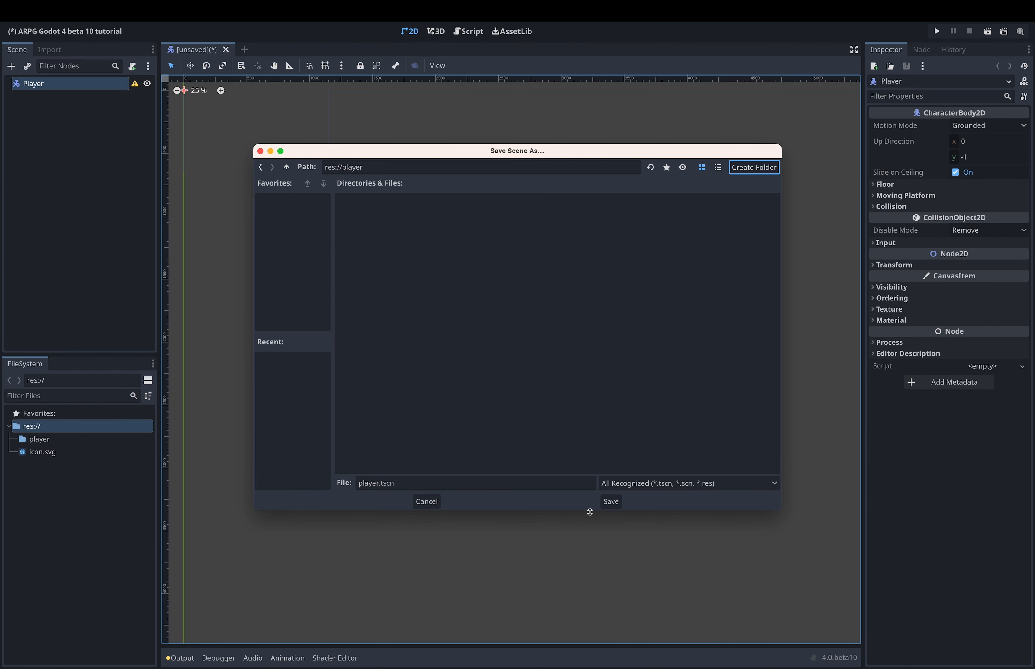
{"action": "left_click", "coordinate": [609, 500]}
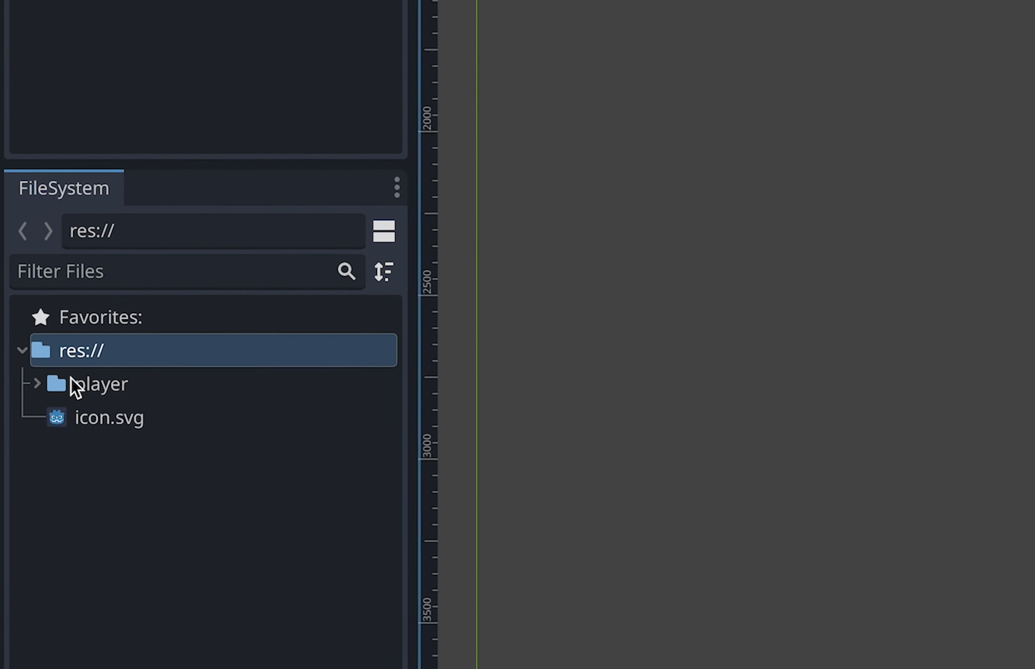
Step: Expand the player folder in the FileSystem dock and open player.tscn
{"action": "left_click", "coordinate": [37, 383]}
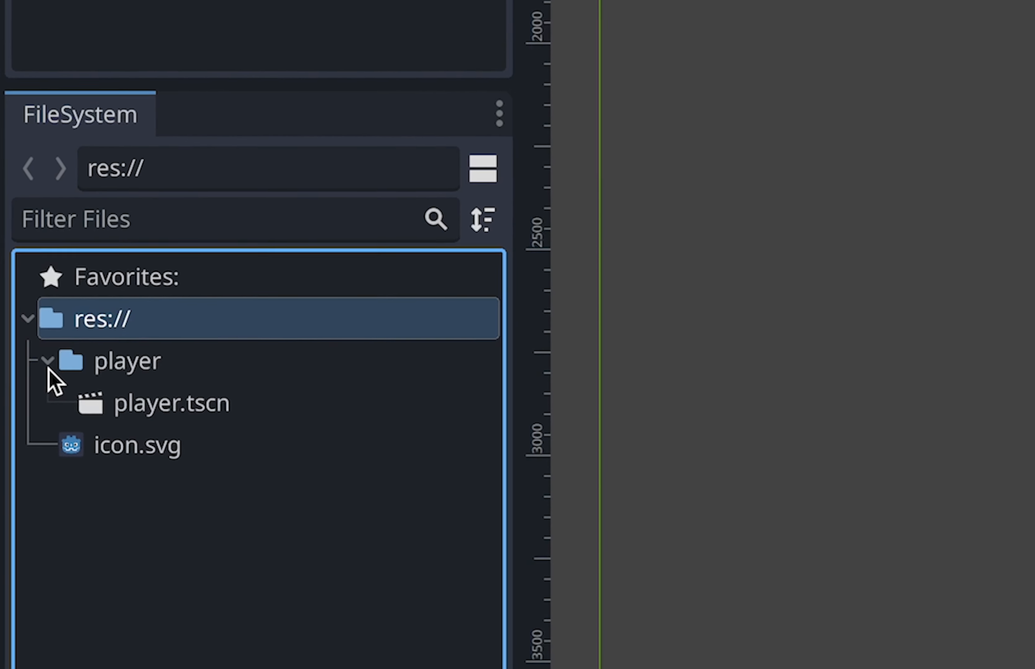
{"action": "left_click", "coordinate": [171, 402]}
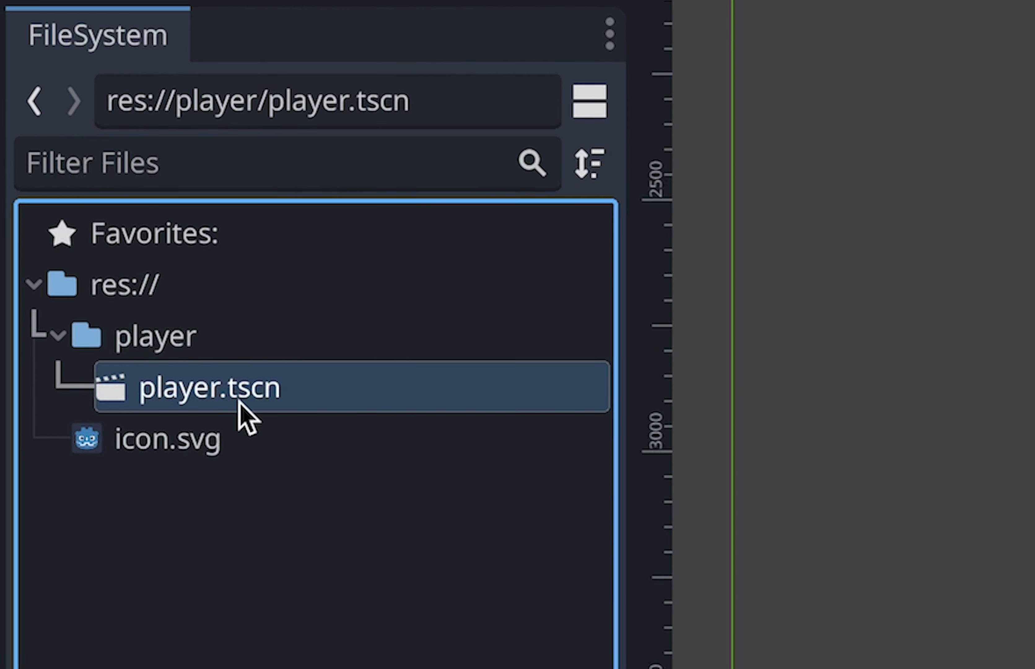
{"action": "double_click", "coordinate": [209, 388]}
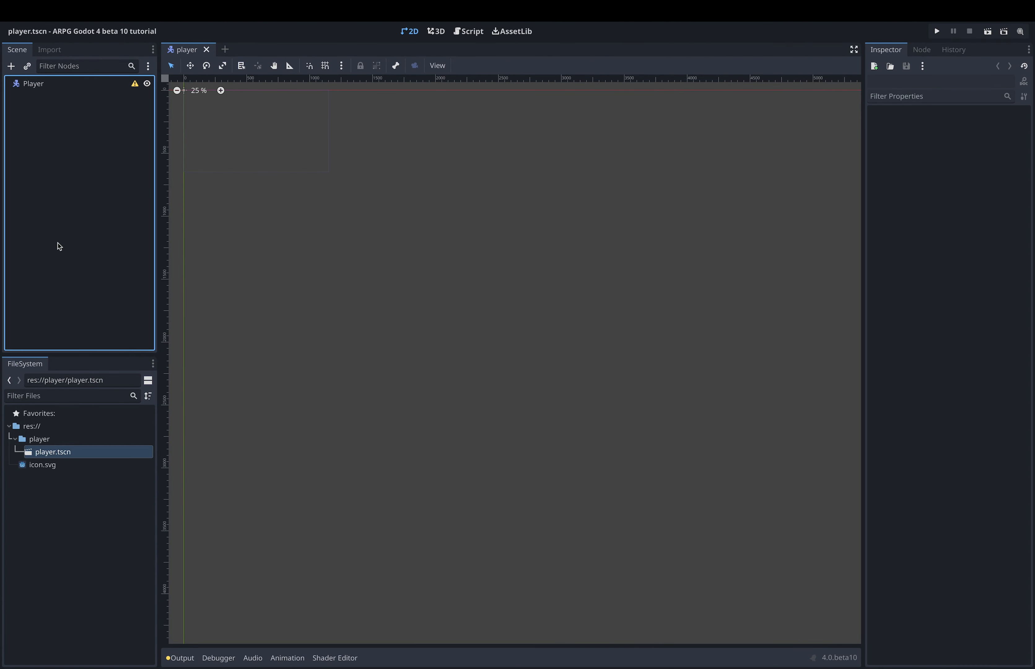
{"action": "mouse_move", "coordinate": [9, 108]}
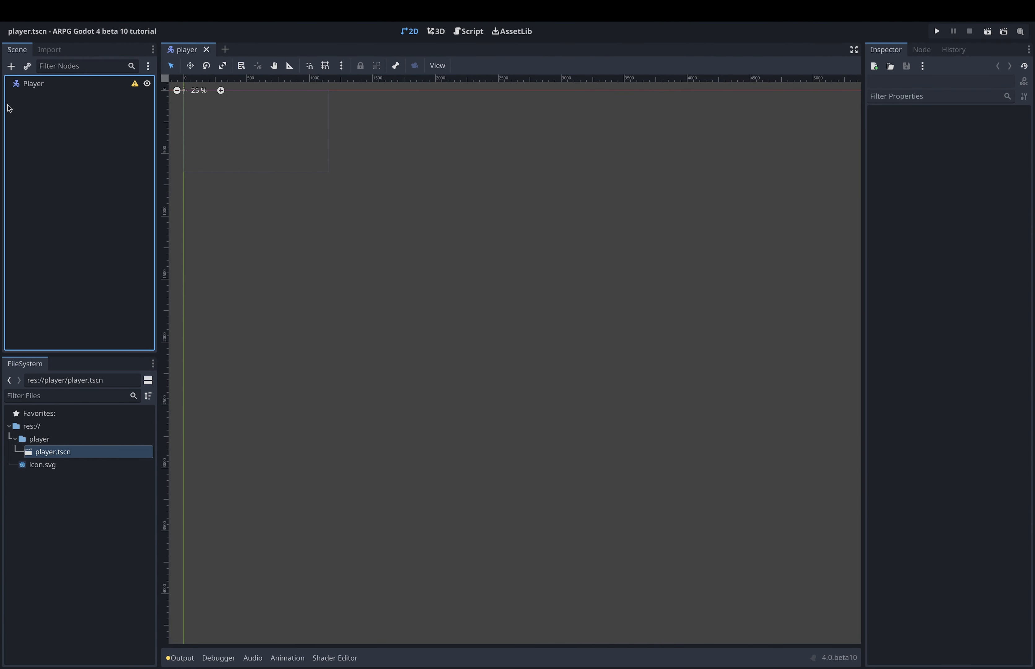
Step: Add a Sprite2D child node under the Player root
{"action": "left_click", "coordinate": [33, 83]}
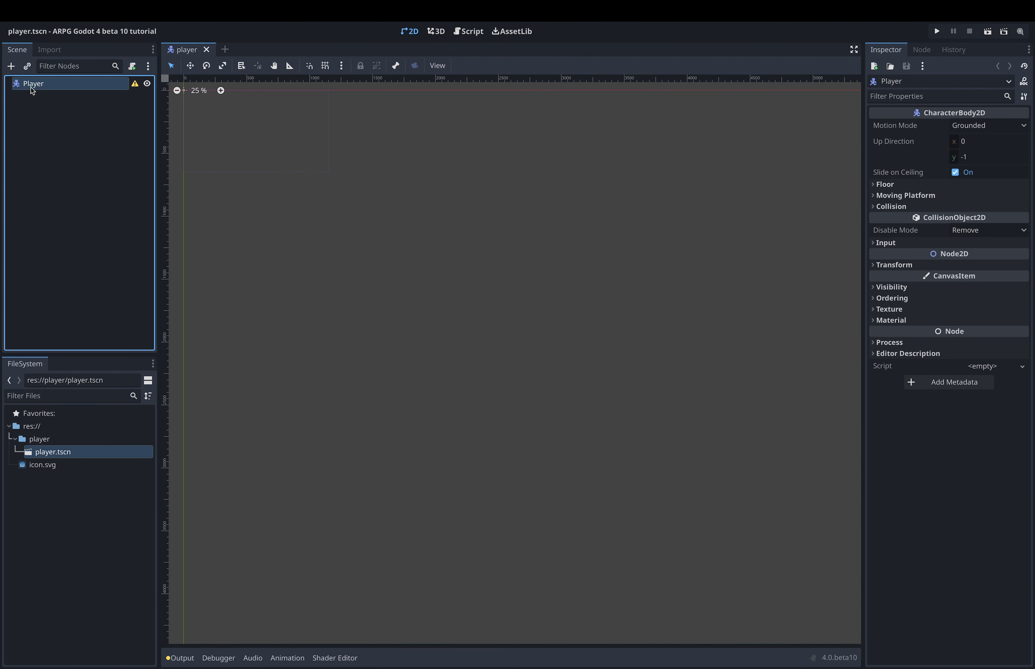
{"action": "left_click", "coordinate": [33, 83]}
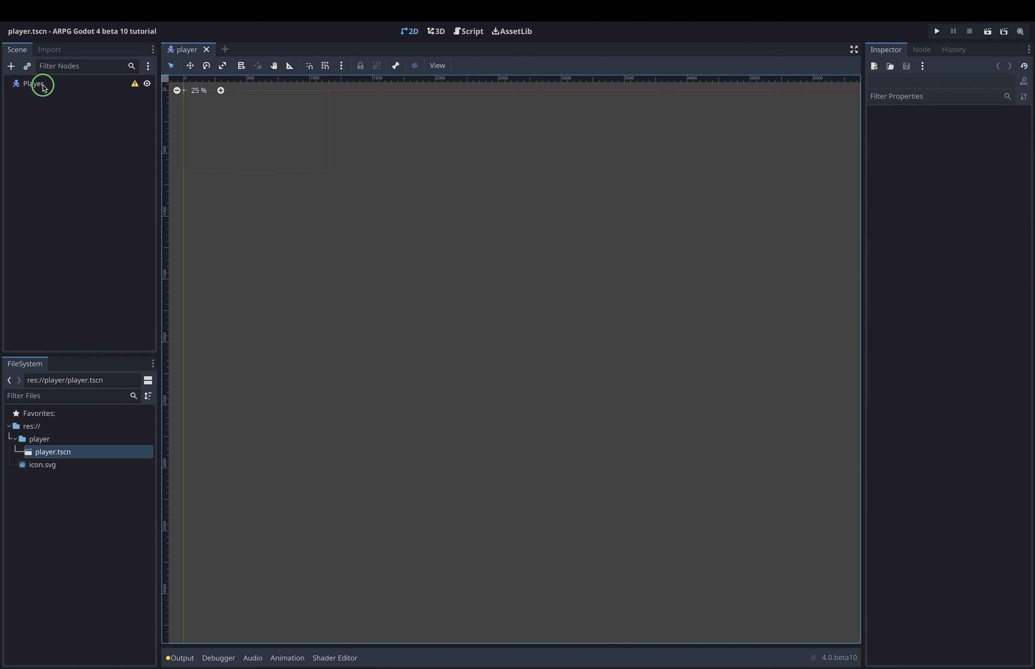
{"action": "right_click", "coordinate": [33, 83]}
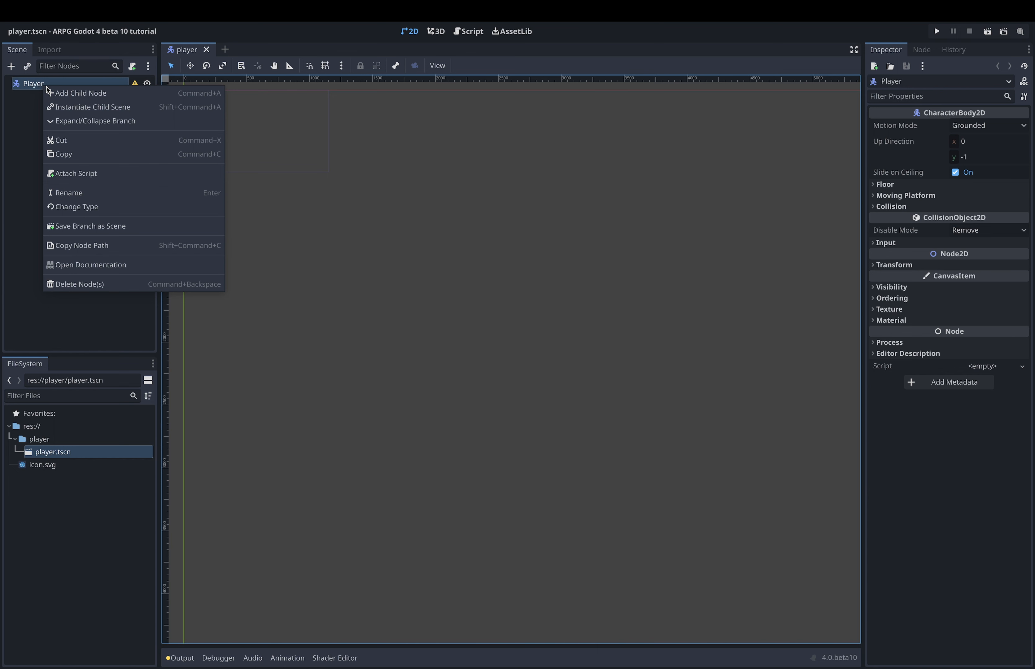
{"action": "left_click", "coordinate": [81, 93]}
{"action": "type", "text": "sprite"}
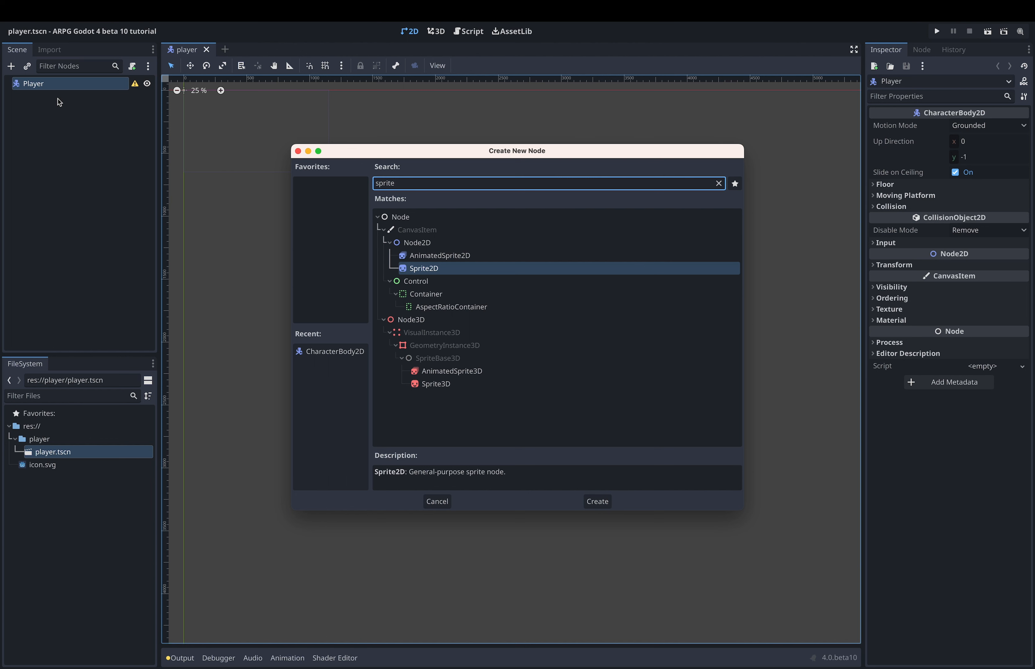
{"action": "mouse_move", "coordinate": [443, 253]}
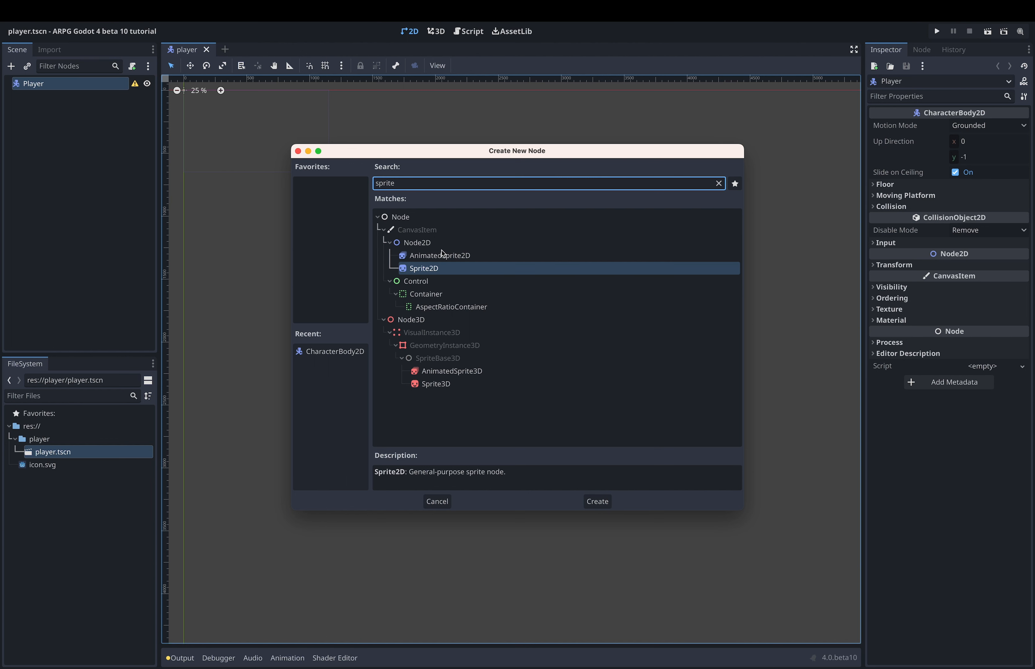
{"action": "left_click", "coordinate": [596, 501]}
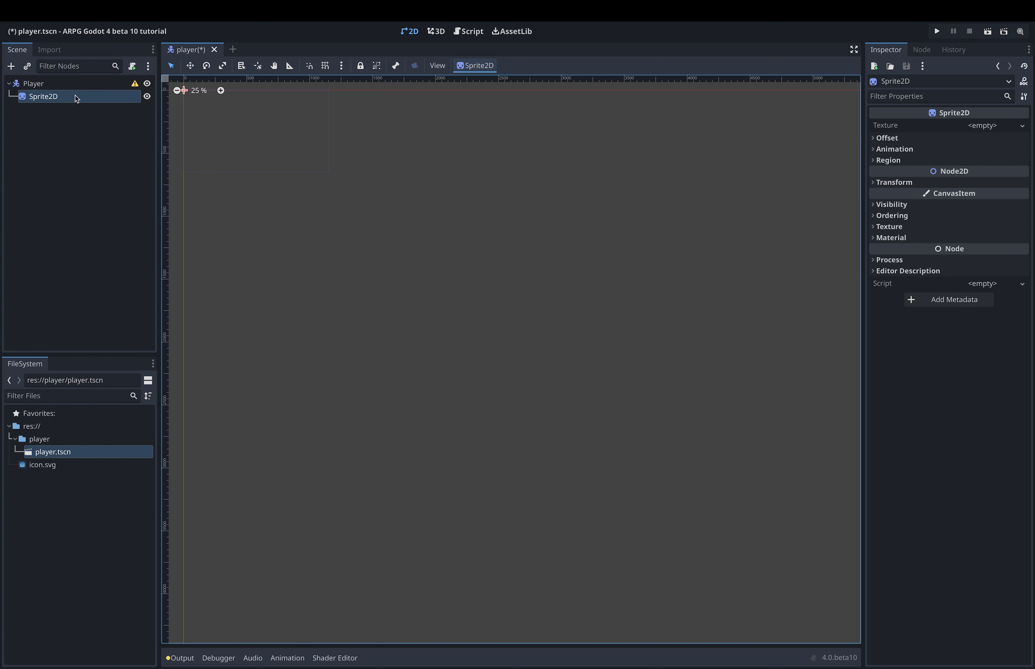
{"action": "mouse_move", "coordinate": [600, 138]}
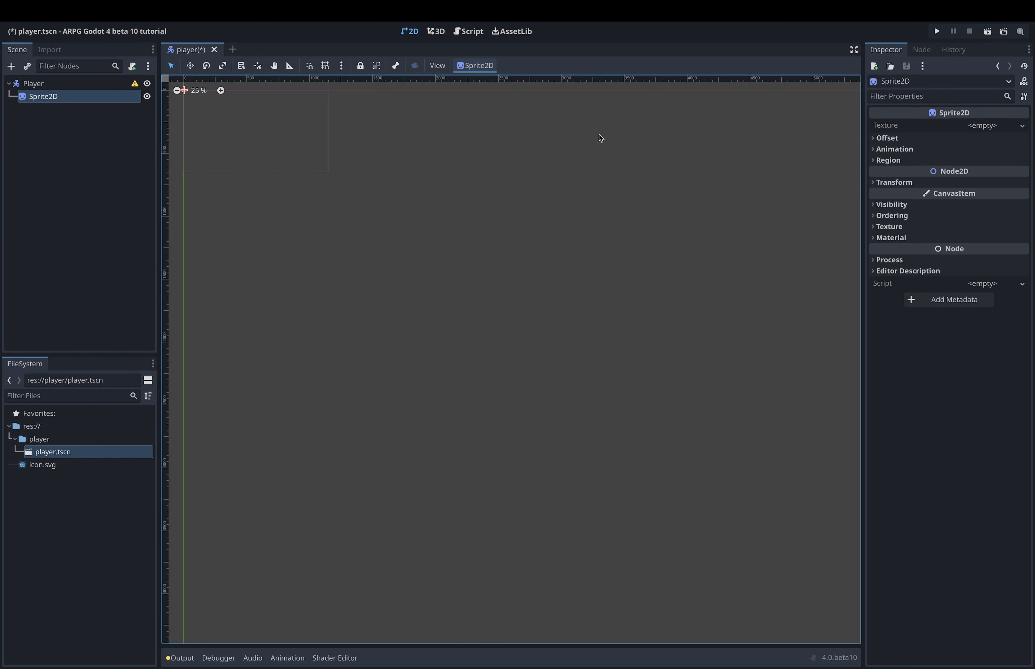
{"action": "mouse_move", "coordinate": [891, 139]}
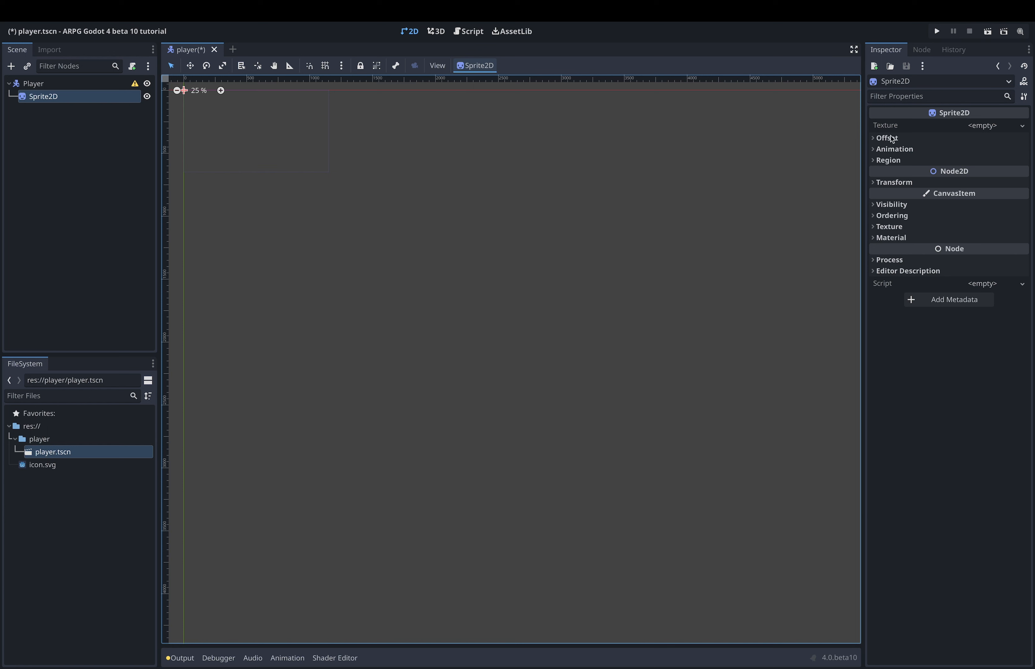
{"action": "mouse_move", "coordinate": [916, 133]}
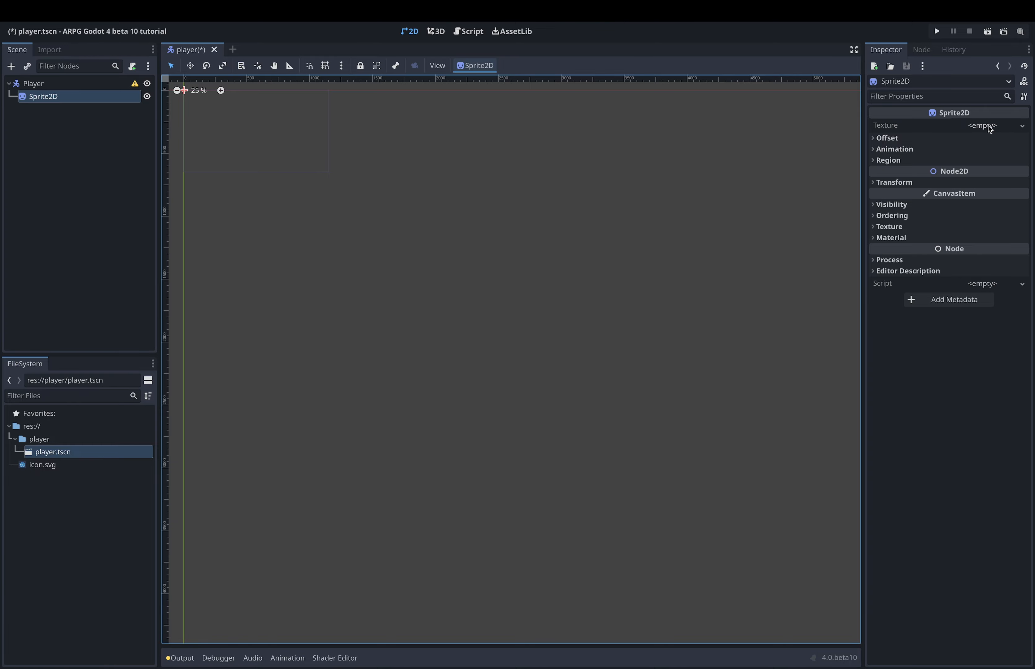
{"action": "mouse_move", "coordinate": [1018, 129]}
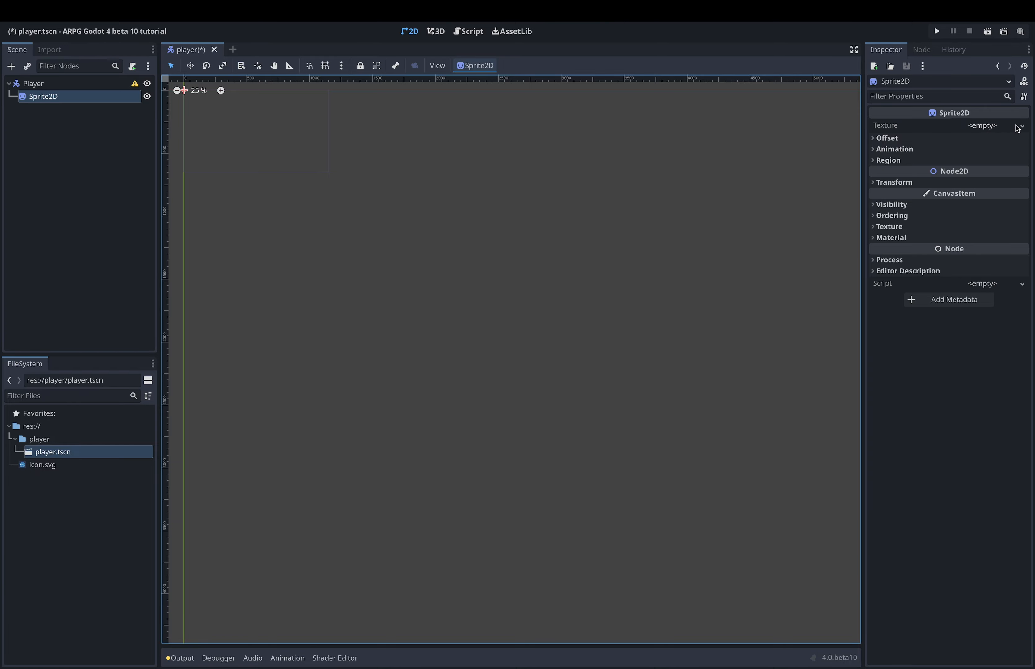
Step: Scroll the Ninja Adventure itch.io page down to its list of downloadable files
{"action": "left_click", "coordinate": [511, 31]}
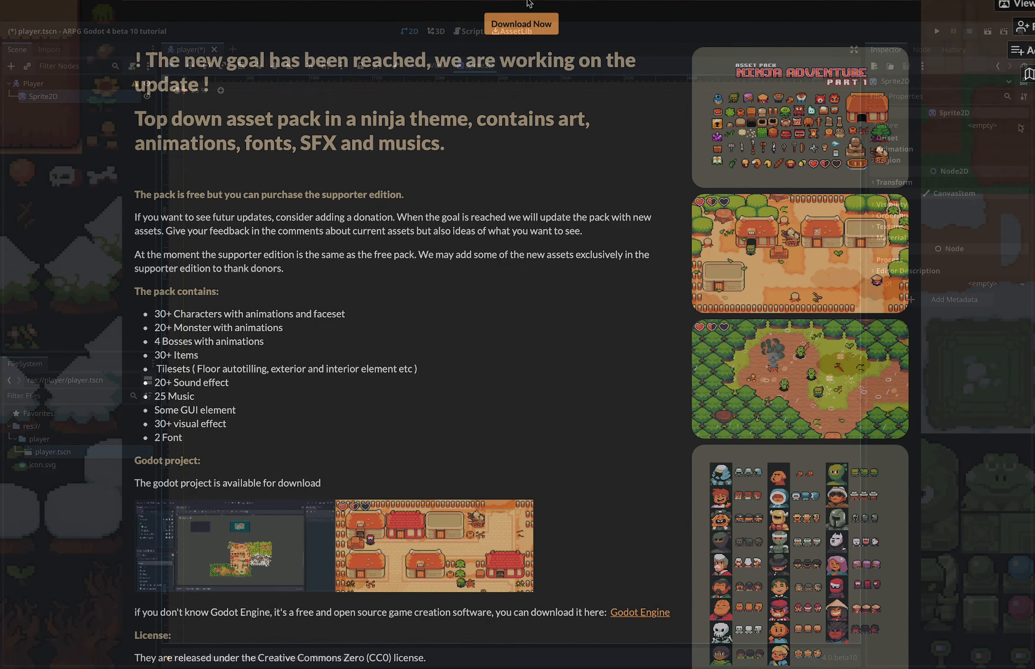
{"action": "scroll", "scroll_direction": "up", "scroll_amount": 3}
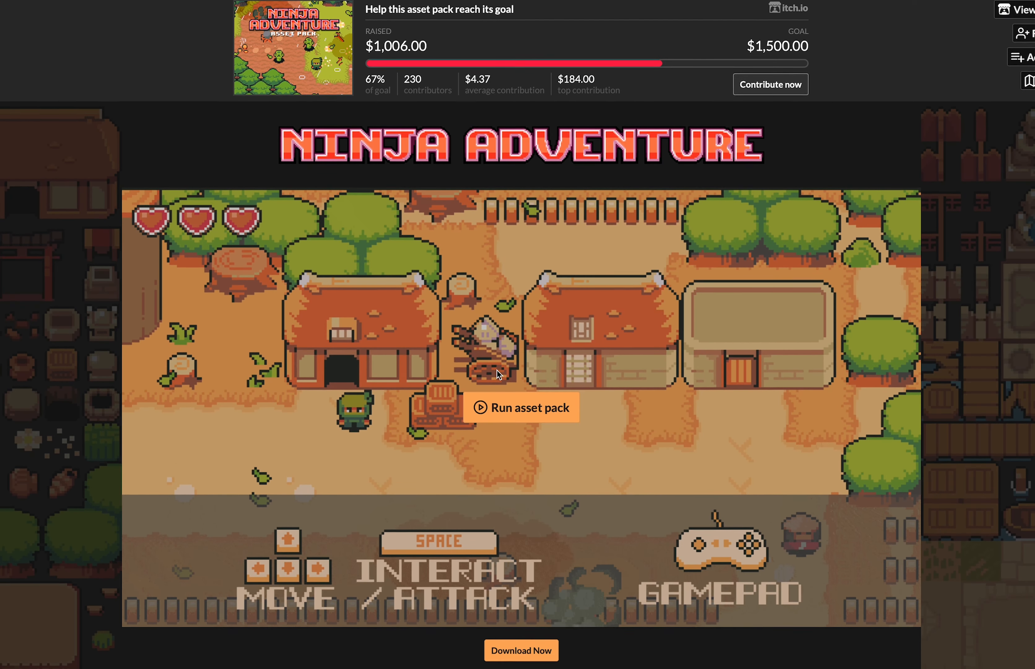
{"action": "scroll", "scroll_direction": "down", "scroll_amount": 3}
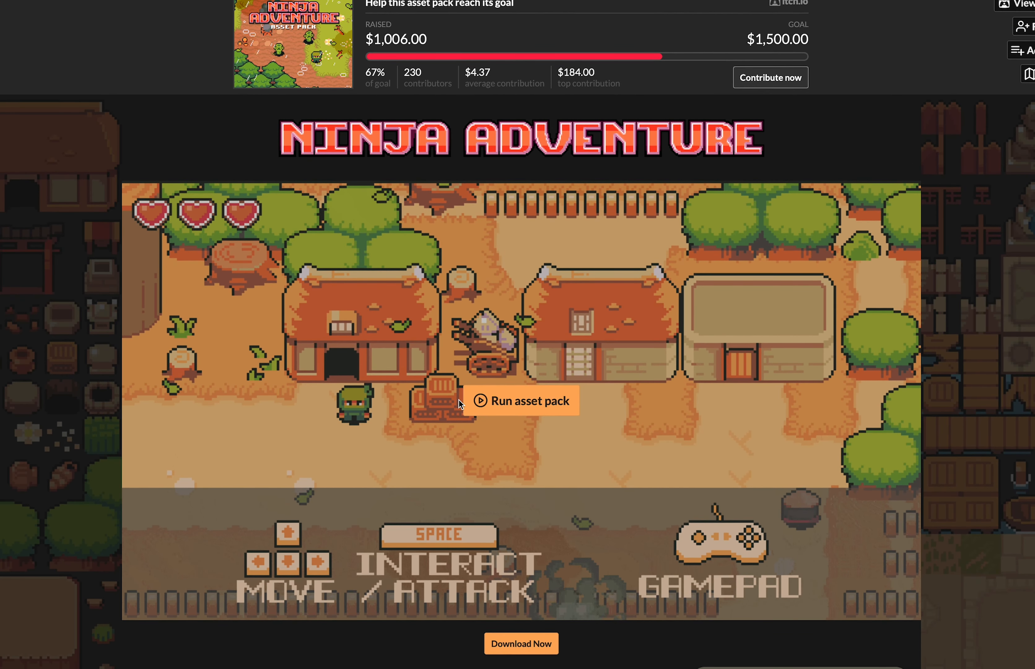
{"action": "scroll", "scroll_direction": "down", "scroll_amount": 3}
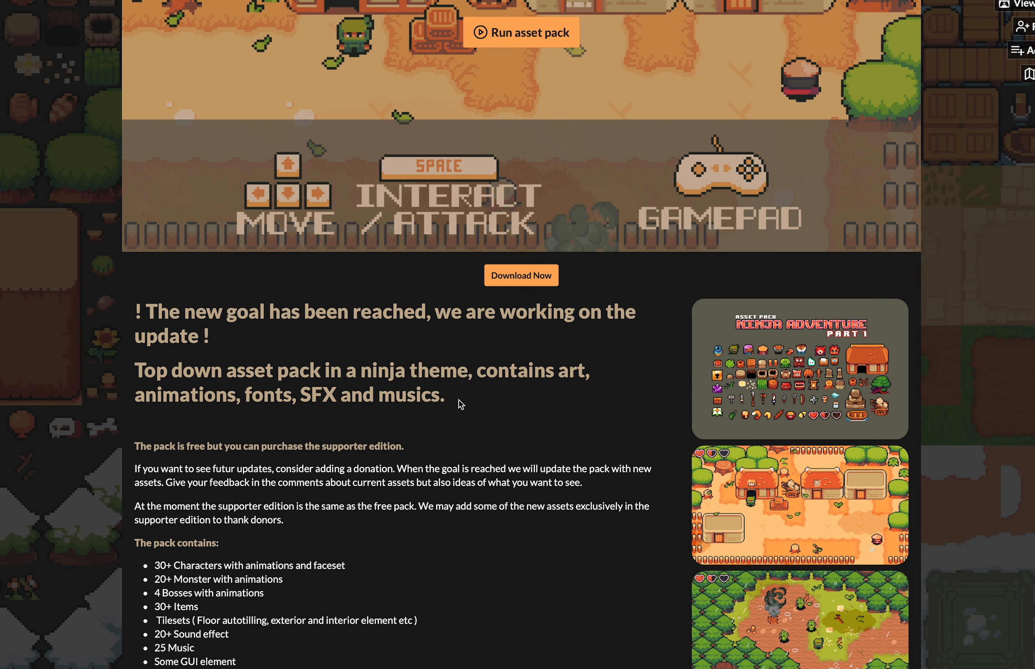
{"action": "scroll", "scroll_direction": "down", "scroll_amount": 3}
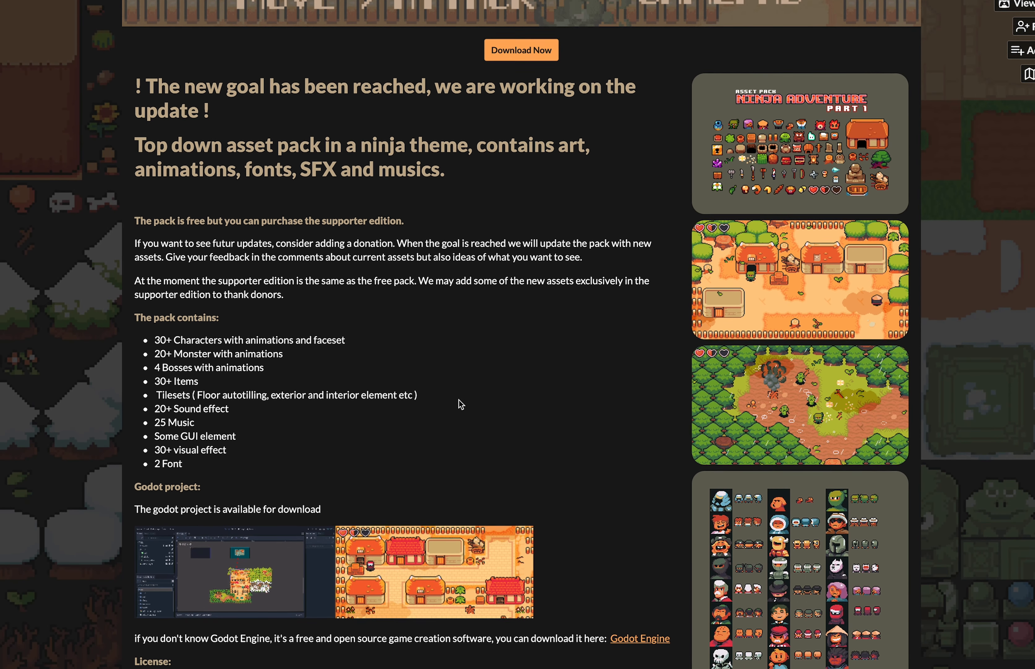
{"action": "scroll", "scroll_direction": "down", "scroll_amount": 3}
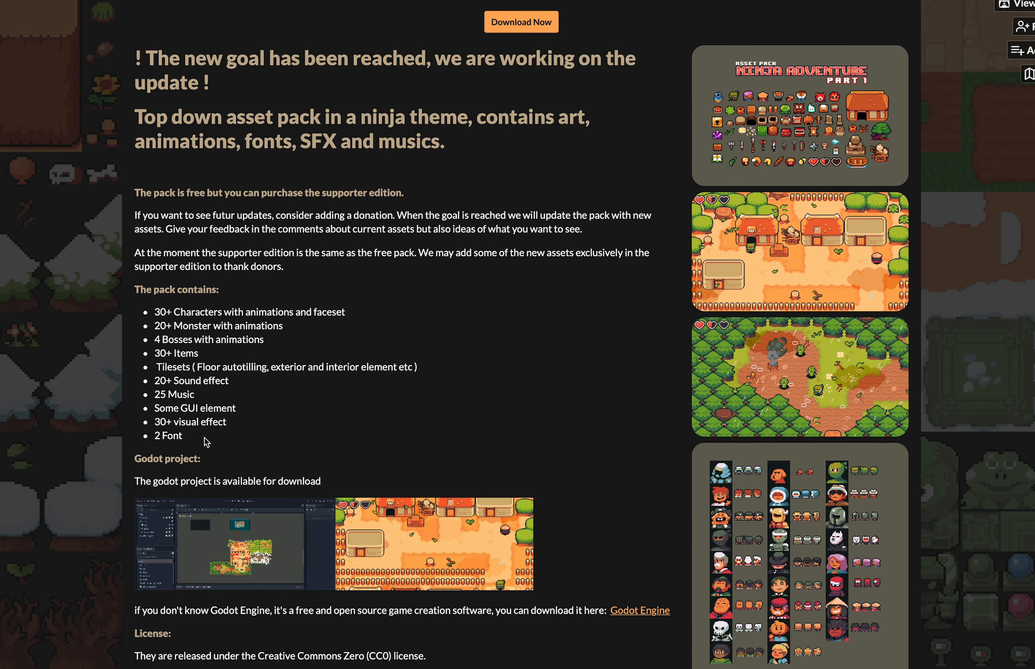
{"action": "mouse_move", "coordinate": [353, 460]}
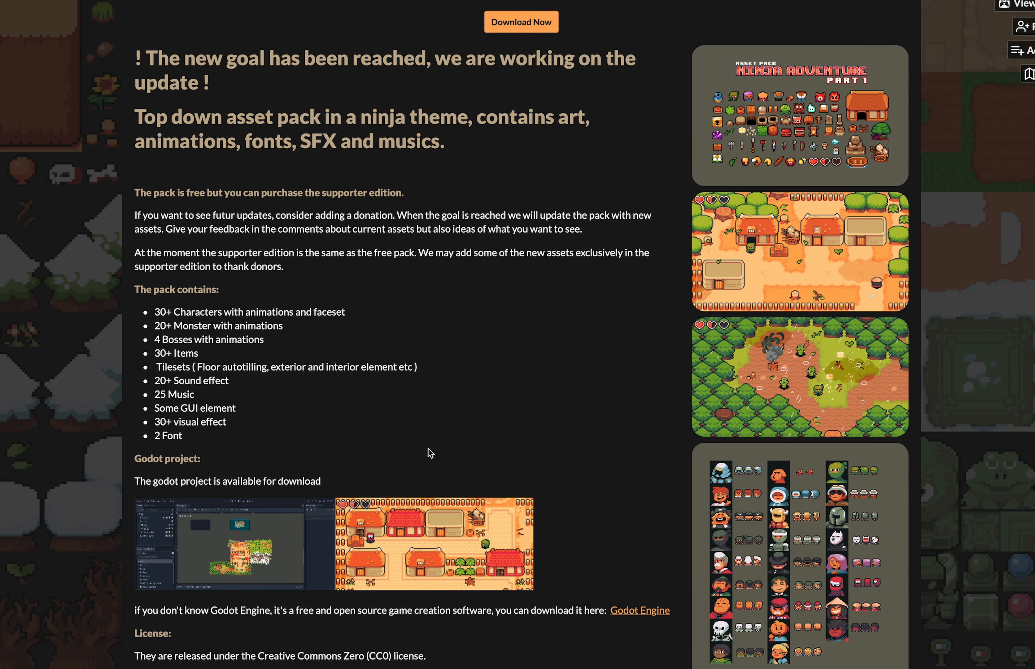
{"action": "scroll", "scroll_direction": "down", "scroll_amount": 3}
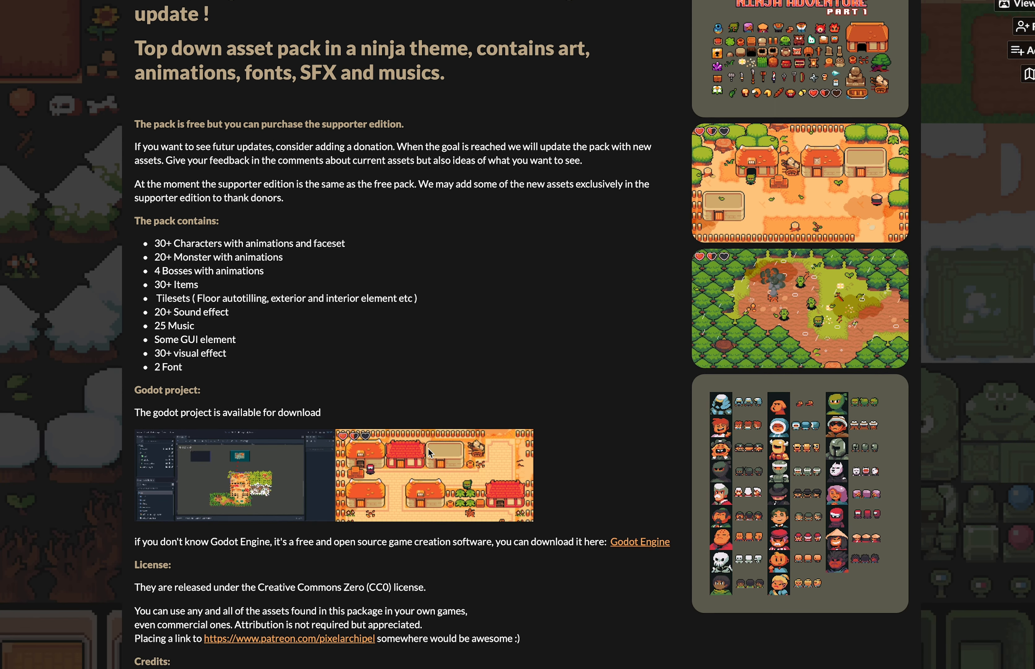
{"action": "scroll", "scroll_direction": "down", "scroll_amount": 3}
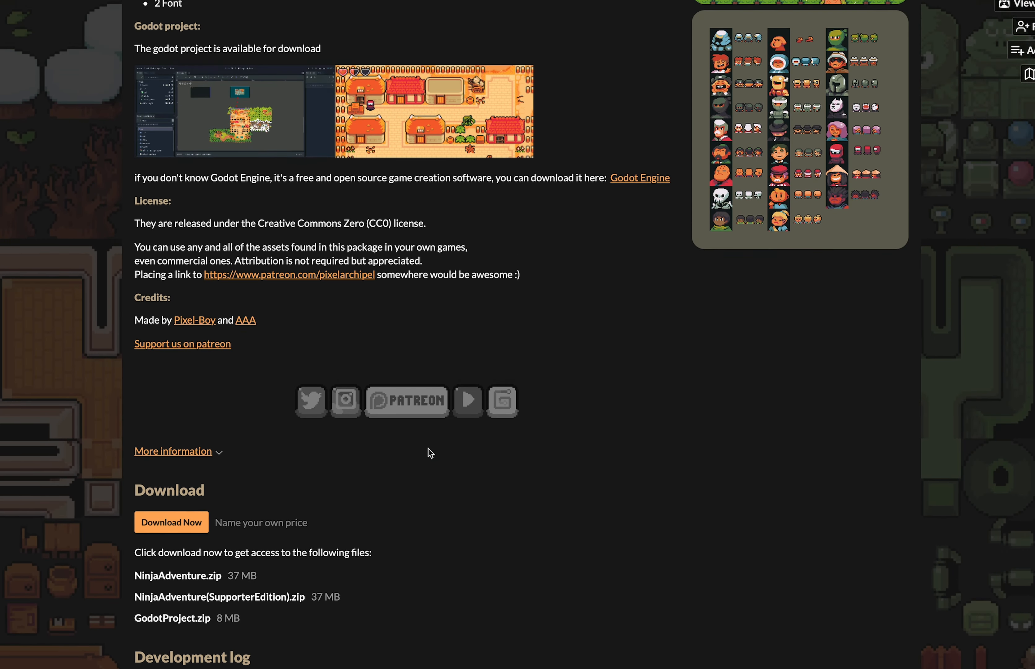
{"action": "scroll", "scroll_direction": "up", "scroll_amount": 3}
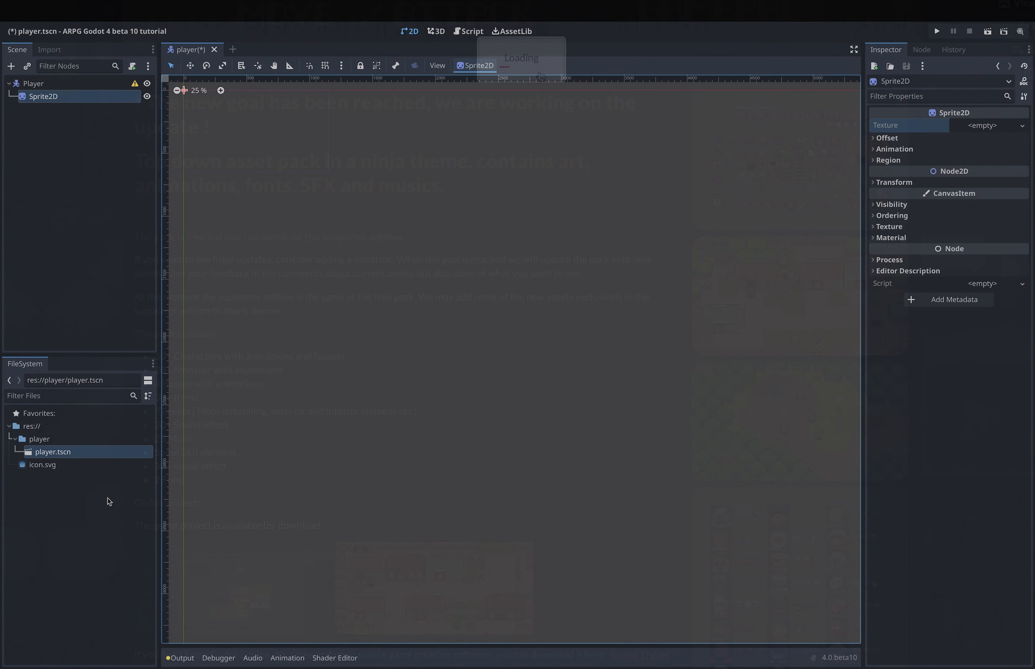
Step: Create a new folder named 'art' at the project root res://
{"action": "left_click", "coordinate": [31, 426]}
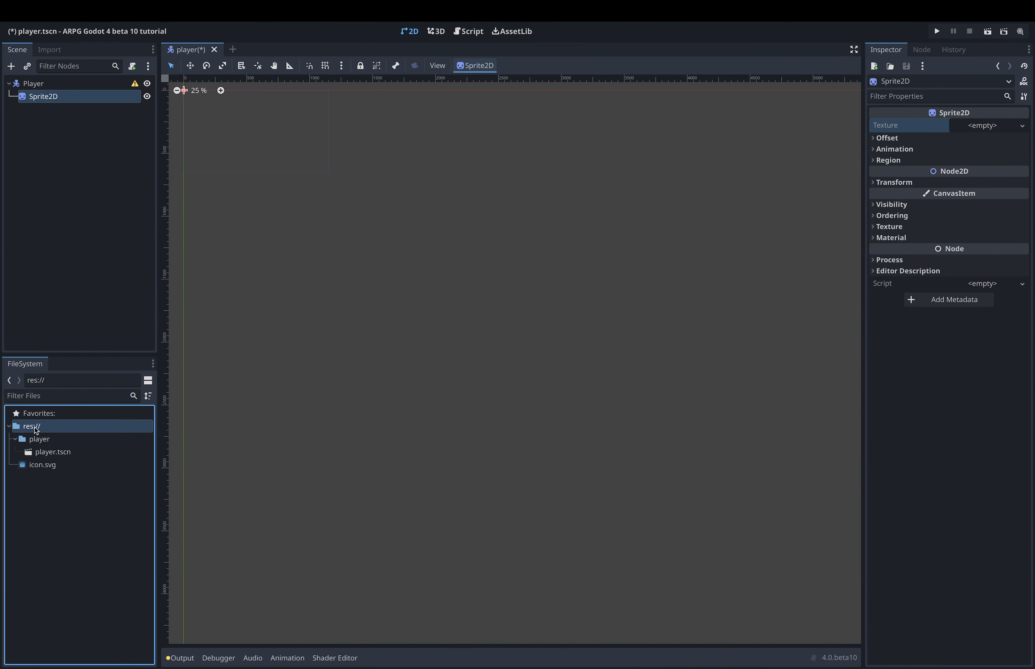
{"action": "right_click", "coordinate": [30, 426]}
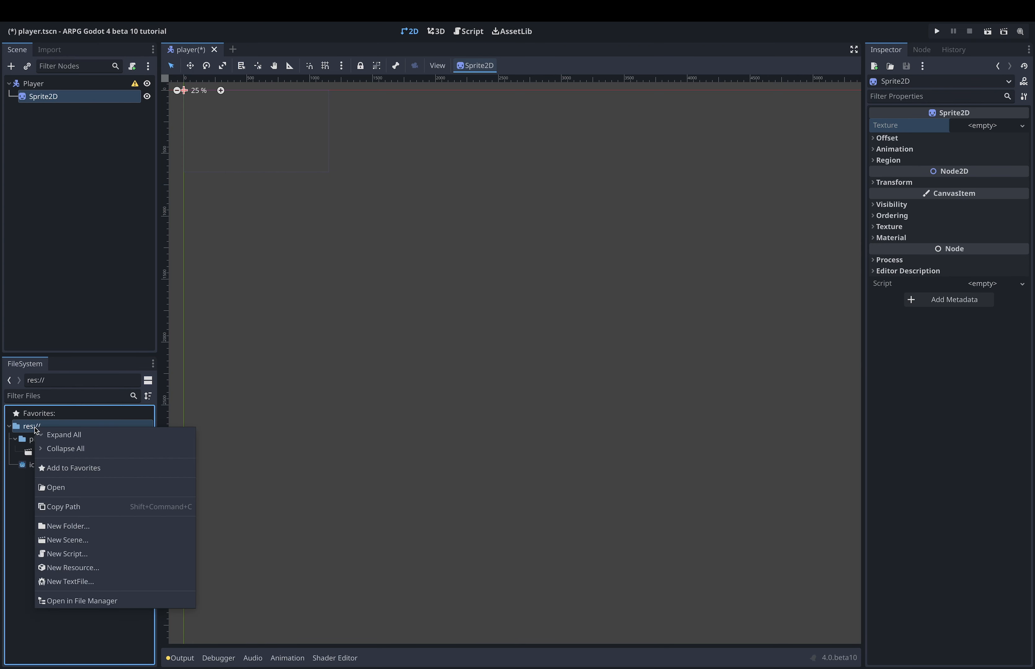
{"action": "mouse_move", "coordinate": [65, 449]}
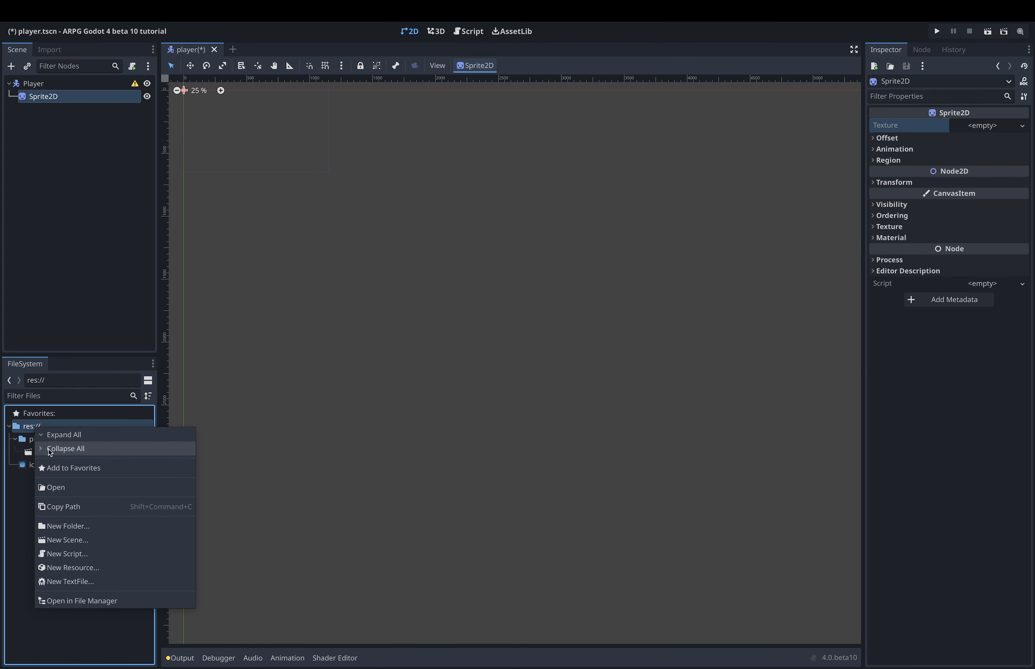
{"action": "mouse_move", "coordinate": [69, 526]}
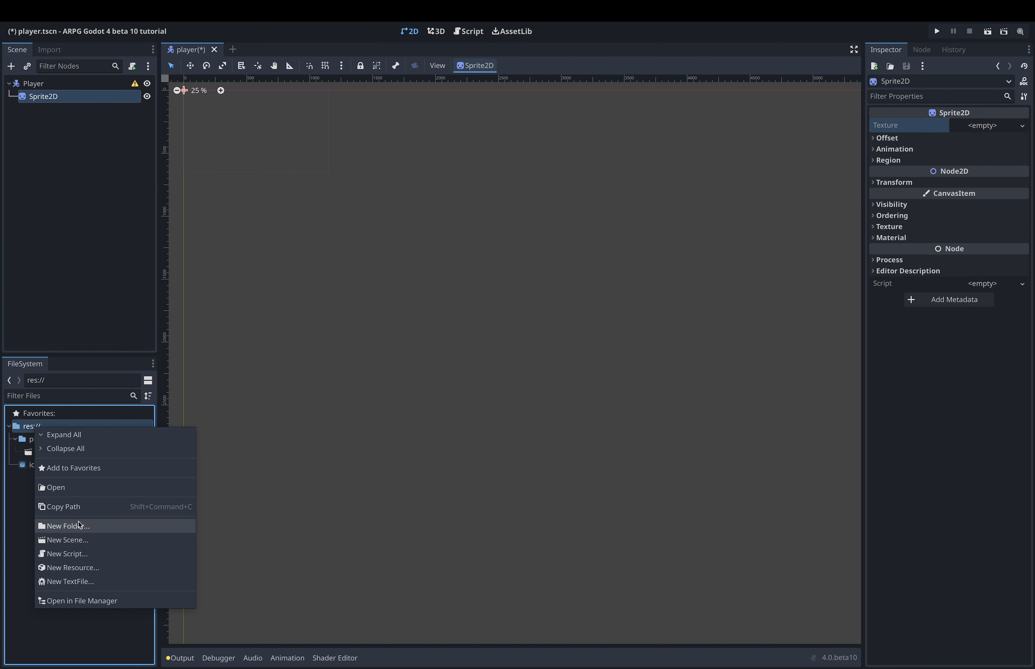
{"action": "left_click", "coordinate": [68, 526]}
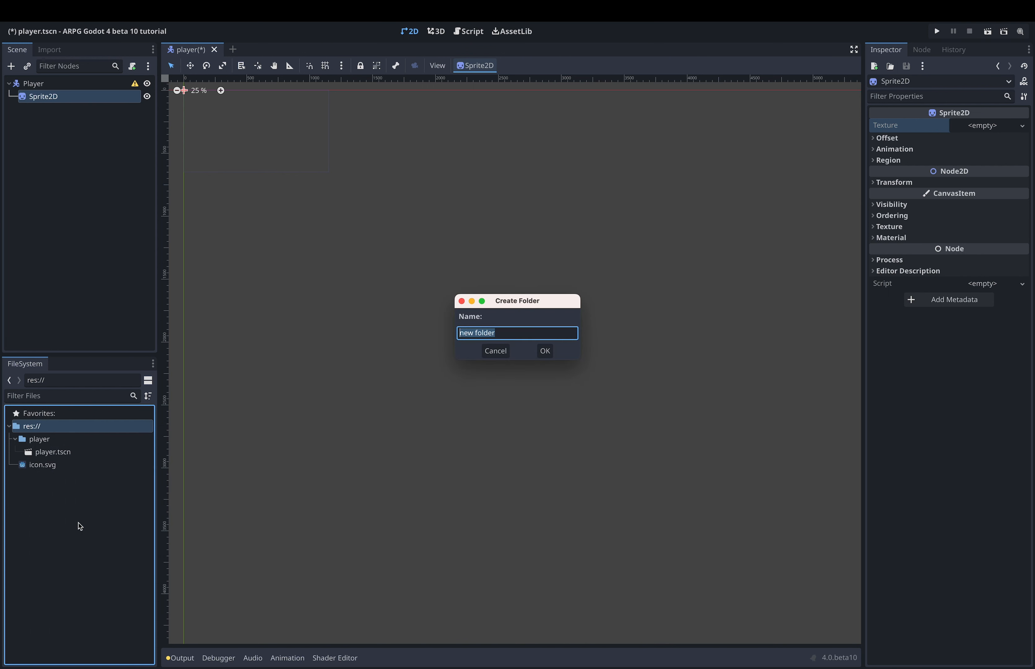
{"action": "type", "text": "art"}
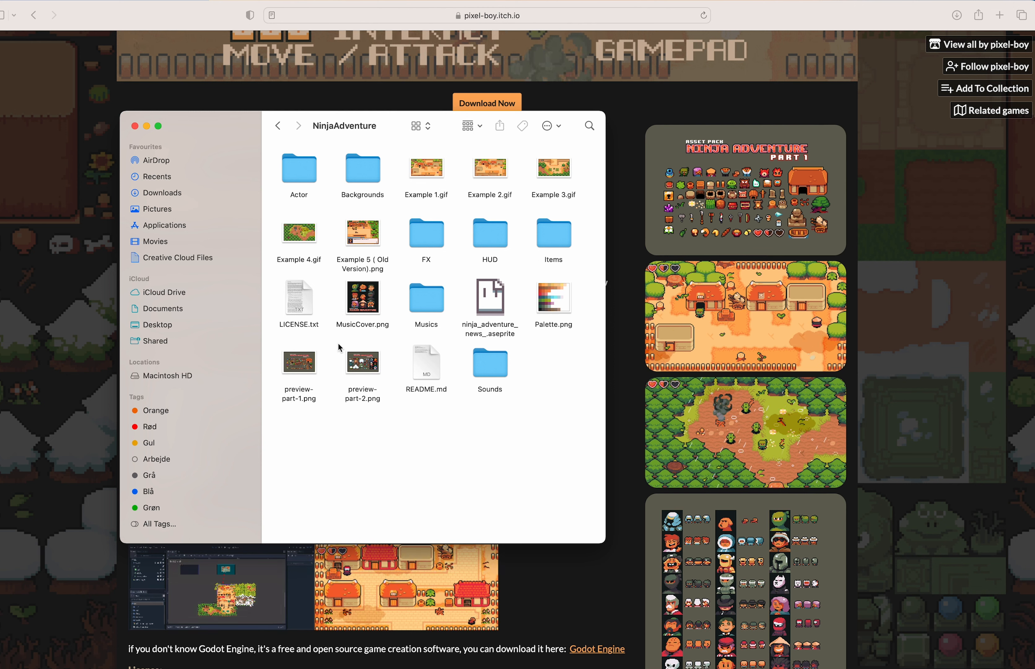
Step: Open the NinjaAdventure pack's Actor folder and go into its character subfolder
{"action": "double_click", "coordinate": [298, 168]}
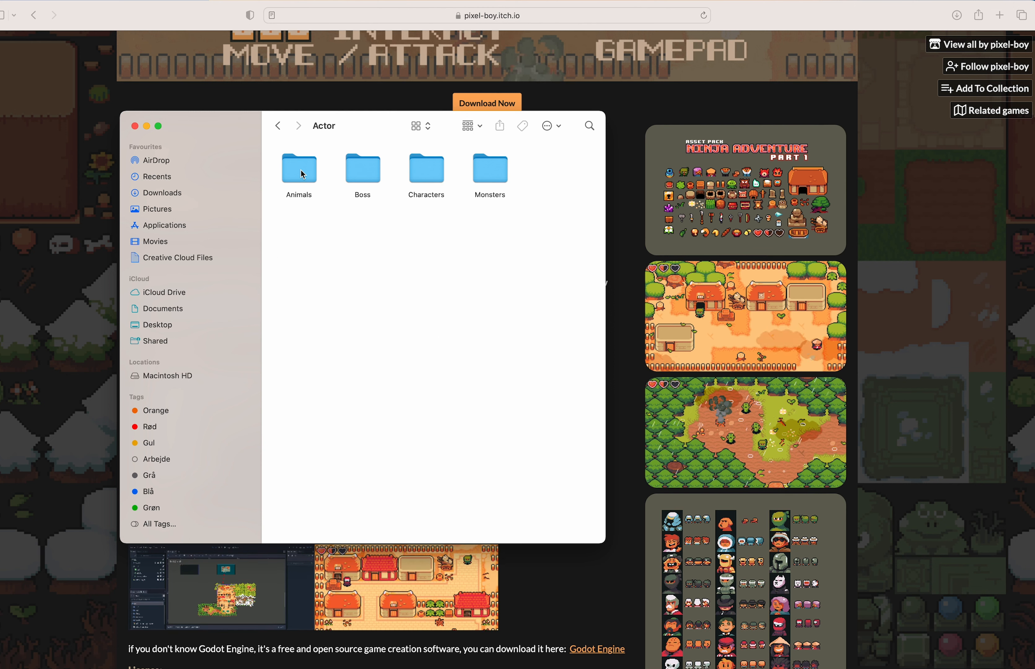
{"action": "double_click", "coordinate": [426, 167]}
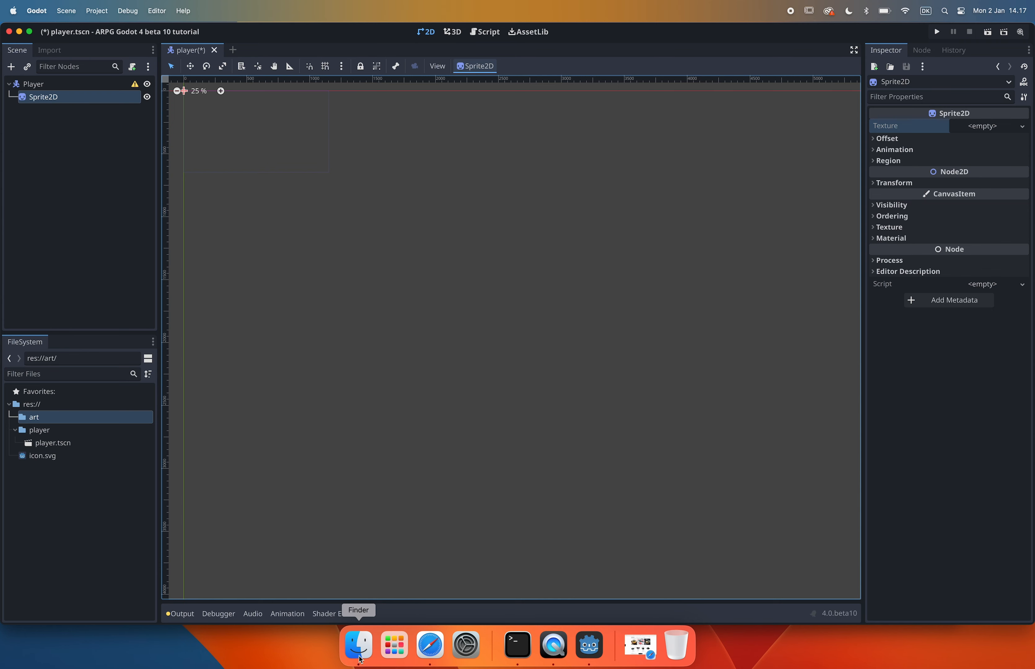
Step: Assign player sprites.png from the art folder as the Sprite2D texture
{"action": "left_click", "coordinate": [359, 644]}
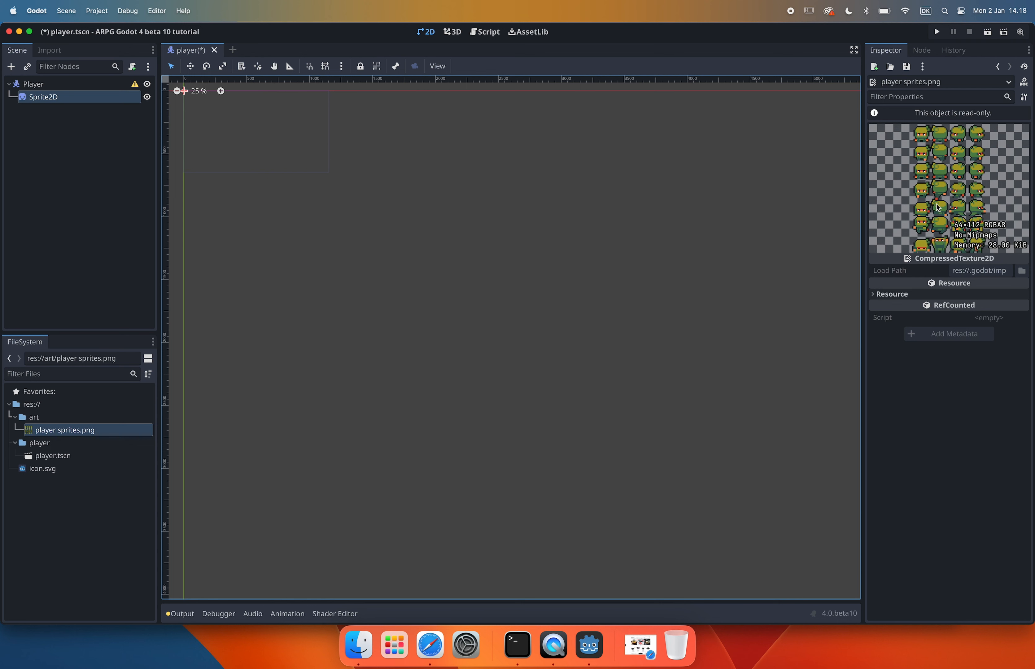
{"action": "mouse_move", "coordinate": [140, 173]}
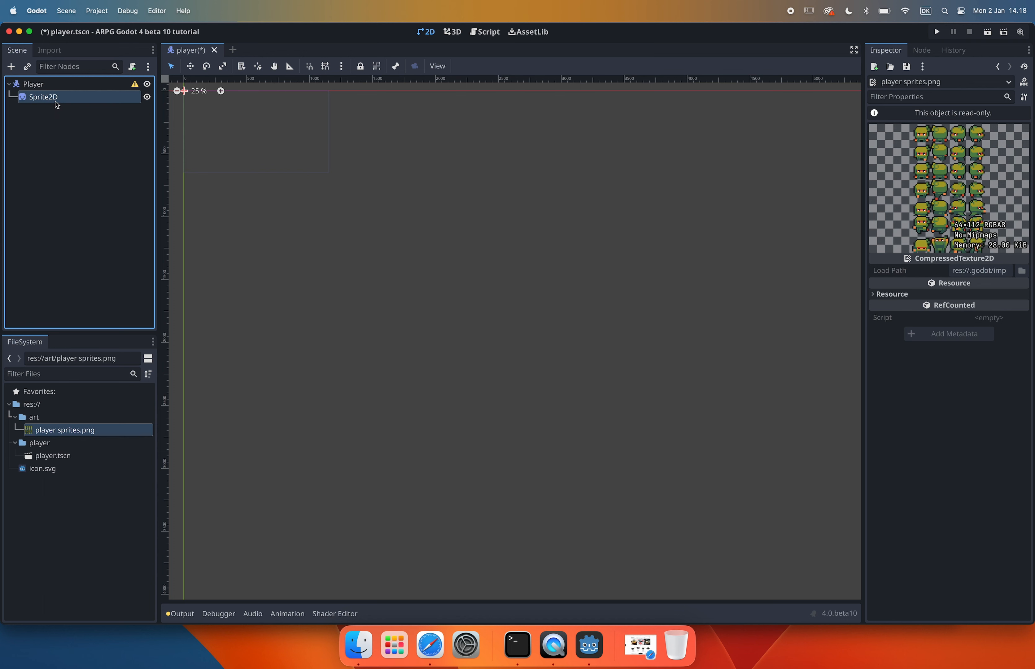
{"action": "left_click", "coordinate": [44, 97]}
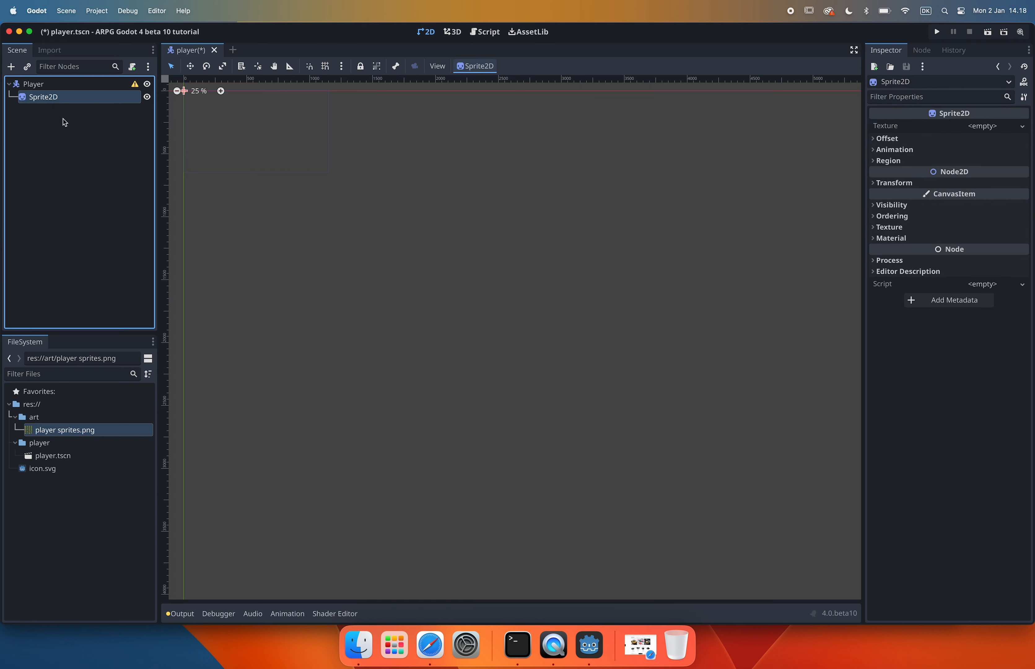
{"action": "mouse_move", "coordinate": [72, 422]}
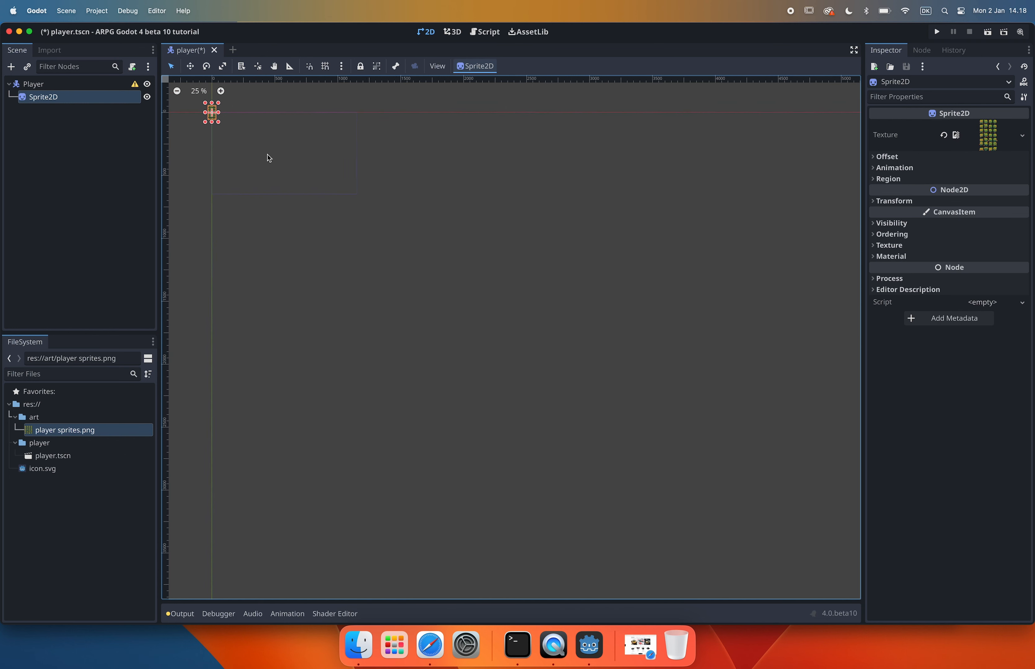
Step: Zoom the 2D viewport to 800% on the sprite sheet and peek at its Texture section
{"action": "left_click", "coordinate": [221, 90]}
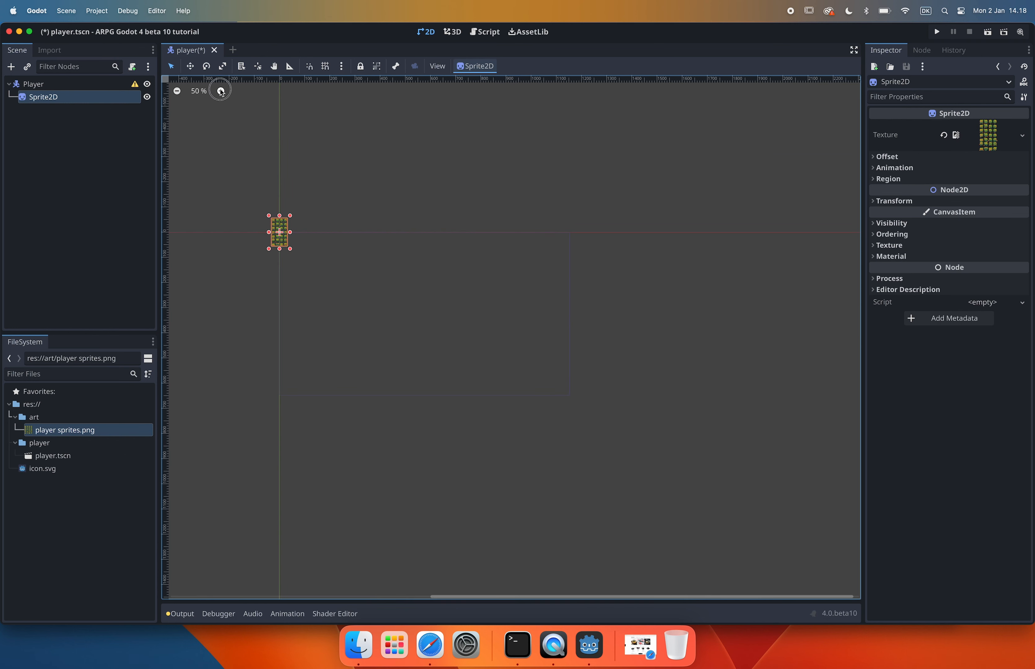
{"action": "left_click", "coordinate": [221, 90]}
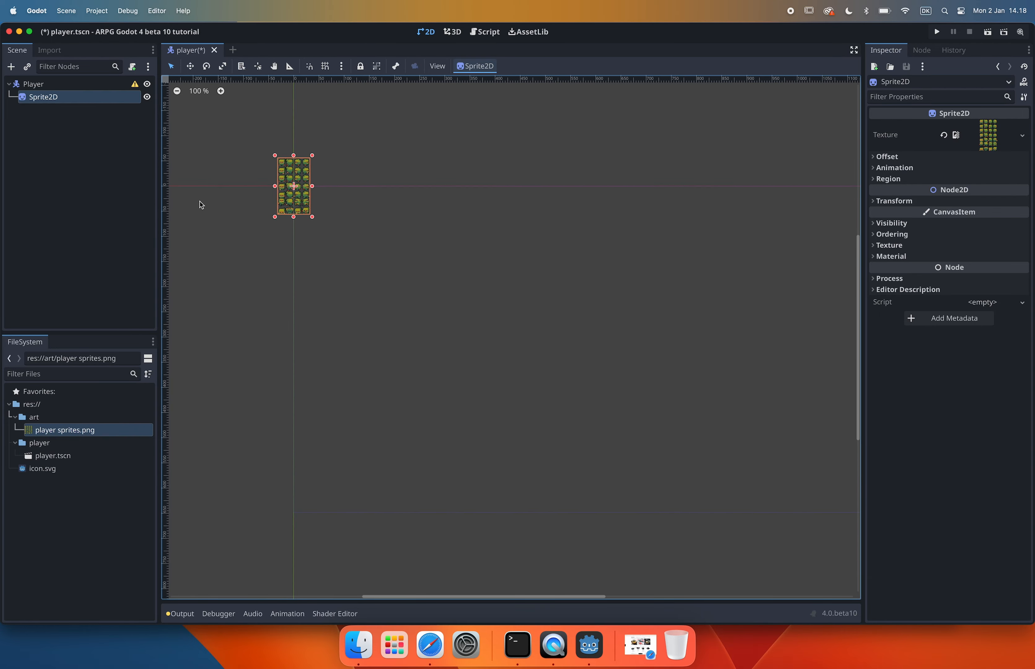
{"action": "left_click", "coordinate": [220, 91]}
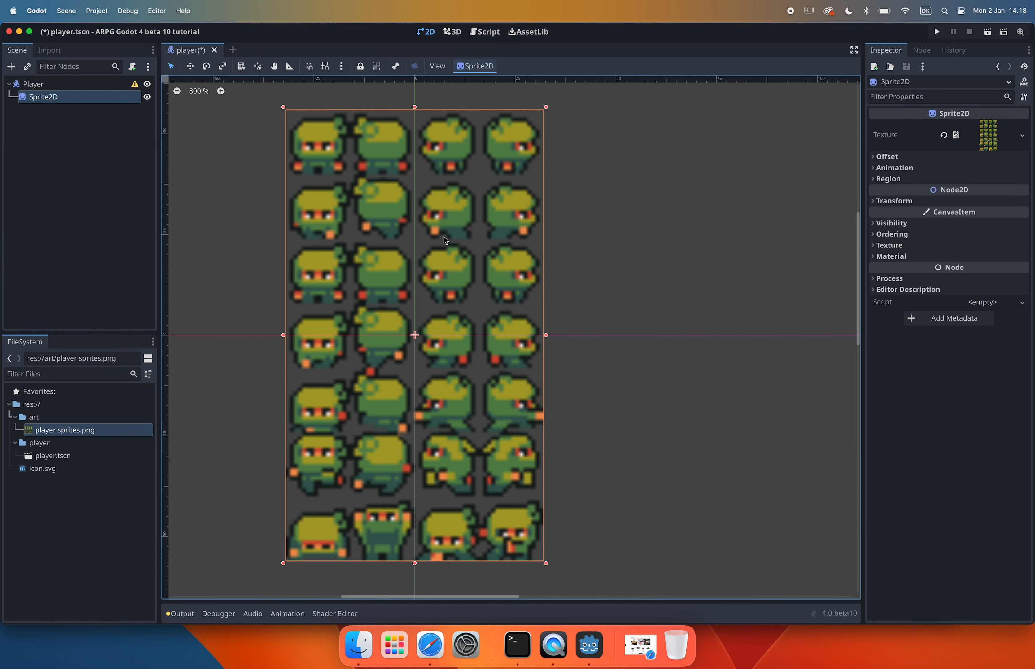
{"action": "mouse_move", "coordinate": [464, 228]}
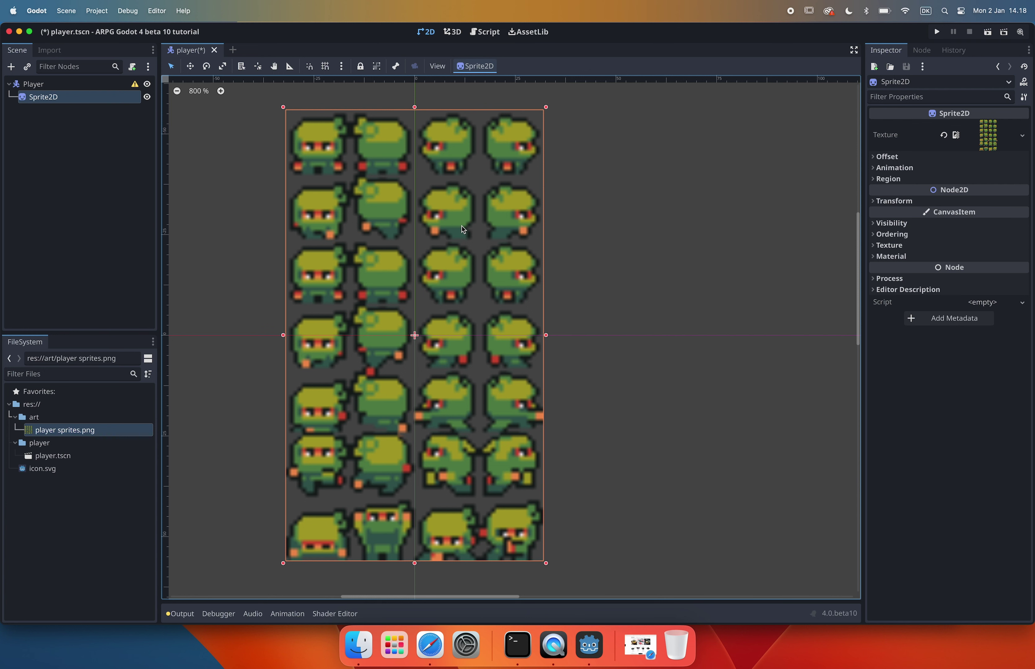
{"action": "mouse_move", "coordinate": [889, 245]}
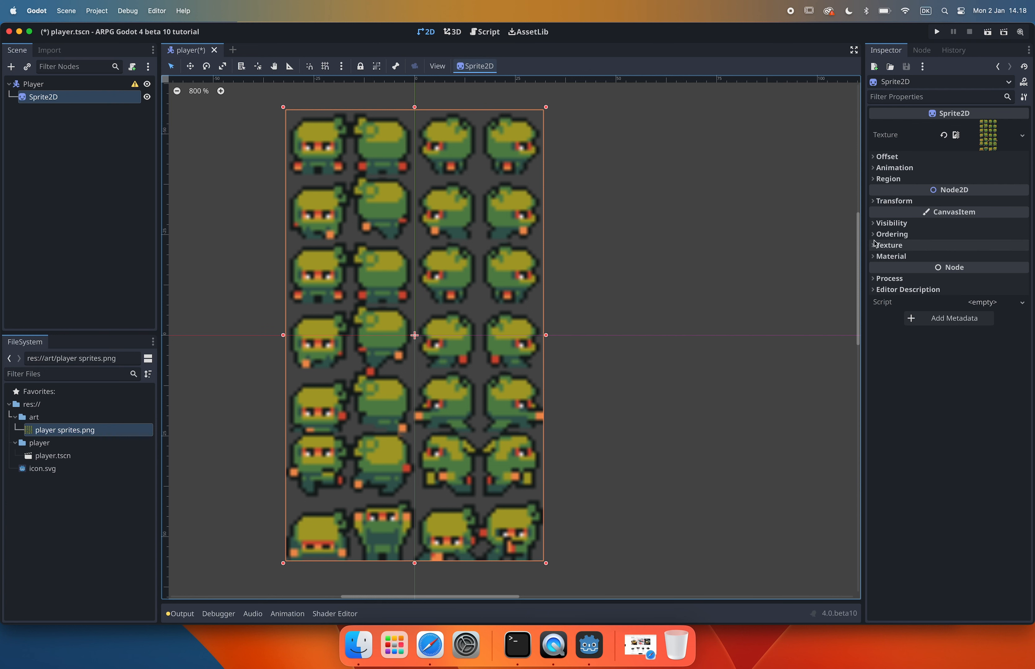
{"action": "left_click", "coordinate": [889, 245]}
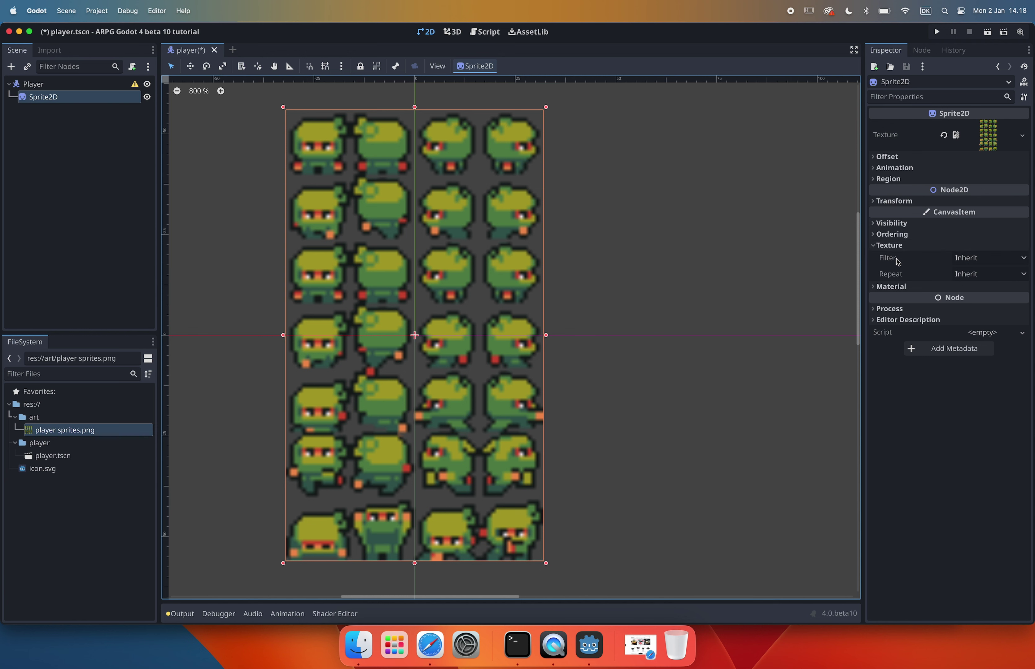
{"action": "left_click", "coordinate": [988, 258]}
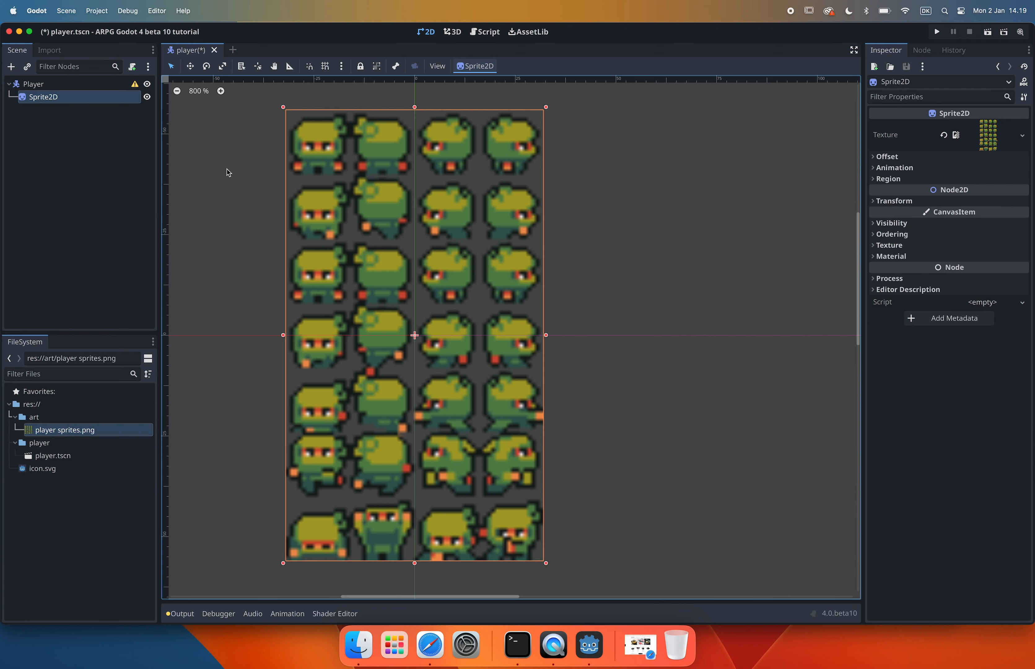
{"action": "mouse_move", "coordinate": [32, 91]}
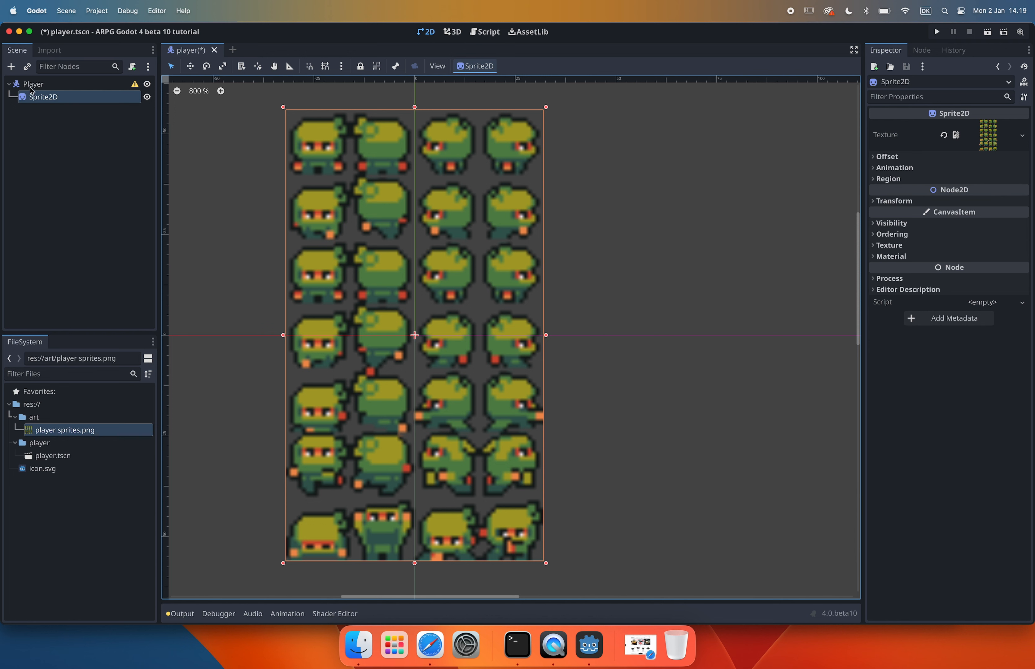
Step: Set the Player node's CanvasItem texture filter to Nearest for crisp pixels
{"action": "left_click", "coordinate": [32, 84]}
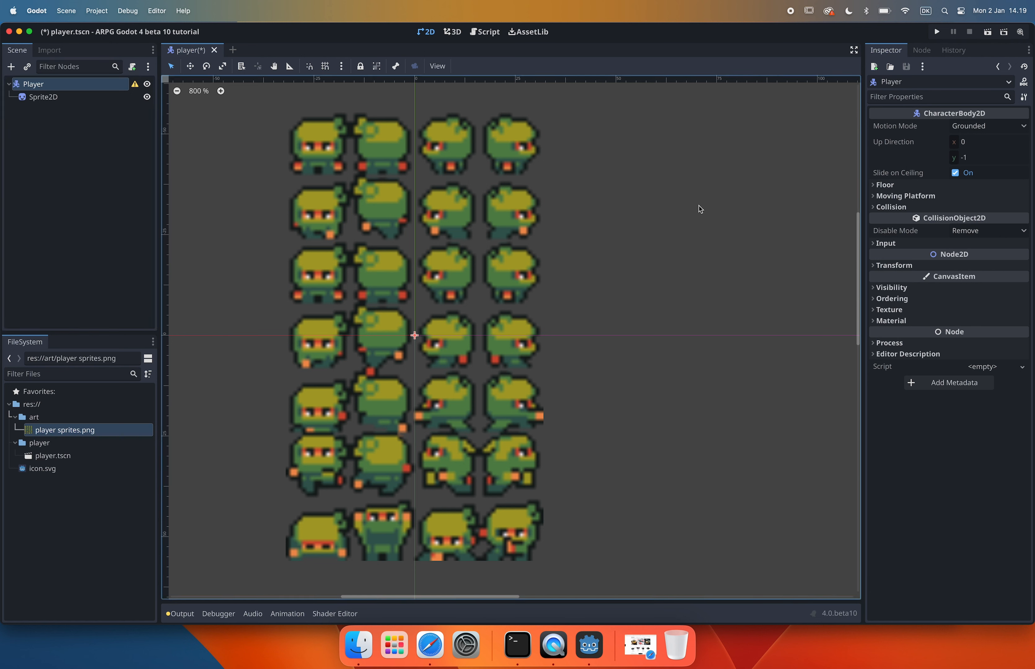
{"action": "mouse_move", "coordinate": [890, 310]}
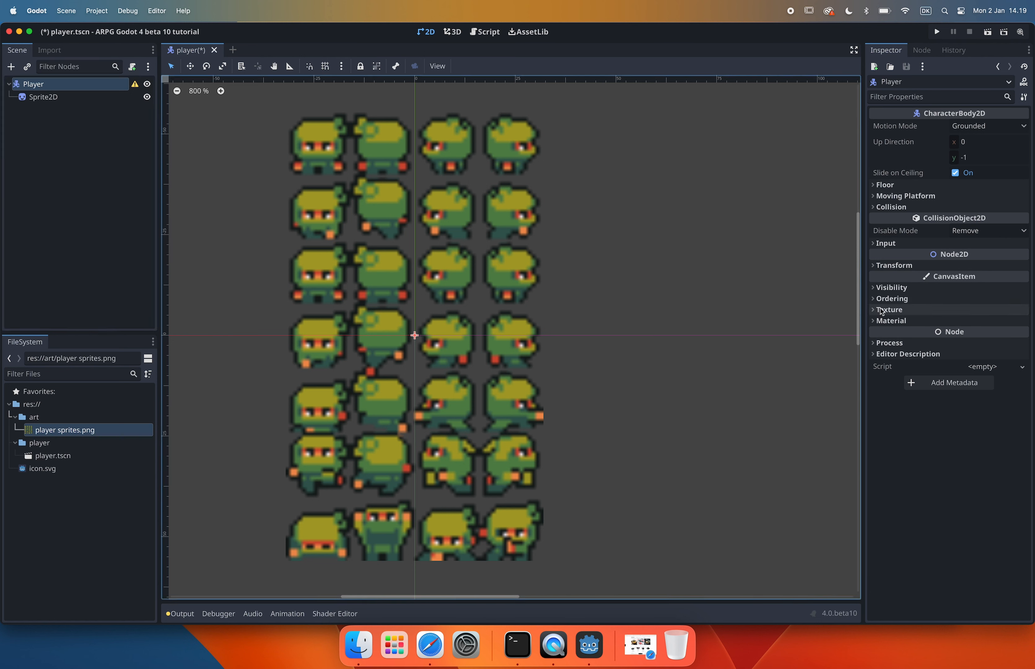
{"action": "left_click", "coordinate": [890, 309]}
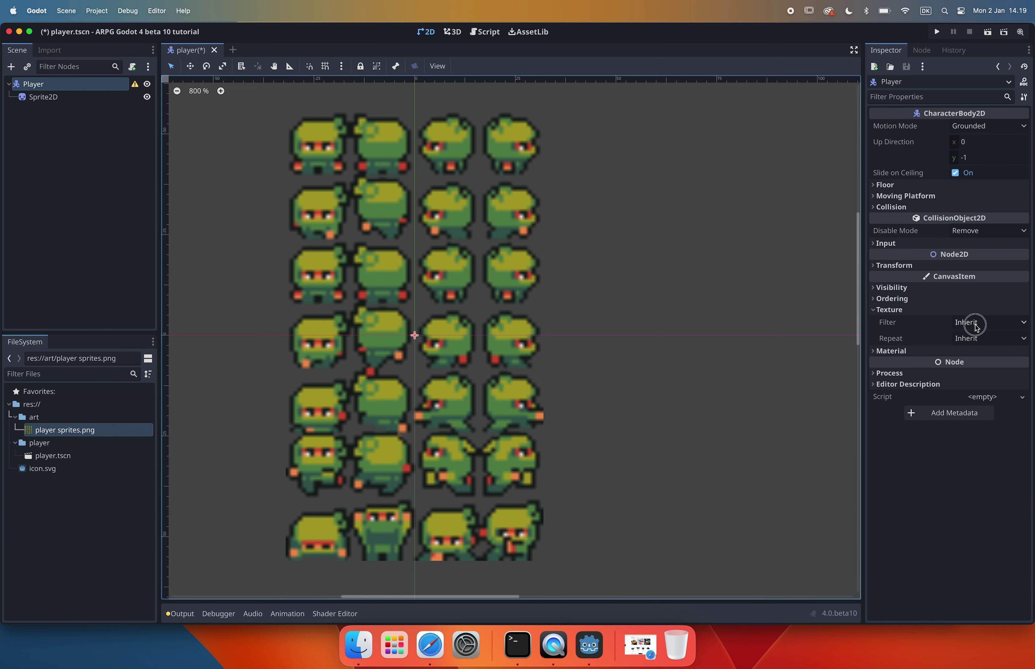
{"action": "left_click", "coordinate": [988, 321]}
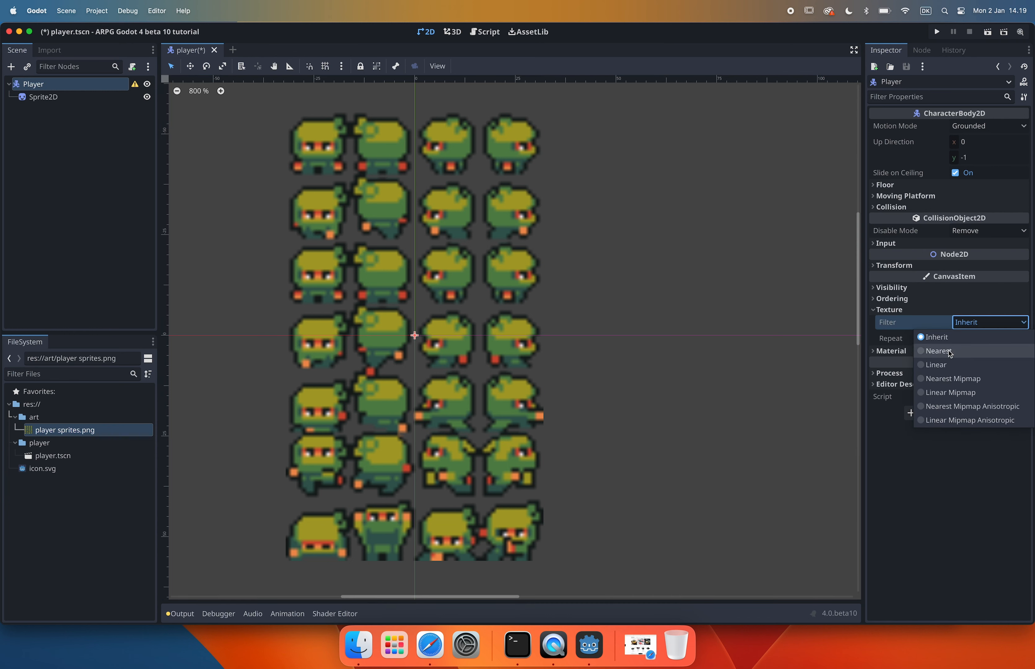
{"action": "left_click", "coordinate": [936, 350]}
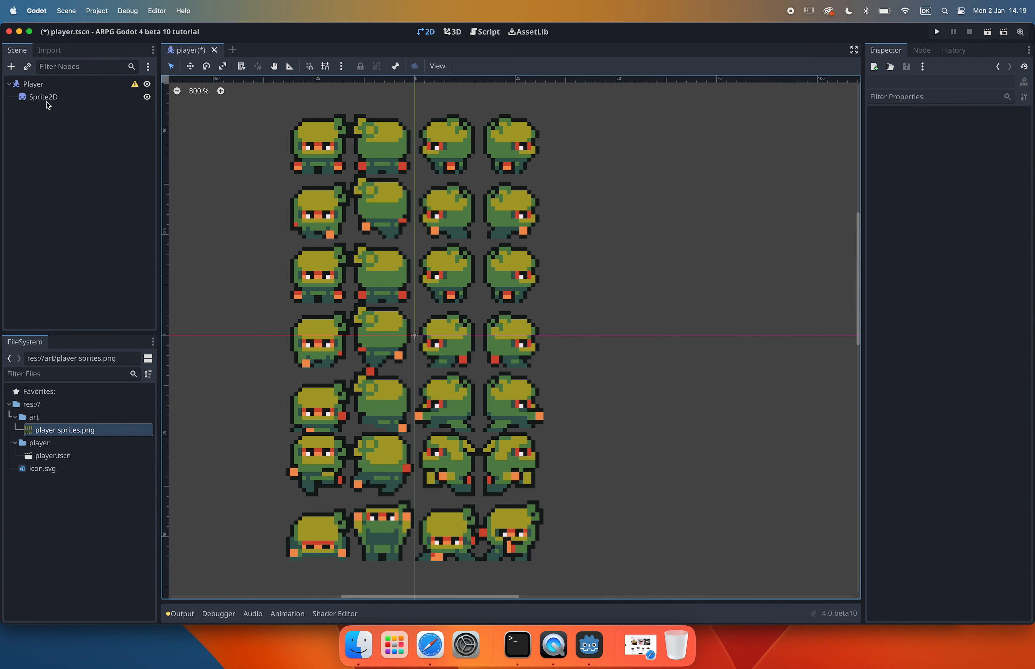
Step: Set Sprite2D animation to Hframes 4 and Vframes 7 so one ninja frame shows, then save
{"action": "left_click", "coordinate": [44, 98]}
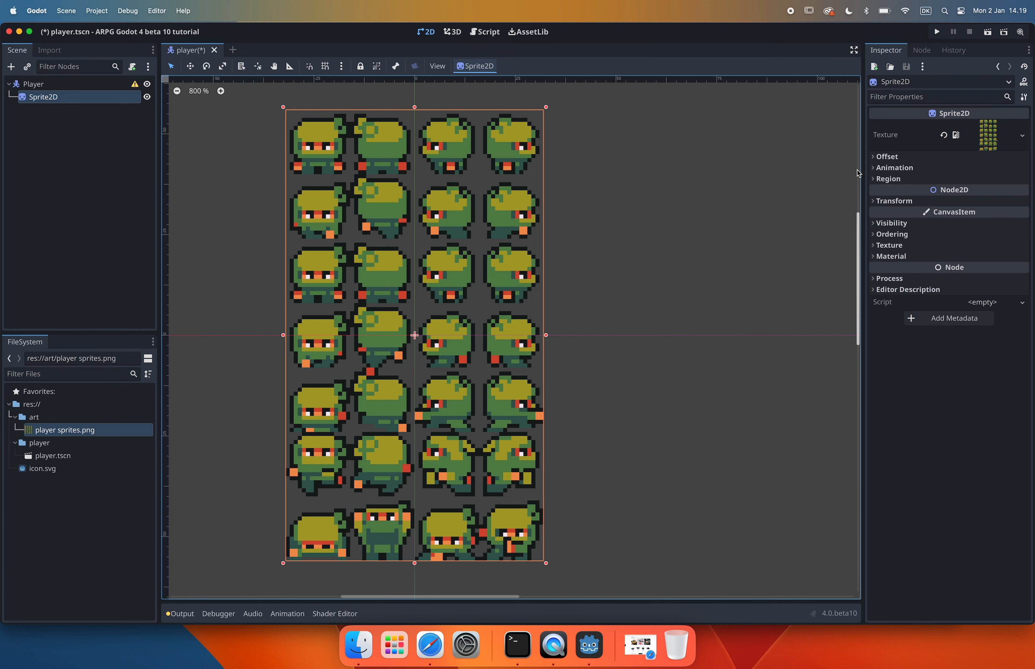
{"action": "left_click", "coordinate": [894, 167]}
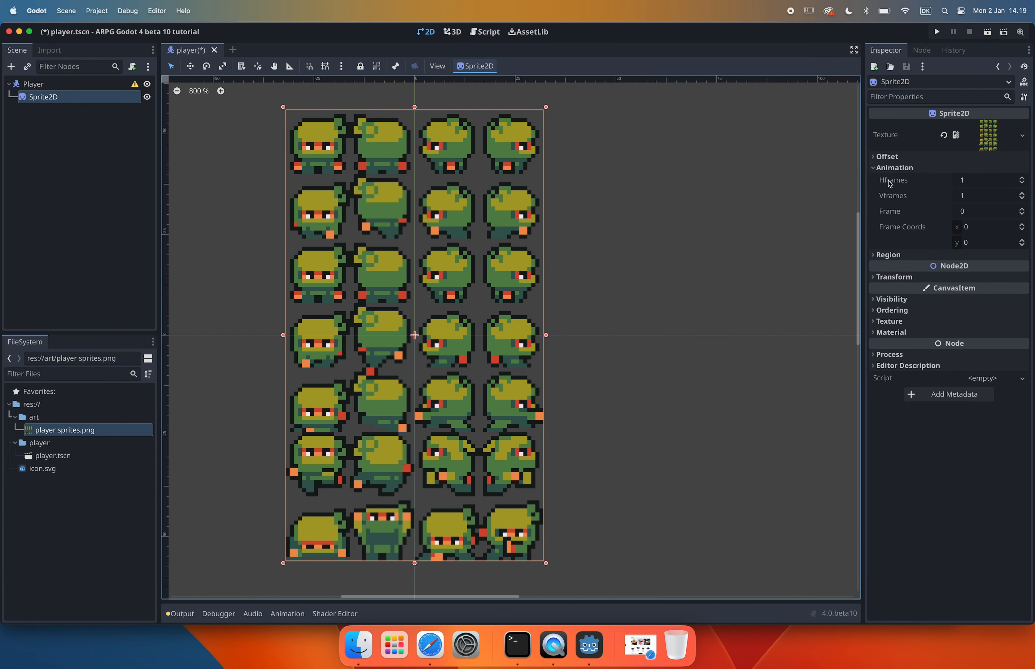
{"action": "mouse_move", "coordinate": [315, 219]}
{"action": "type", "text": "3"}
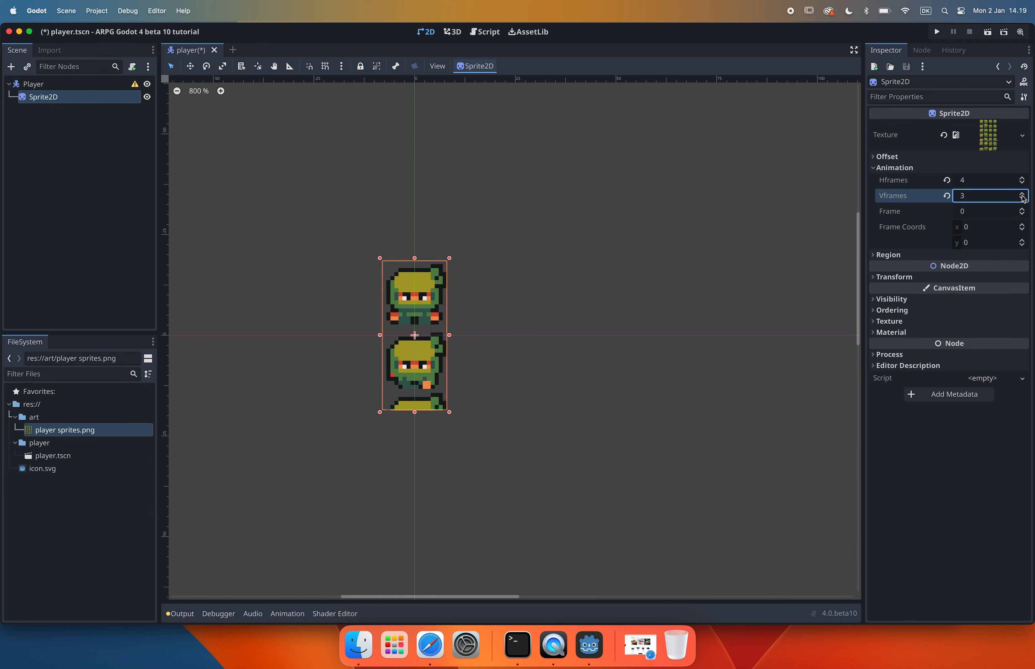
{"action": "left_click", "coordinate": [1021, 193]}
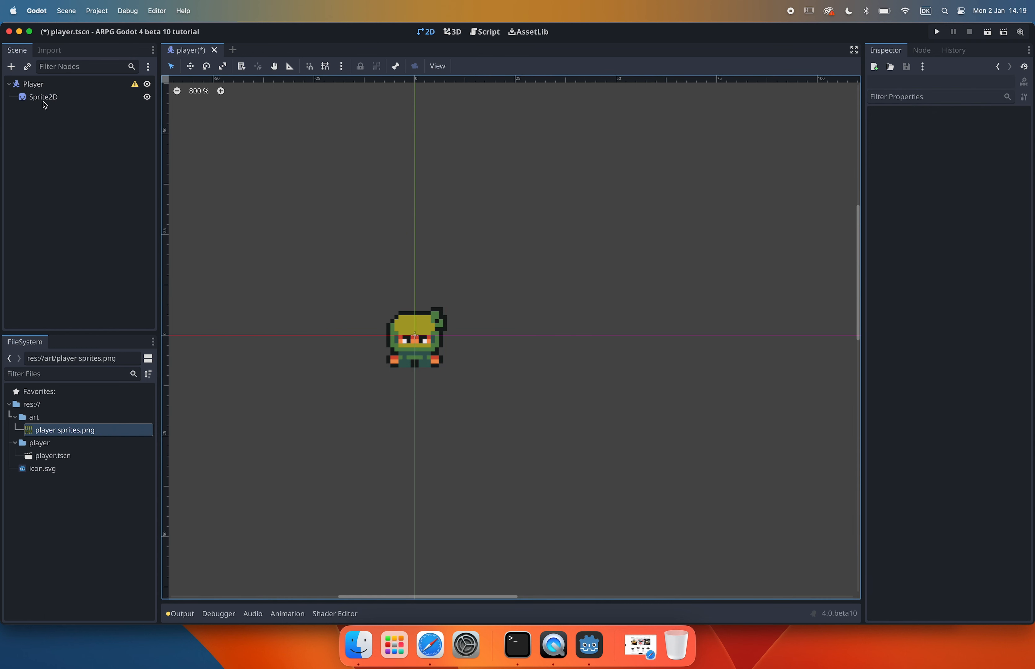
{"action": "left_click", "coordinate": [43, 98]}
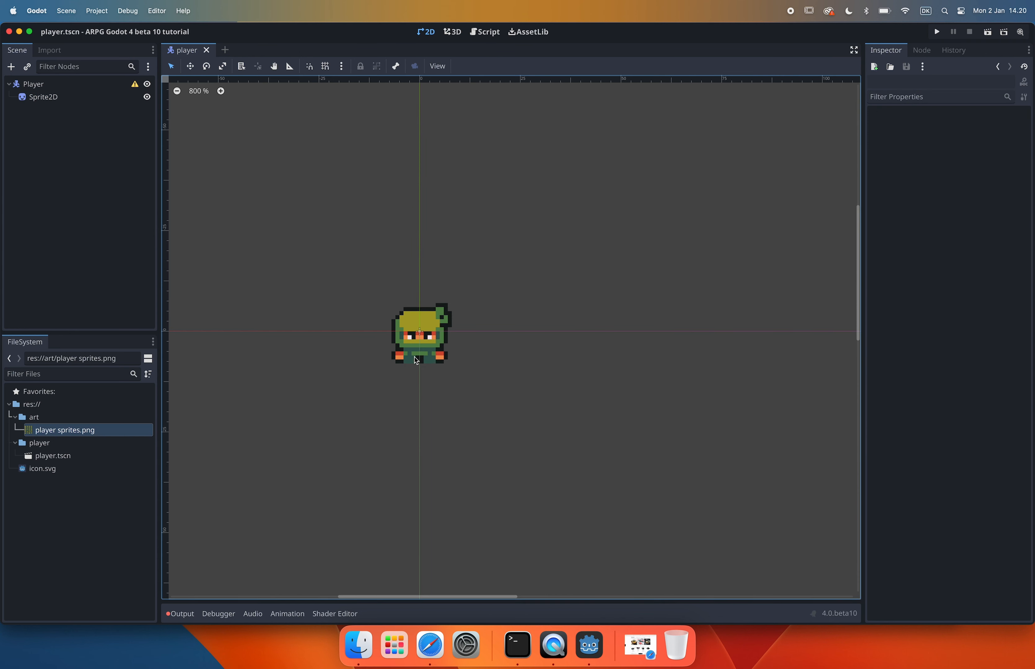
{"action": "mouse_move", "coordinate": [223, 311]}
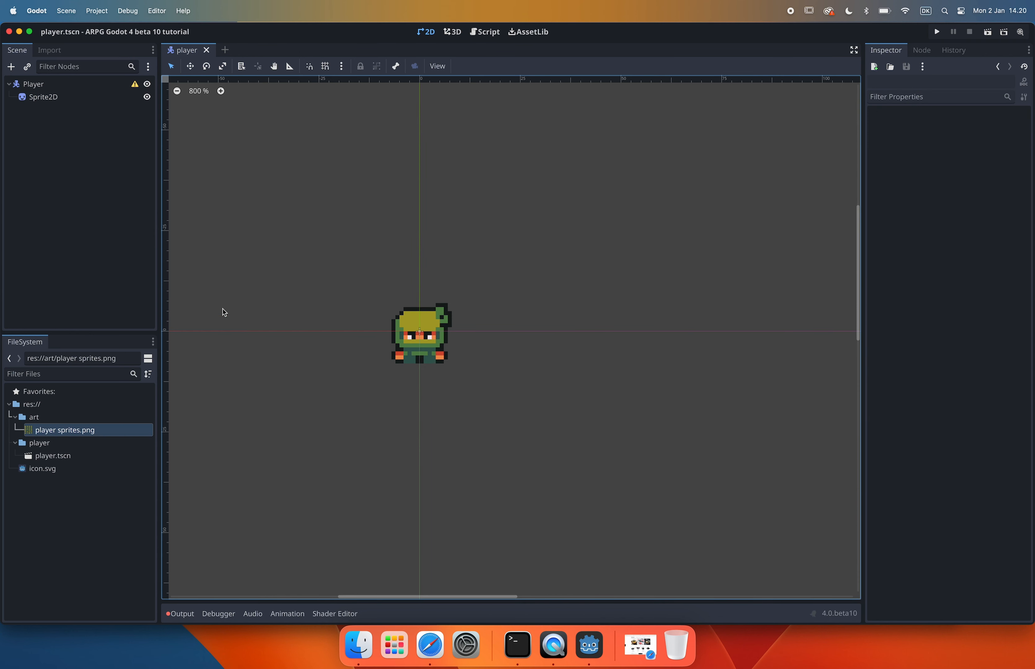
{"action": "mouse_move", "coordinate": [123, 208]}
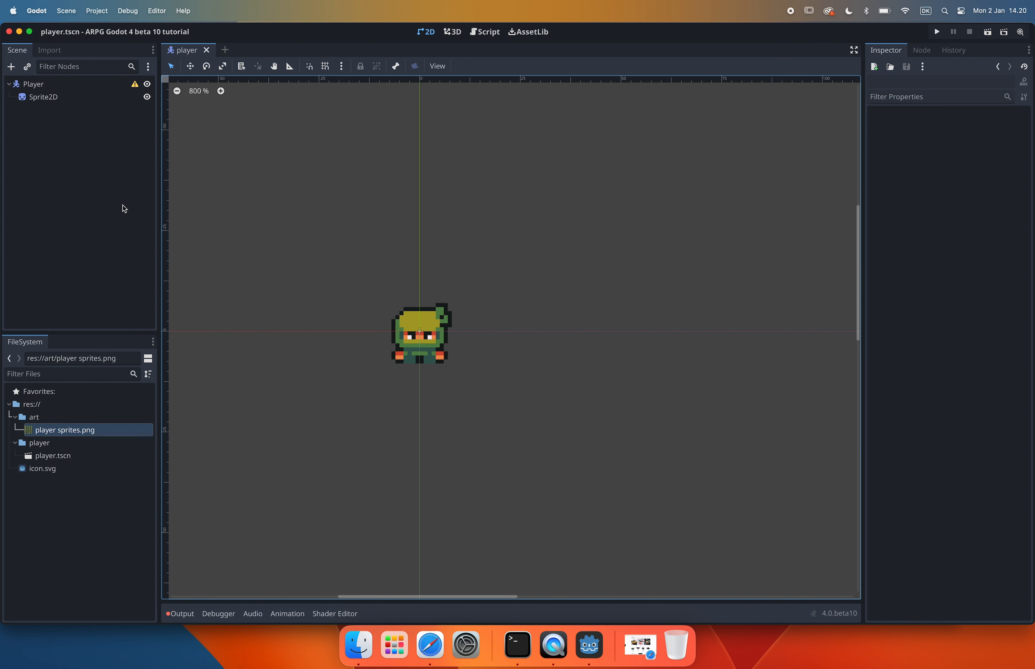
{"action": "mouse_move", "coordinate": [593, 210]}
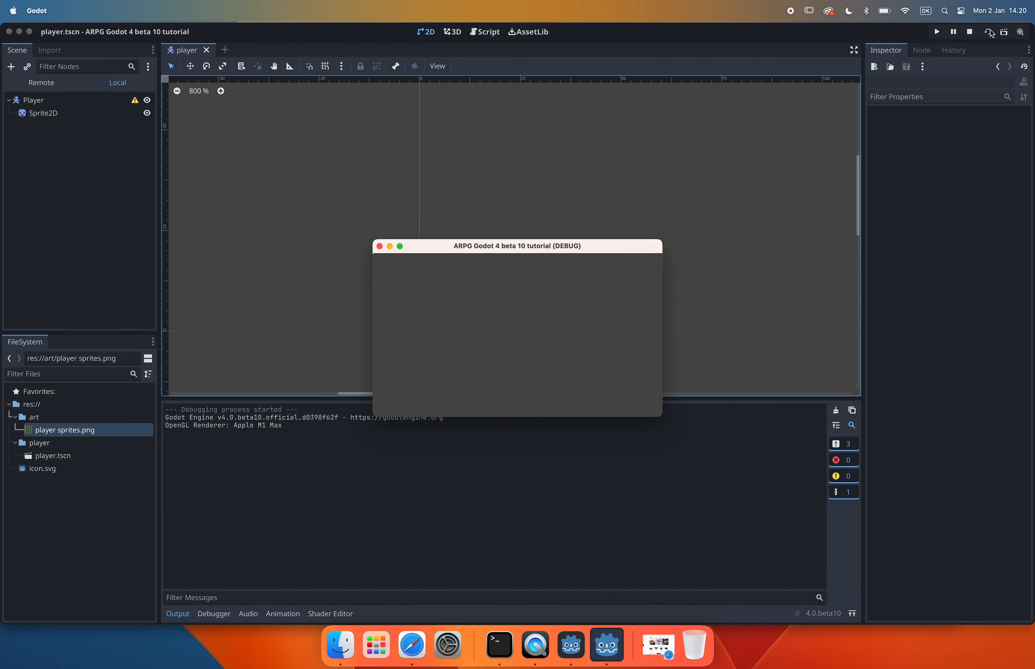
{"action": "mouse_move", "coordinate": [475, 318]}
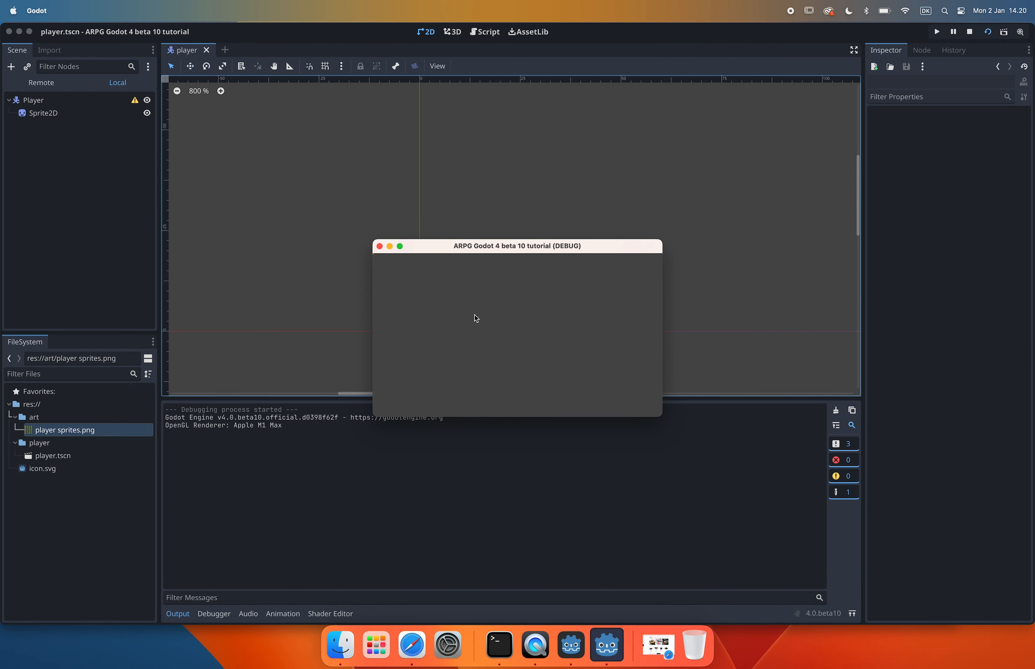
{"action": "mouse_move", "coordinate": [381, 278]}
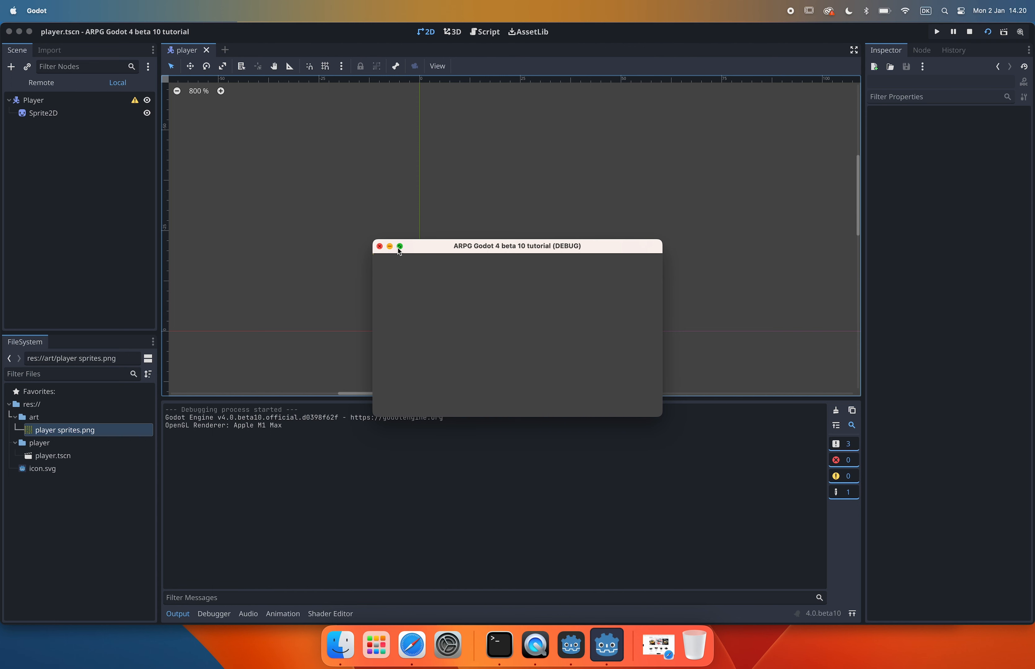
Step: Close the running debug game window to stop the test run
{"action": "left_click", "coordinate": [380, 246]}
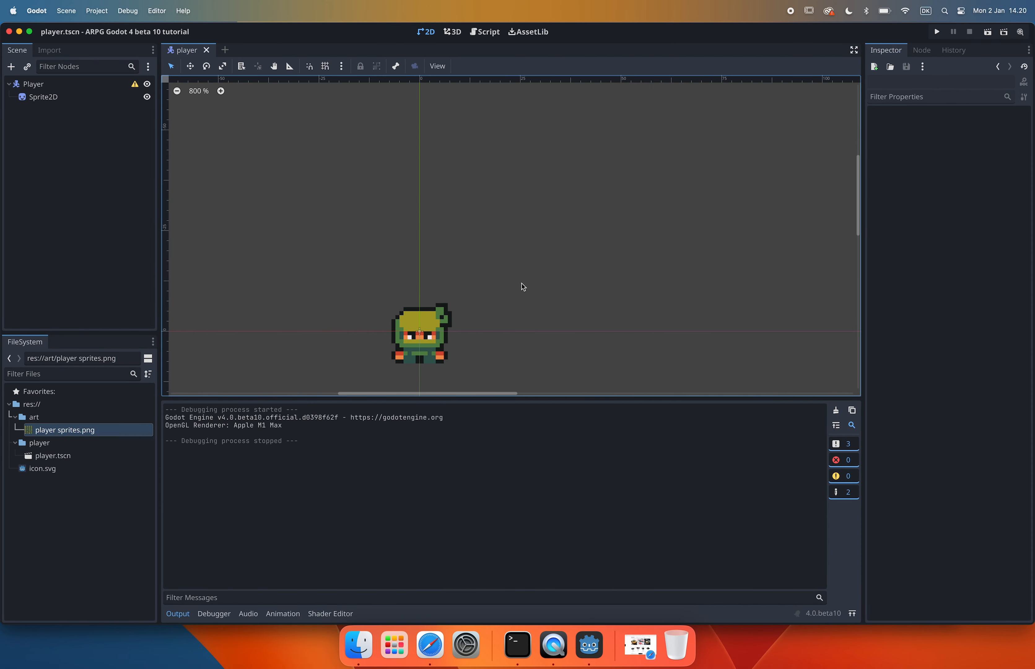
{"action": "mouse_move", "coordinate": [426, 343]}
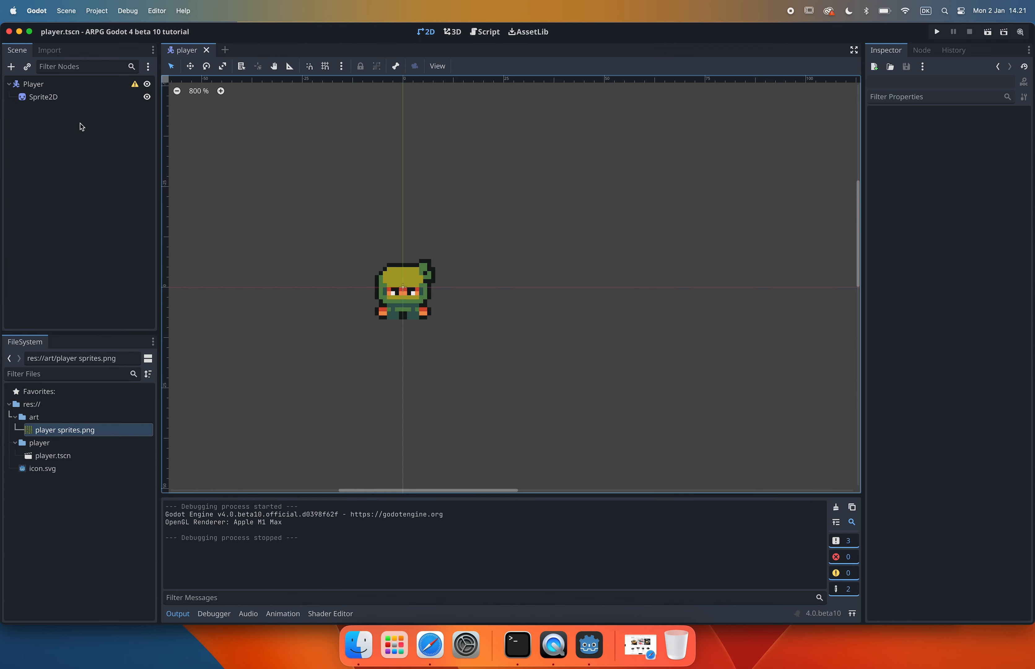
Step: Review the Display > Window viewport size (1920) in Project Settings and run the project
{"action": "left_click", "coordinate": [96, 10]}
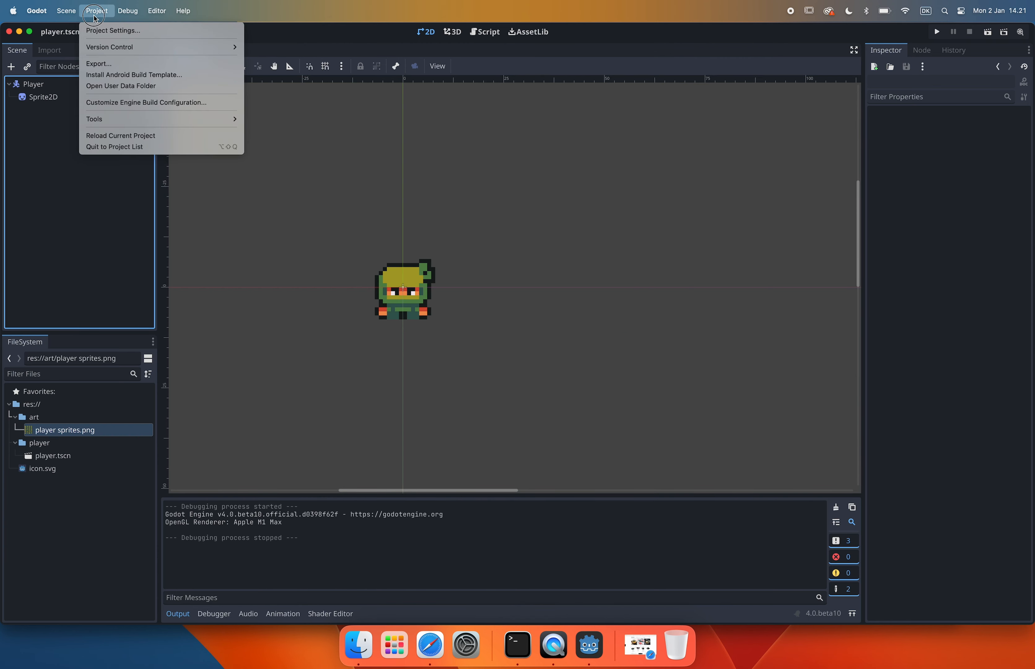
{"action": "left_click", "coordinate": [113, 30]}
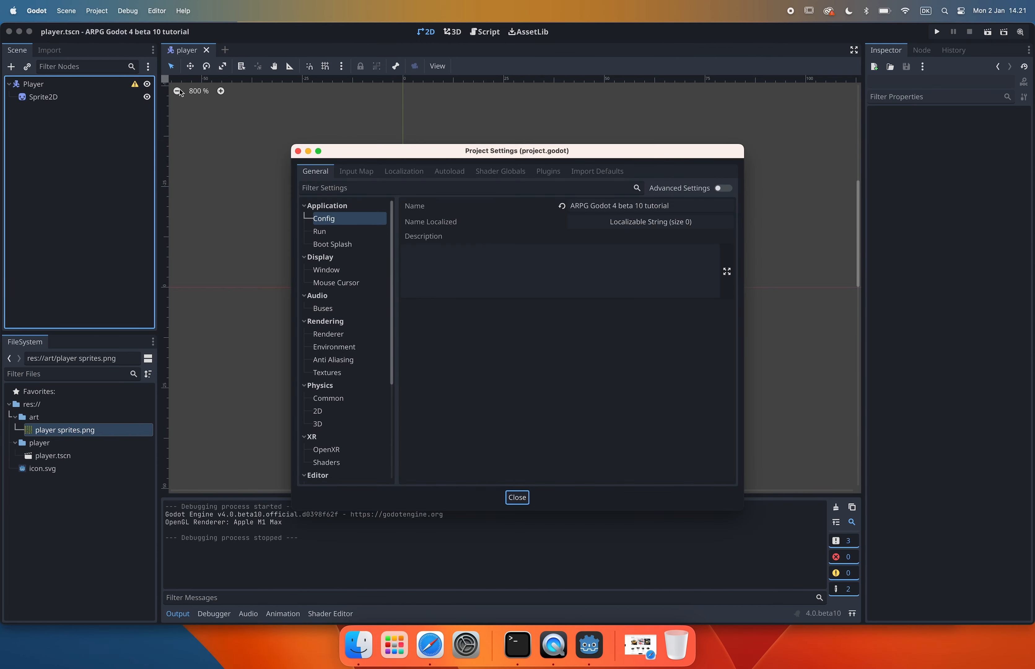
{"action": "scroll", "scroll_direction": "down", "scroll_amount": 3}
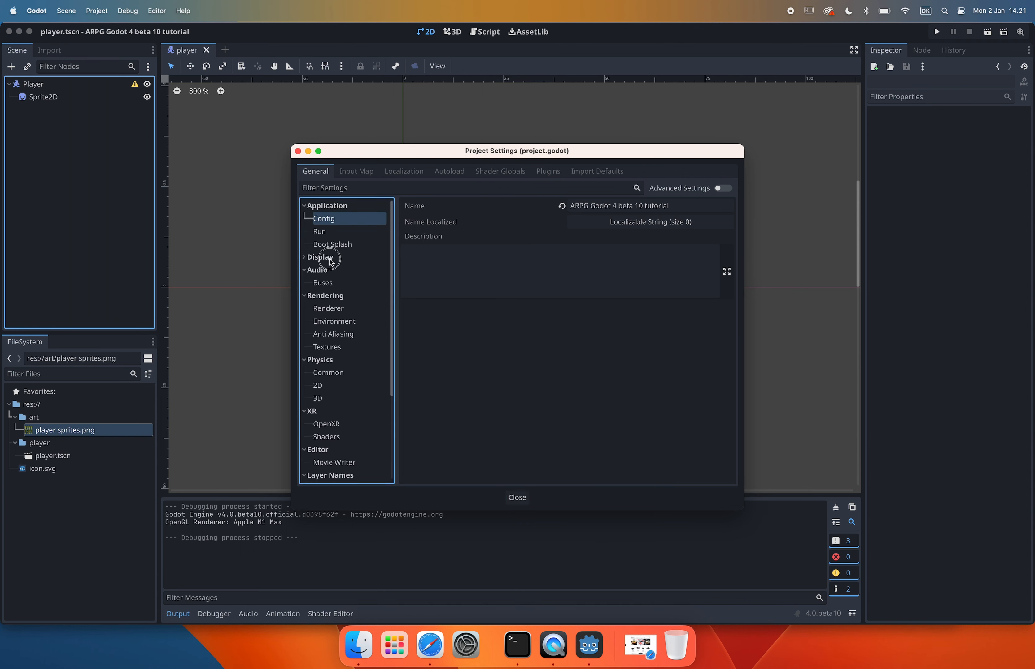
{"action": "left_click", "coordinate": [320, 256]}
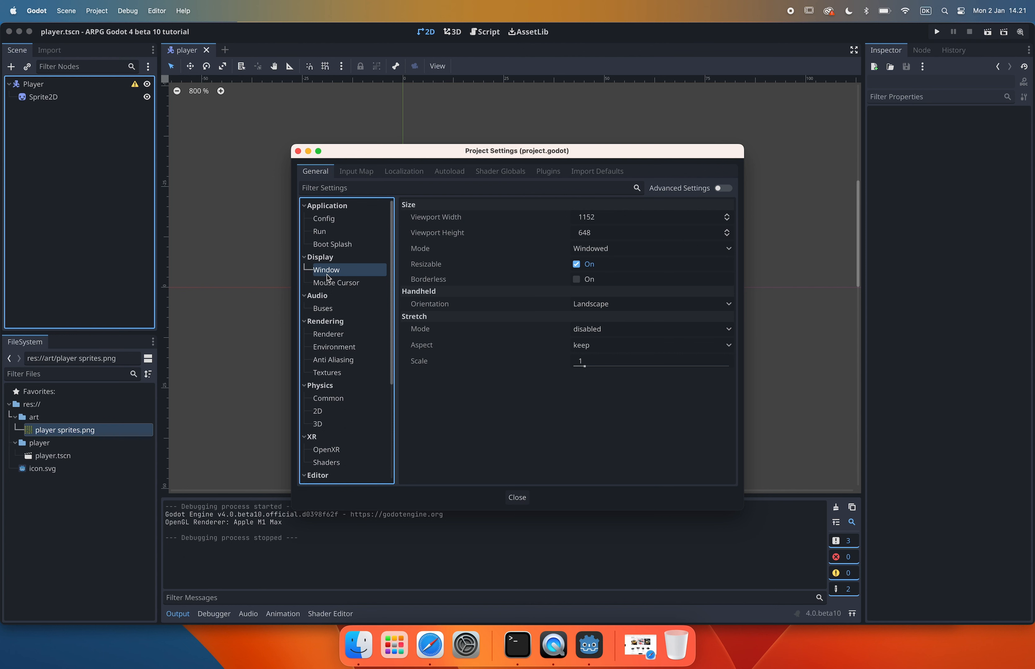
{"action": "mouse_move", "coordinate": [595, 217]}
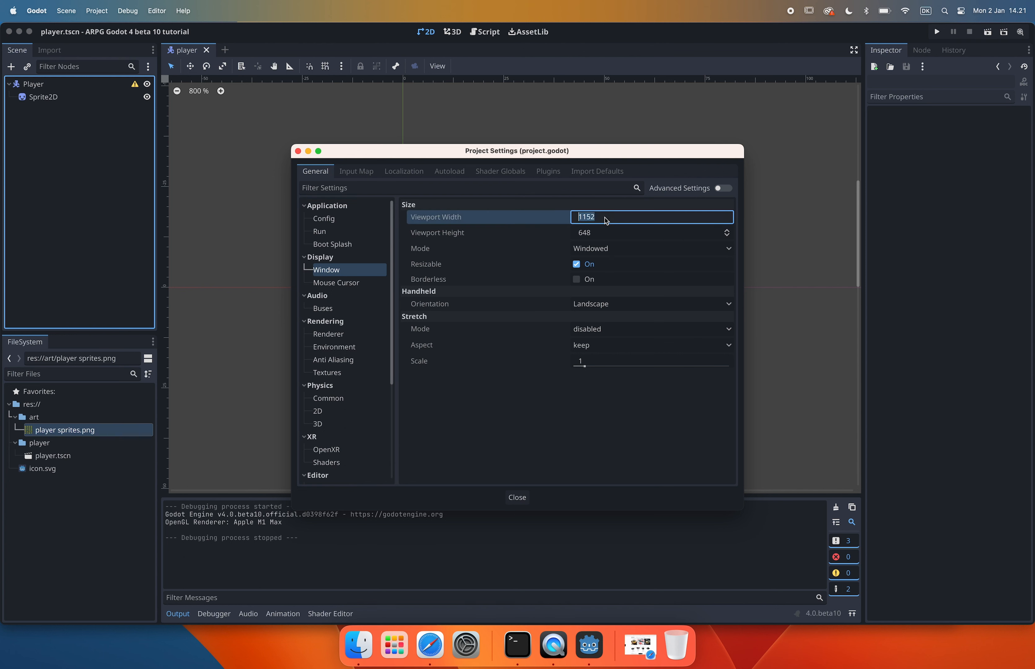
{"action": "type", "text": "1920"}
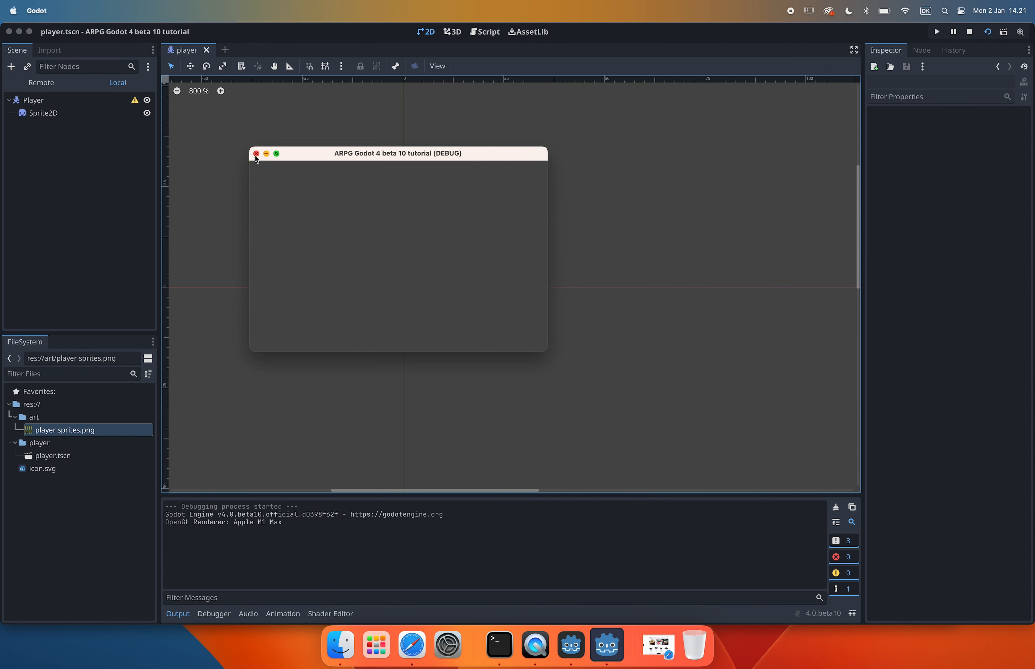
Step: Set viewport 240x135 with canvas_items stretch mode in Project Settings and test-run the scene
{"action": "left_click", "coordinate": [256, 153]}
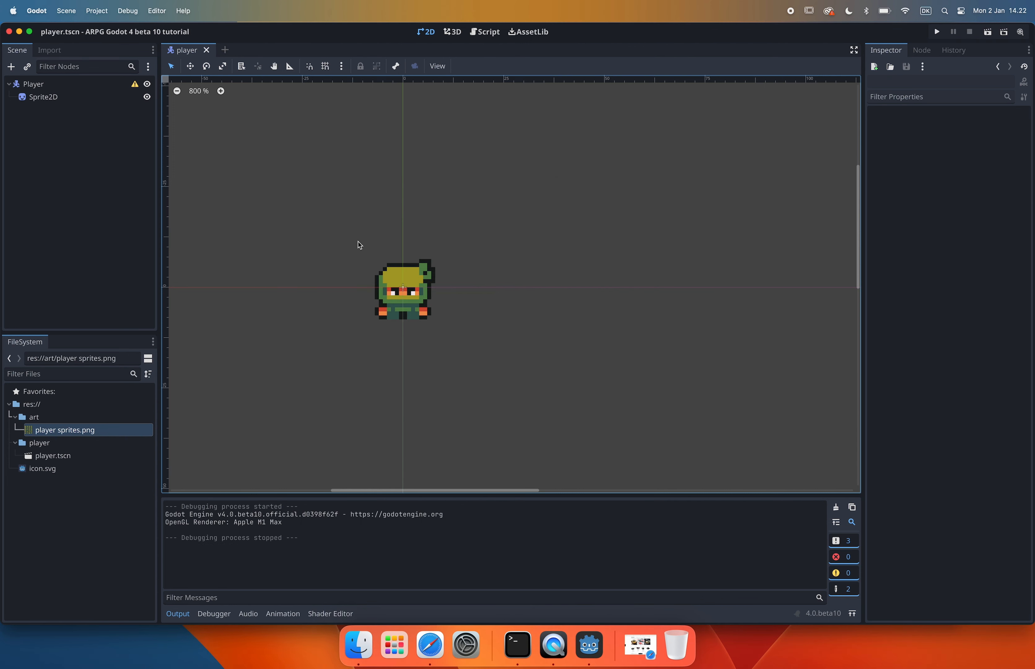
{"action": "left_click", "coordinate": [97, 11]}
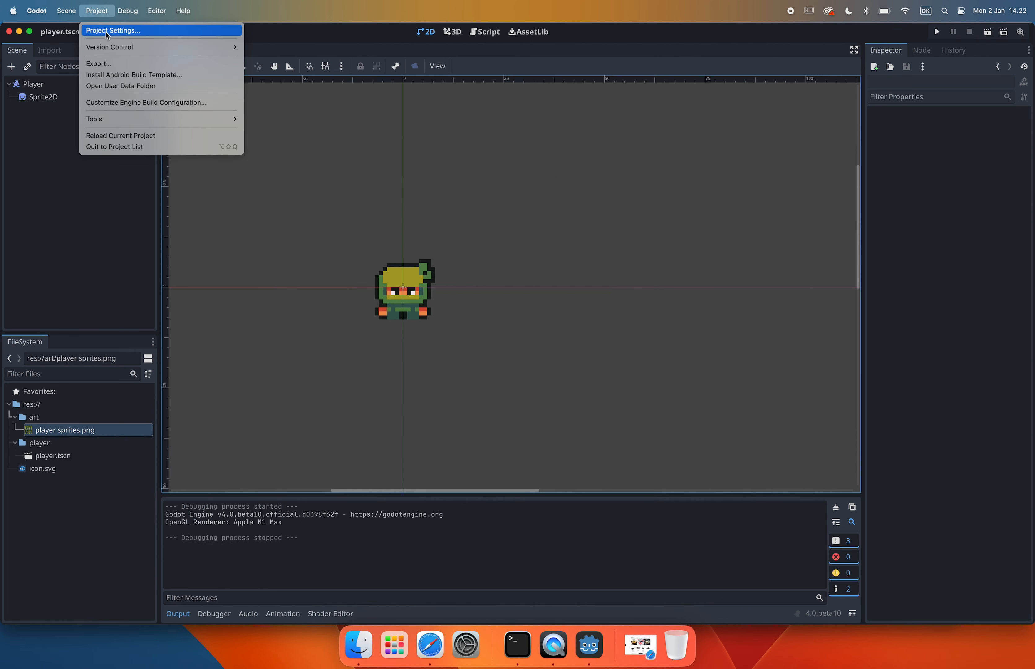
{"action": "left_click", "coordinate": [114, 30]}
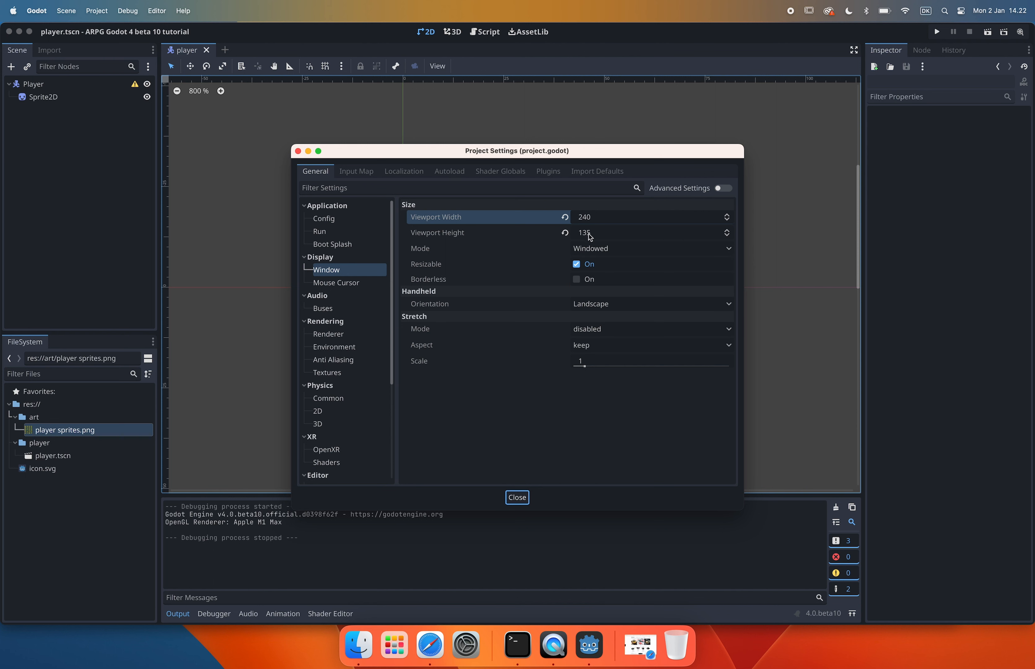
{"action": "mouse_move", "coordinate": [602, 223]}
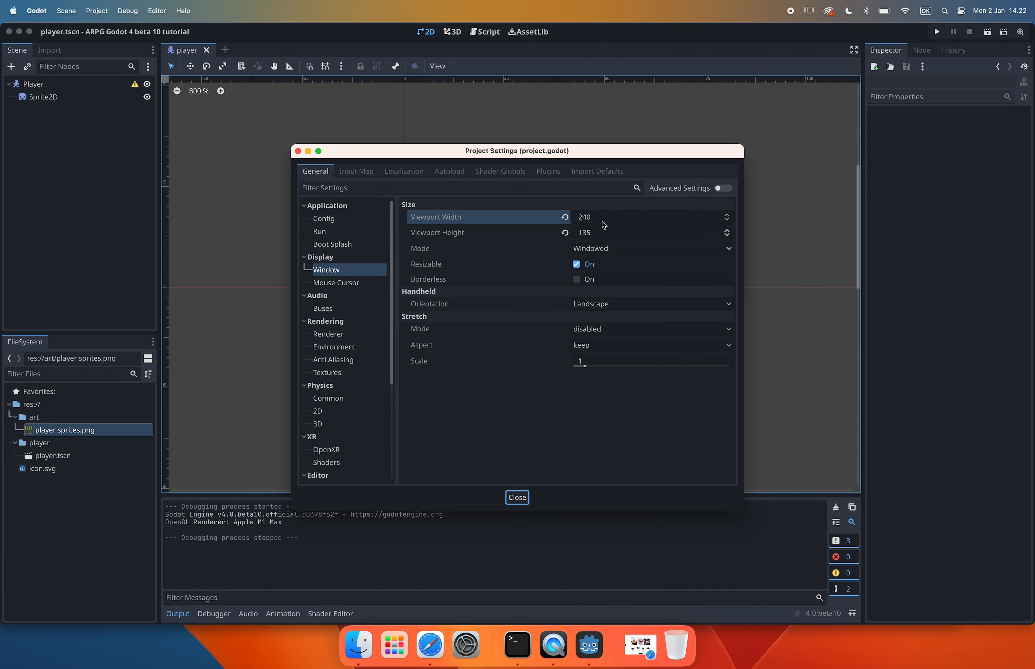
{"action": "mouse_move", "coordinate": [600, 323]}
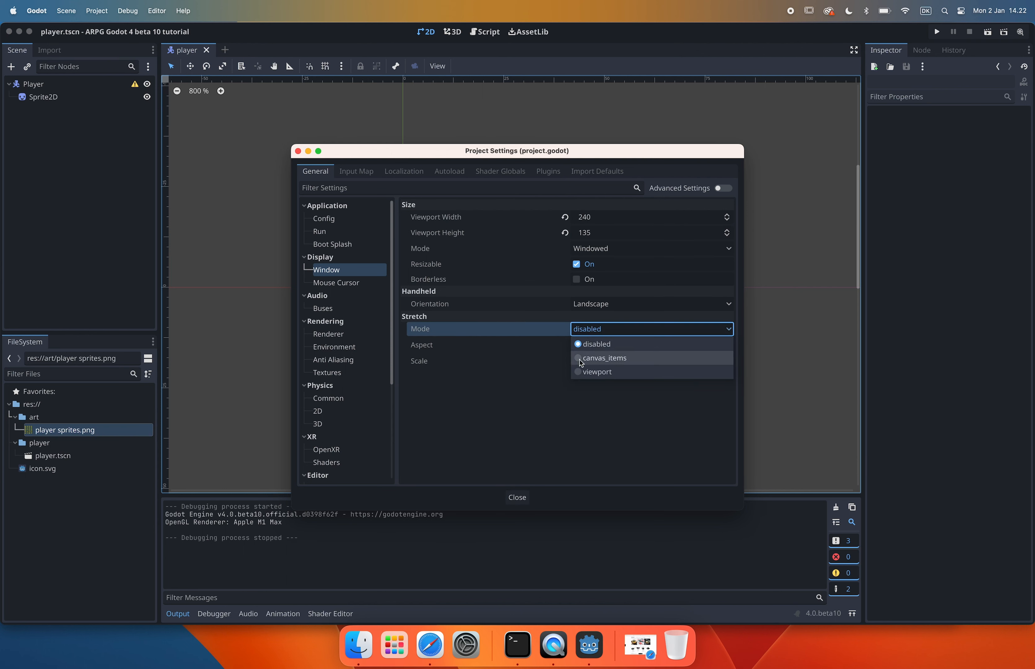
{"action": "left_click", "coordinate": [604, 358]}
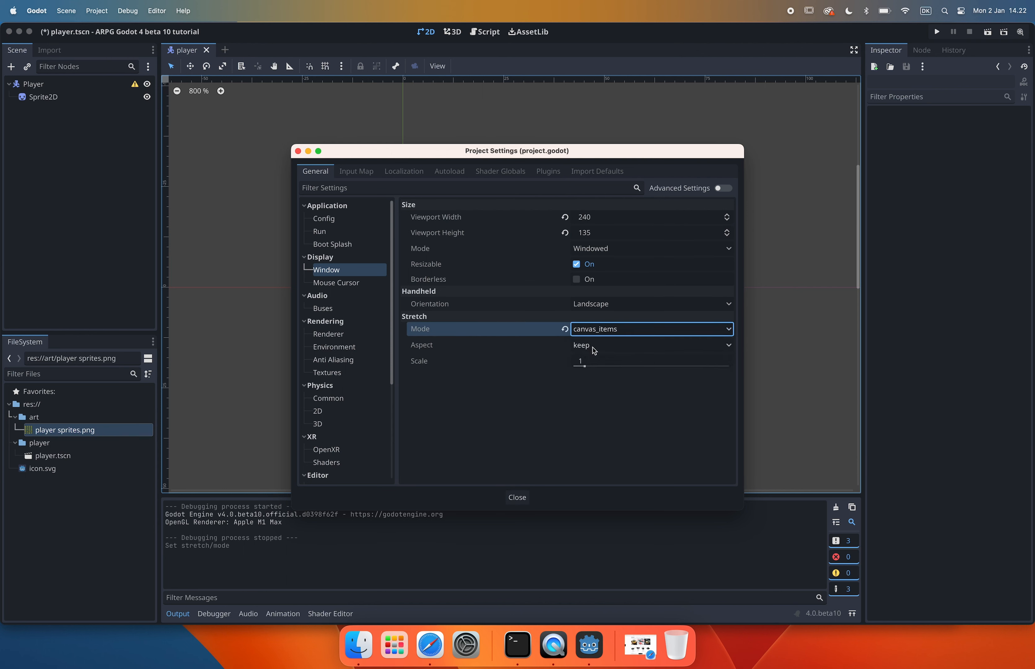
{"action": "left_click", "coordinate": [651, 345]}
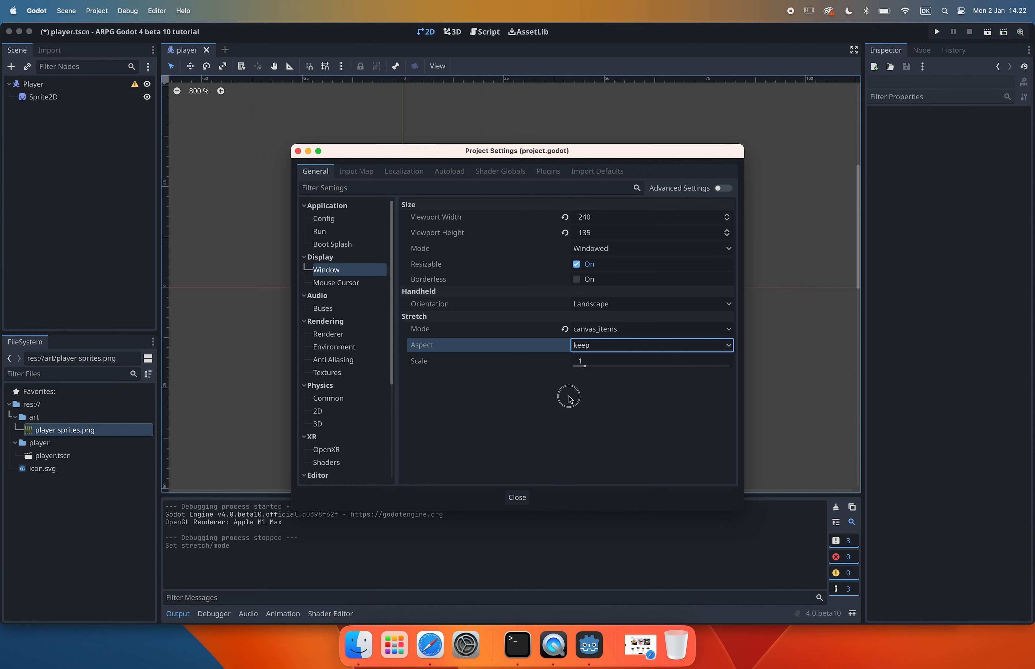
{"action": "mouse_move", "coordinate": [516, 497]}
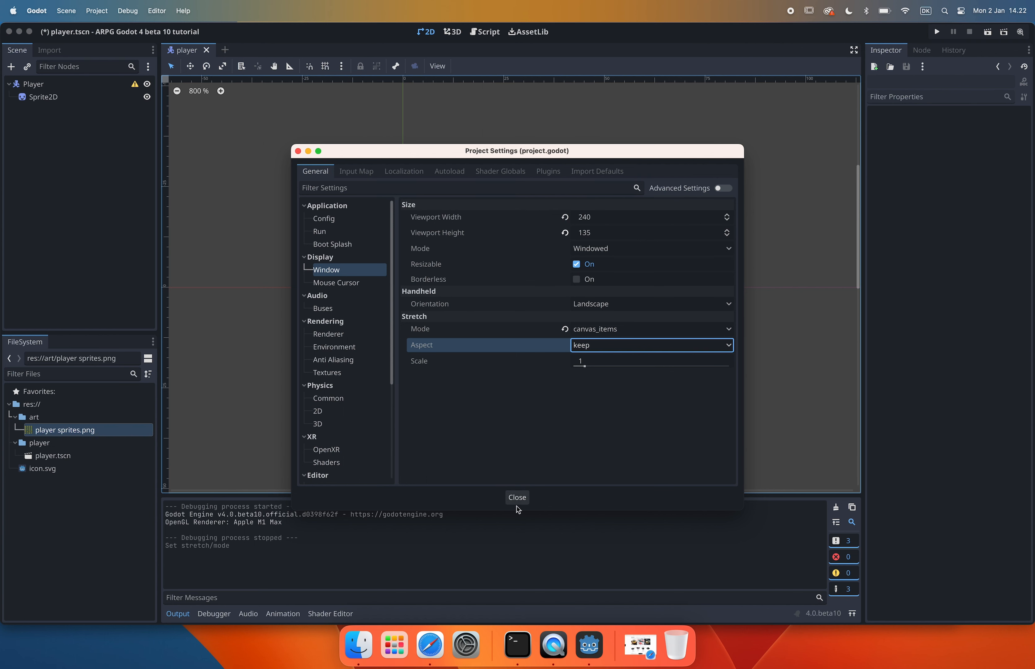
{"action": "left_click", "coordinate": [517, 497]}
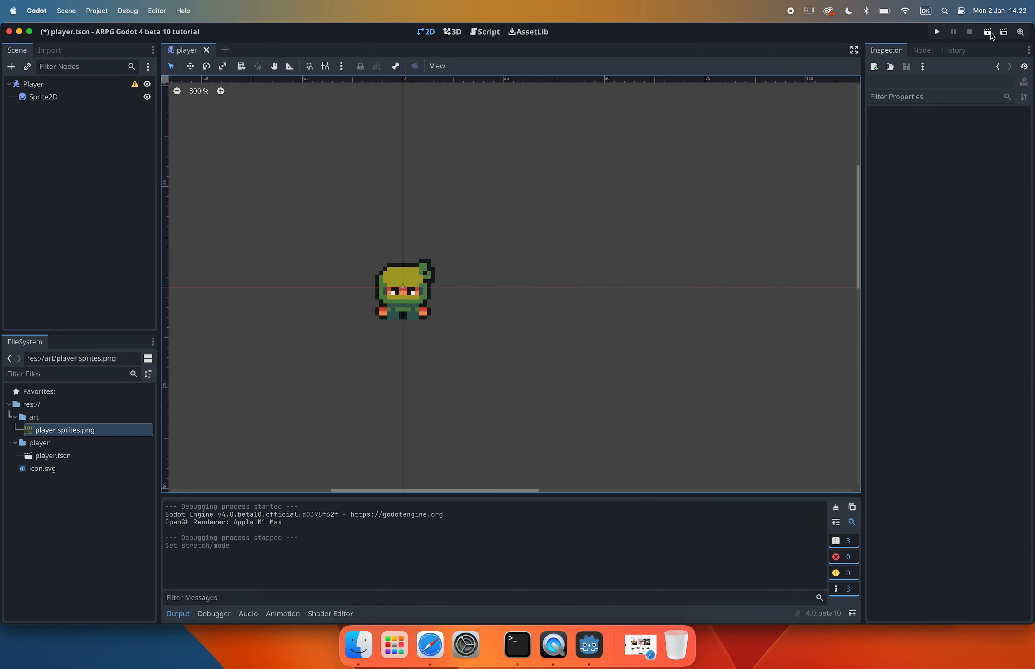
{"action": "left_click", "coordinate": [936, 31]}
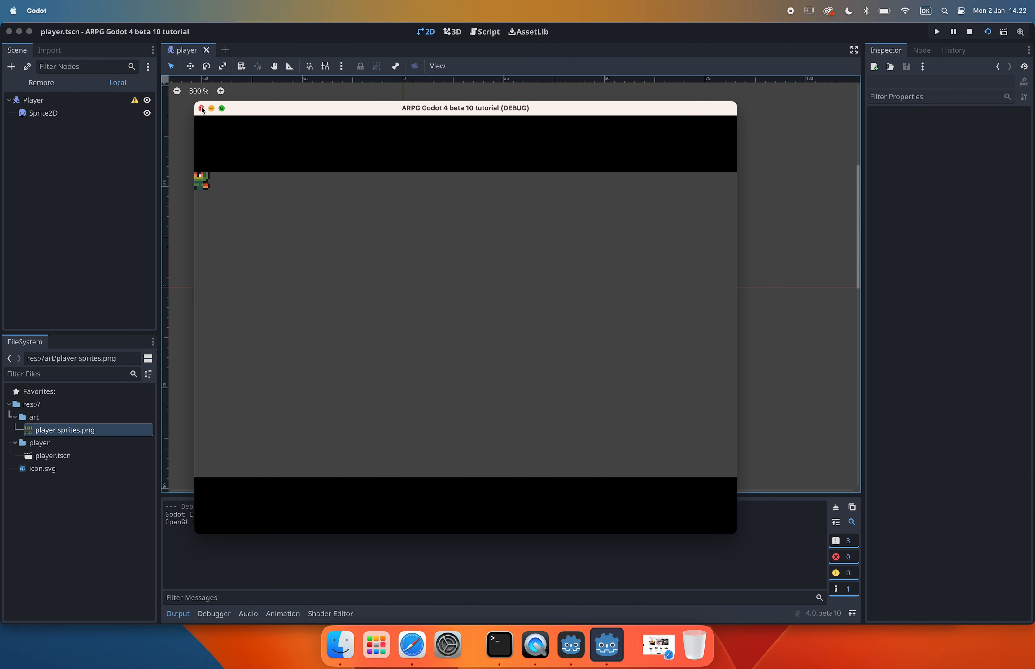
Step: Close the test game and reveal Advanced Settings in Project Settings for the window overrides
{"action": "left_click", "coordinate": [202, 109]}
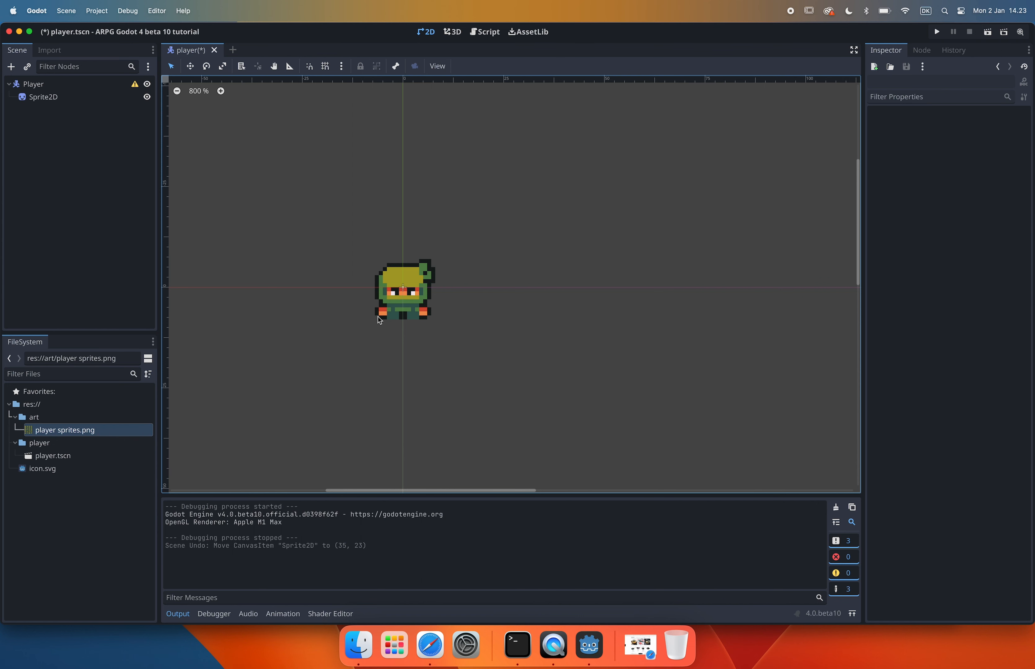
{"action": "left_click", "coordinate": [97, 10]}
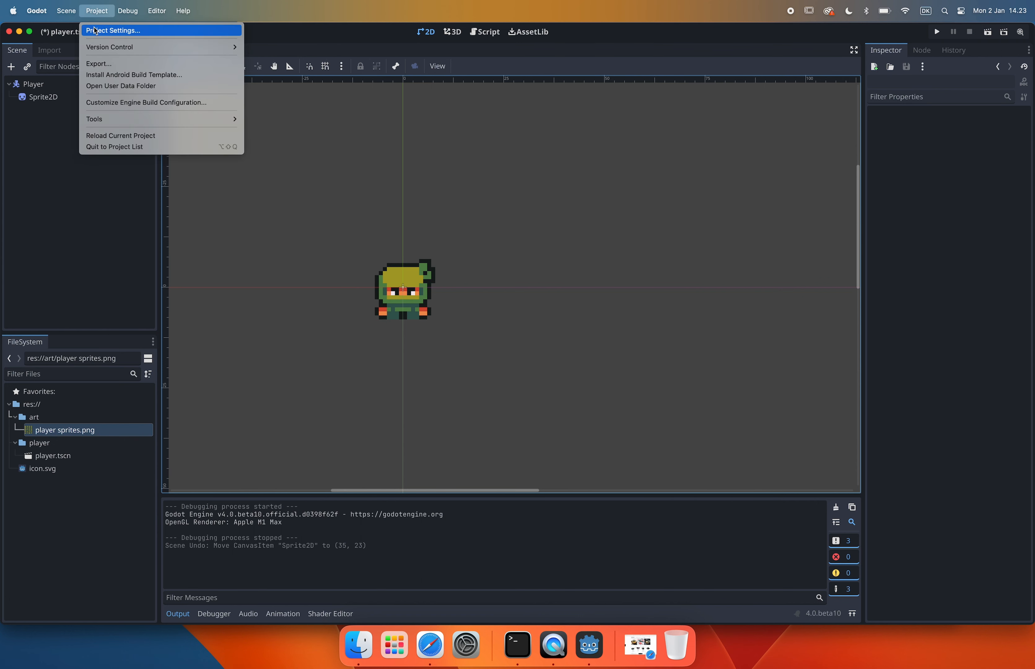
{"action": "left_click", "coordinate": [113, 31]}
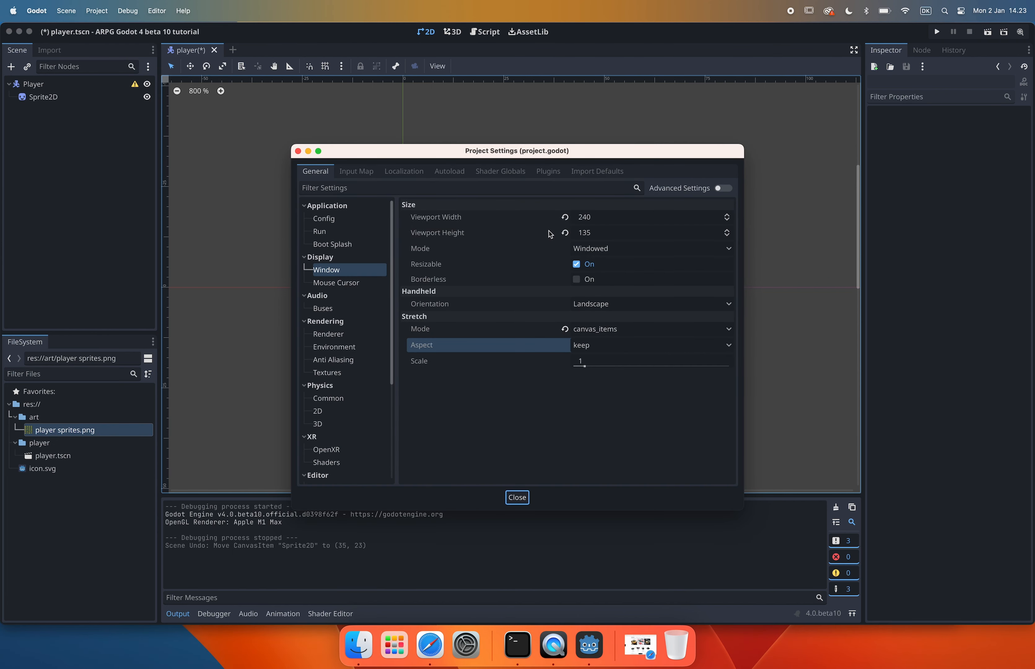
{"action": "mouse_move", "coordinate": [729, 186]}
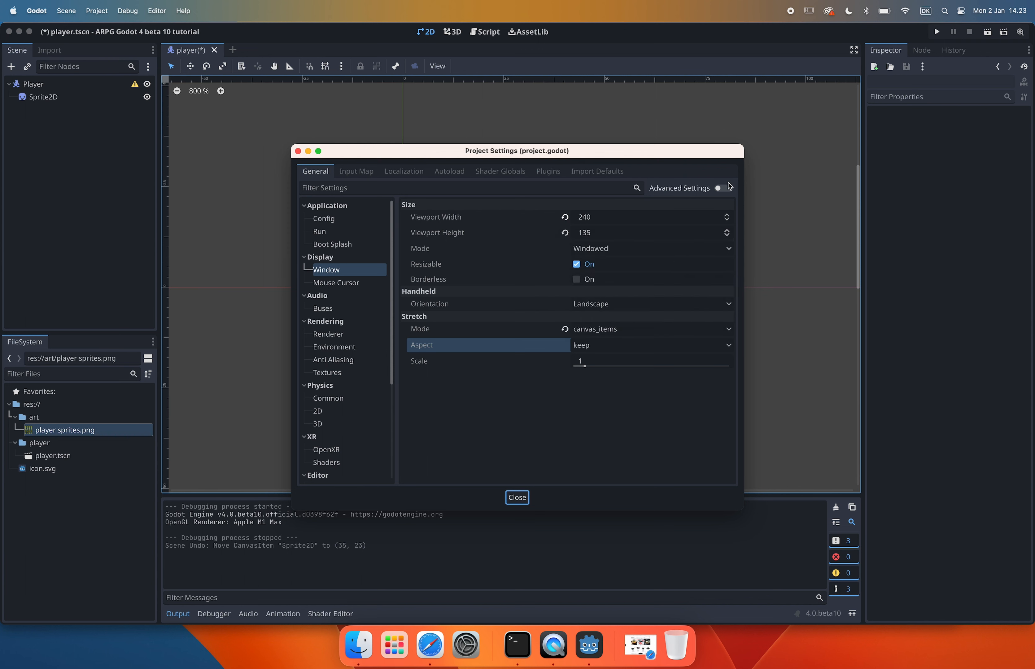
{"action": "left_click", "coordinate": [720, 187]}
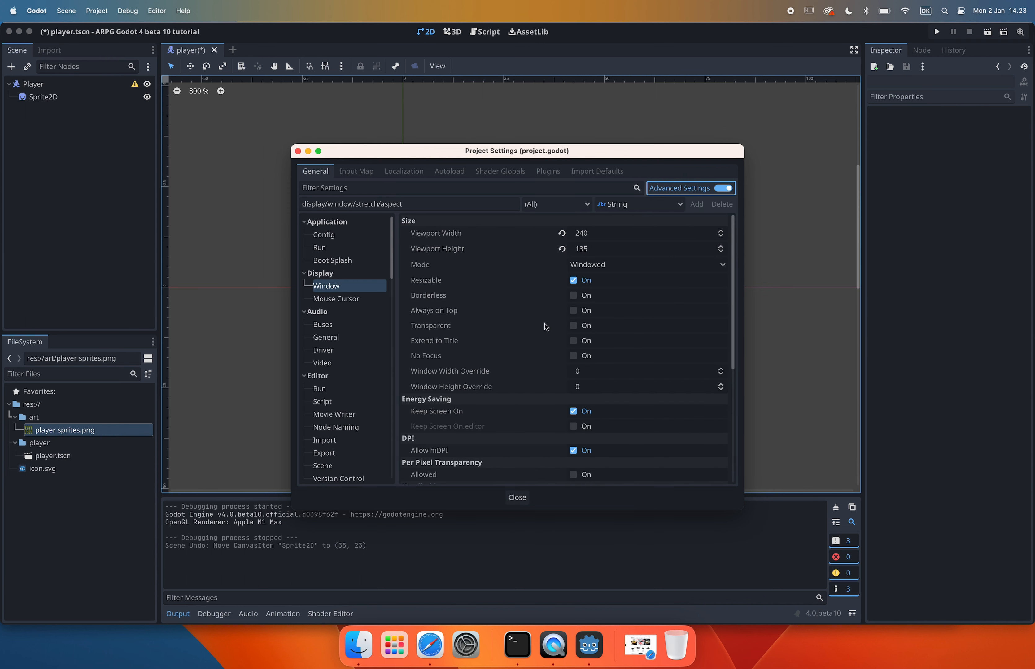
{"action": "mouse_move", "coordinate": [449, 375]}
{"action": "type", "text": "1920"}
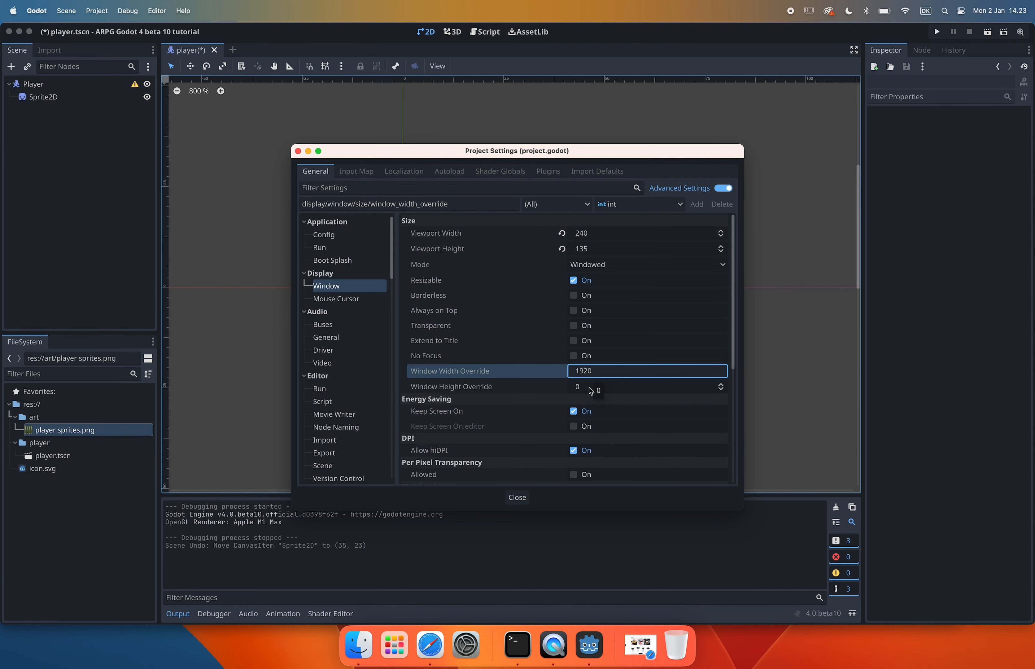
Step: Commit the 1920 window width override and run the project again
{"action": "left_click", "coordinate": [516, 497]}
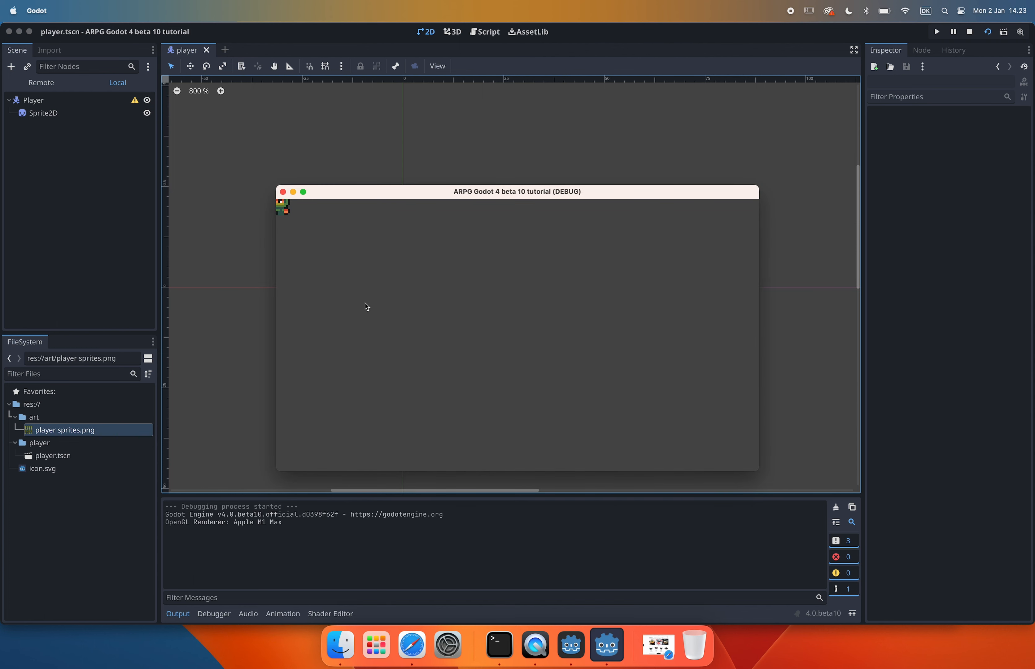
{"action": "mouse_move", "coordinate": [345, 306]}
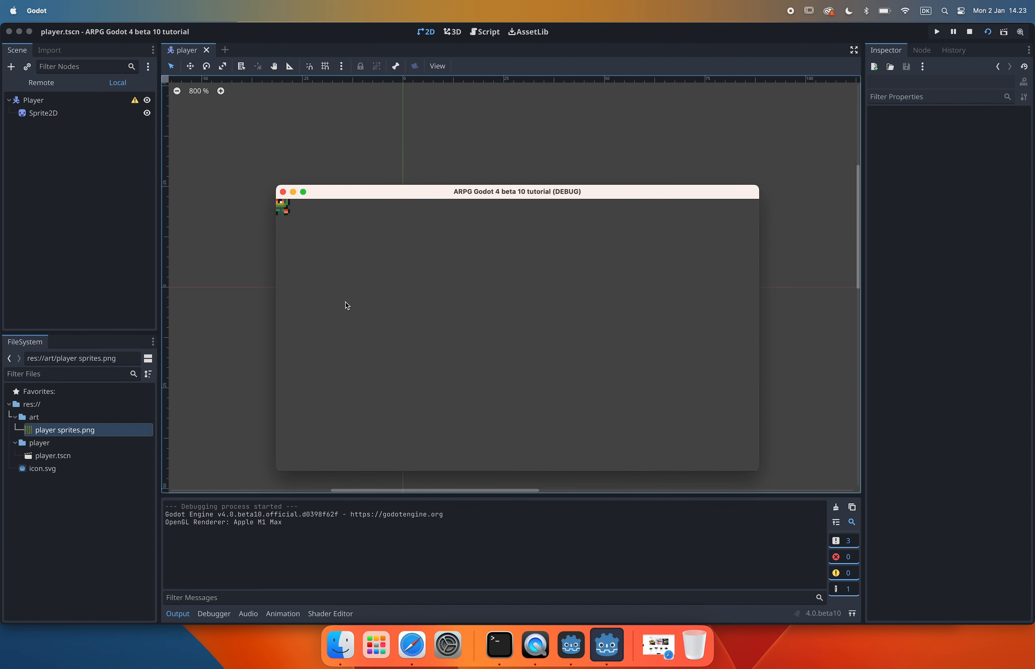
{"action": "mouse_move", "coordinate": [320, 228]}
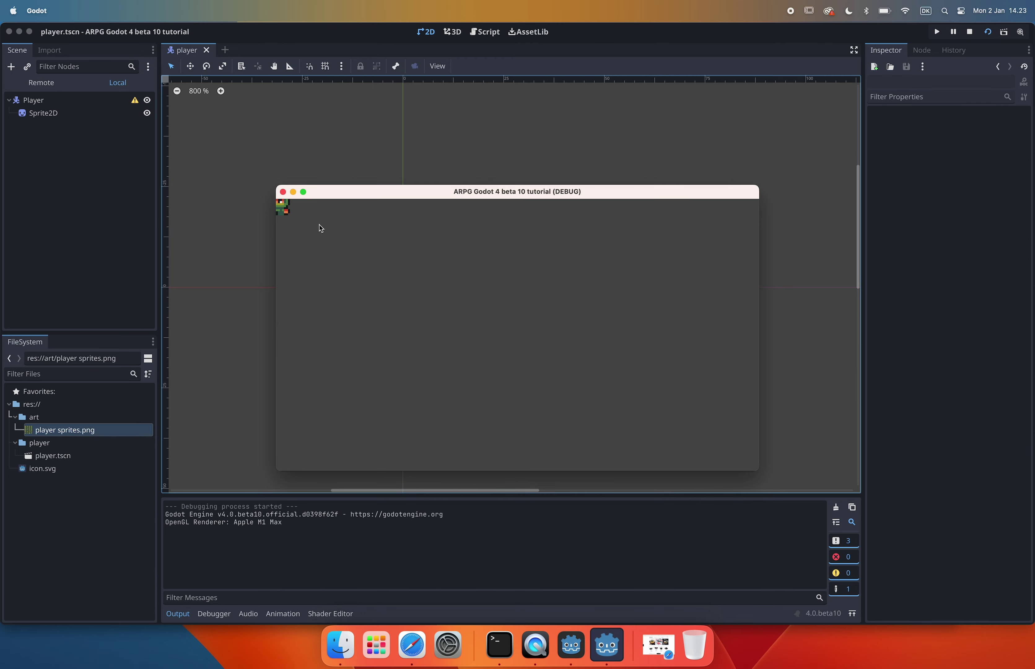
{"action": "mouse_move", "coordinate": [297, 230]}
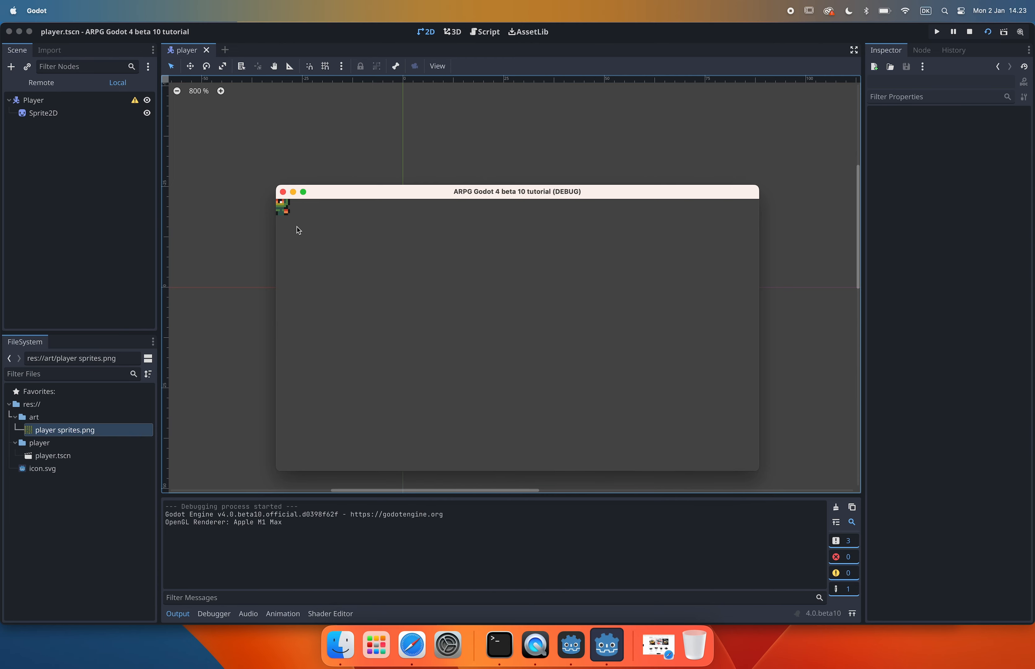